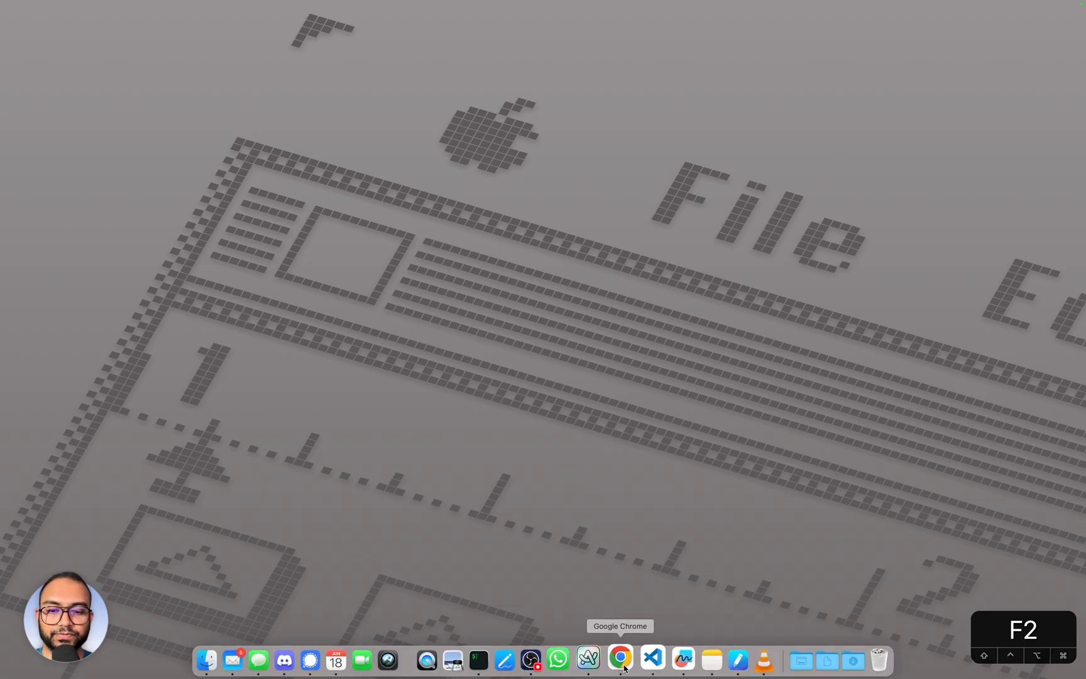
# Open a new Terminal shell window from the Dock, then switch to the web browser
pyautogui.click(491, 660)
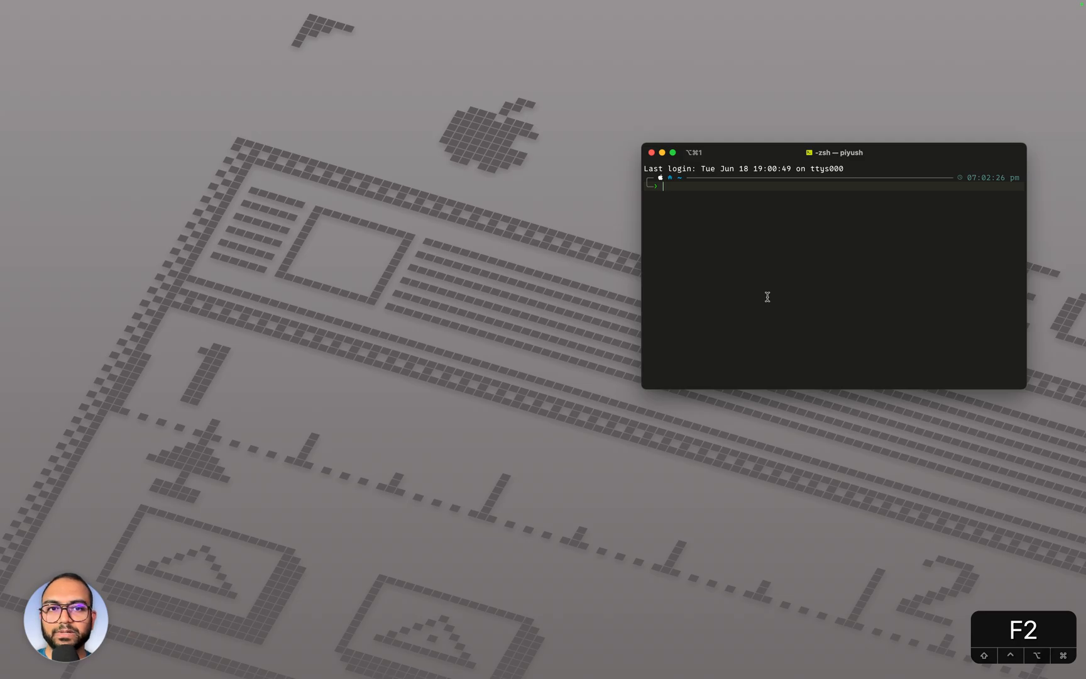
pyautogui.moveTo(619, 658)
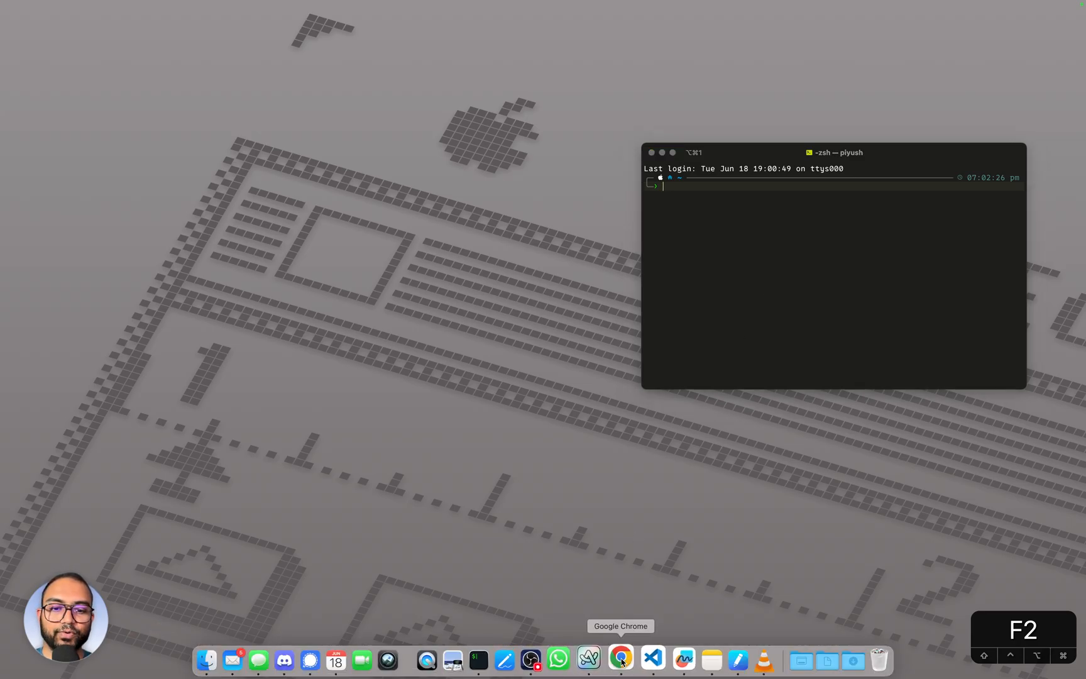
pyautogui.click(619, 659)
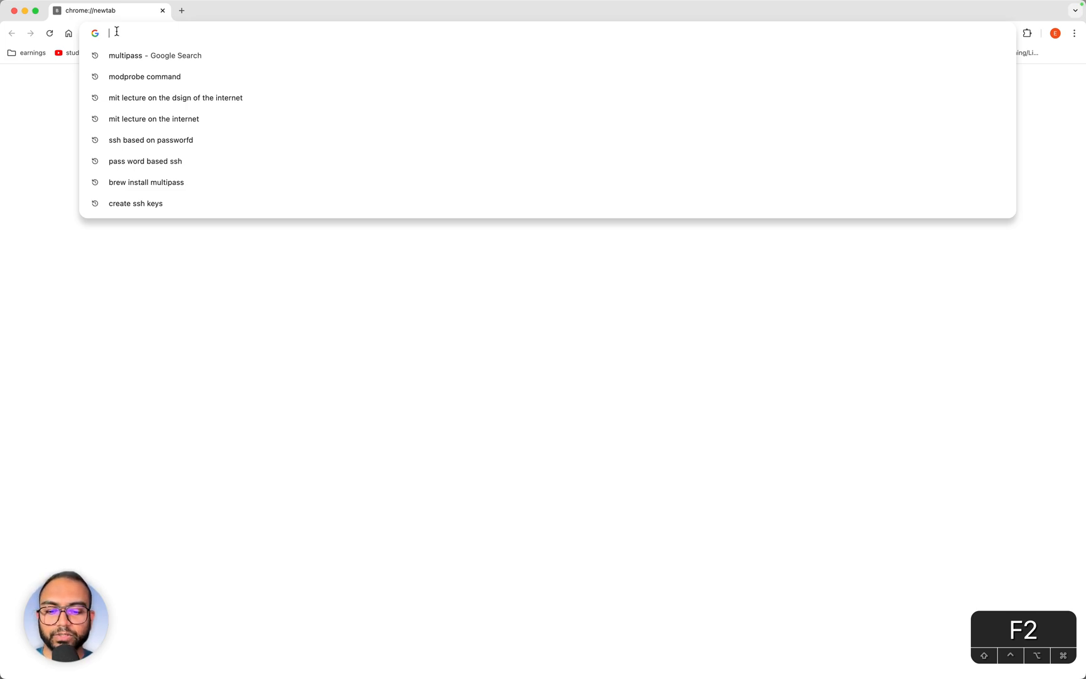
# Search Google for multipass and open the multipass.run result
pyautogui.click(156, 55)
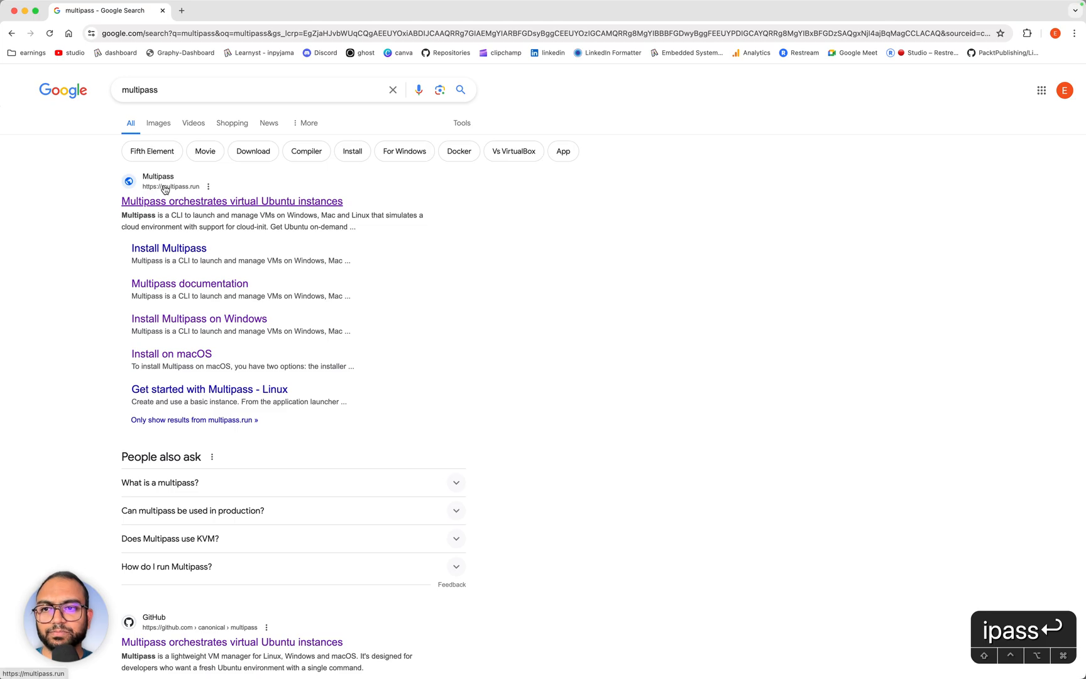
pyautogui.click(231, 201)
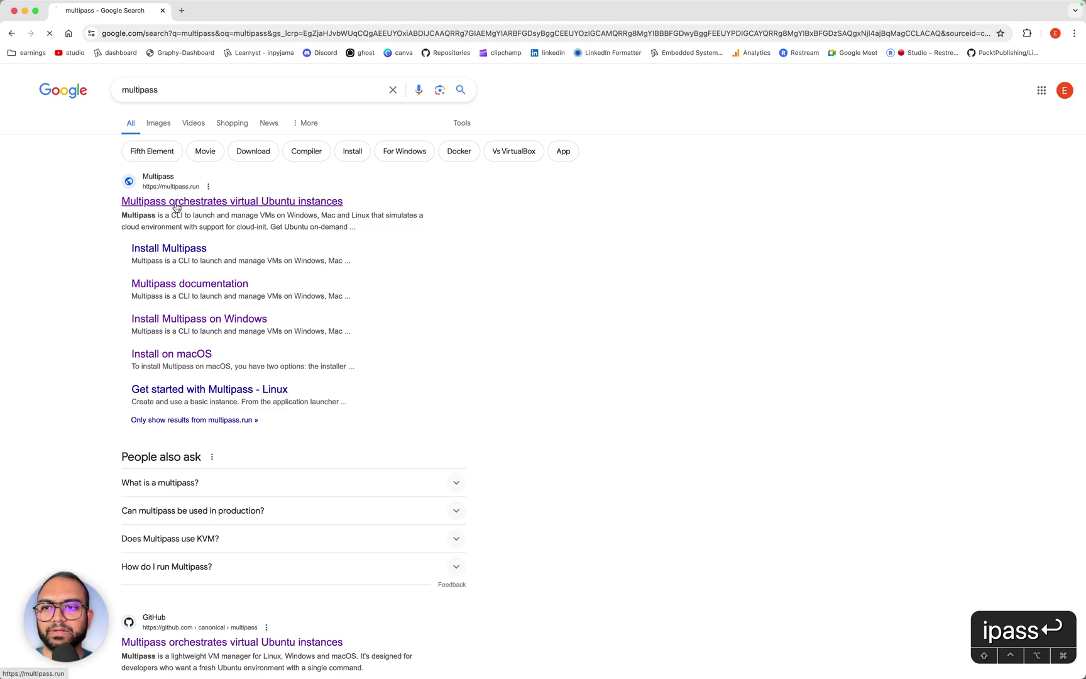
pyautogui.click(232, 202)
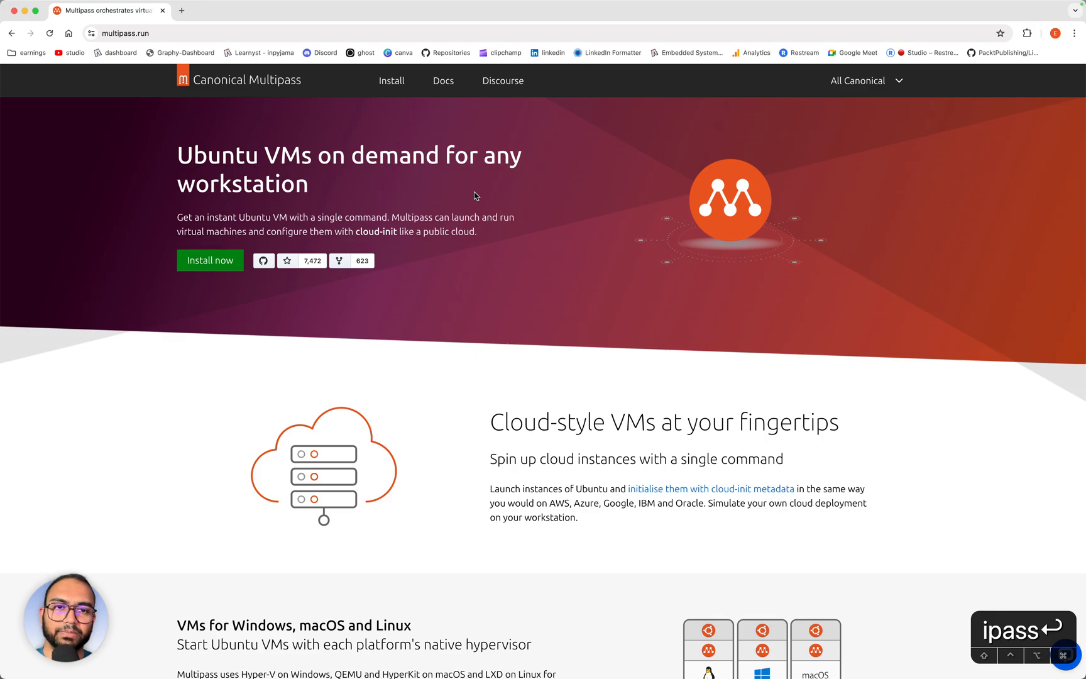
pyautogui.moveTo(449, 132)
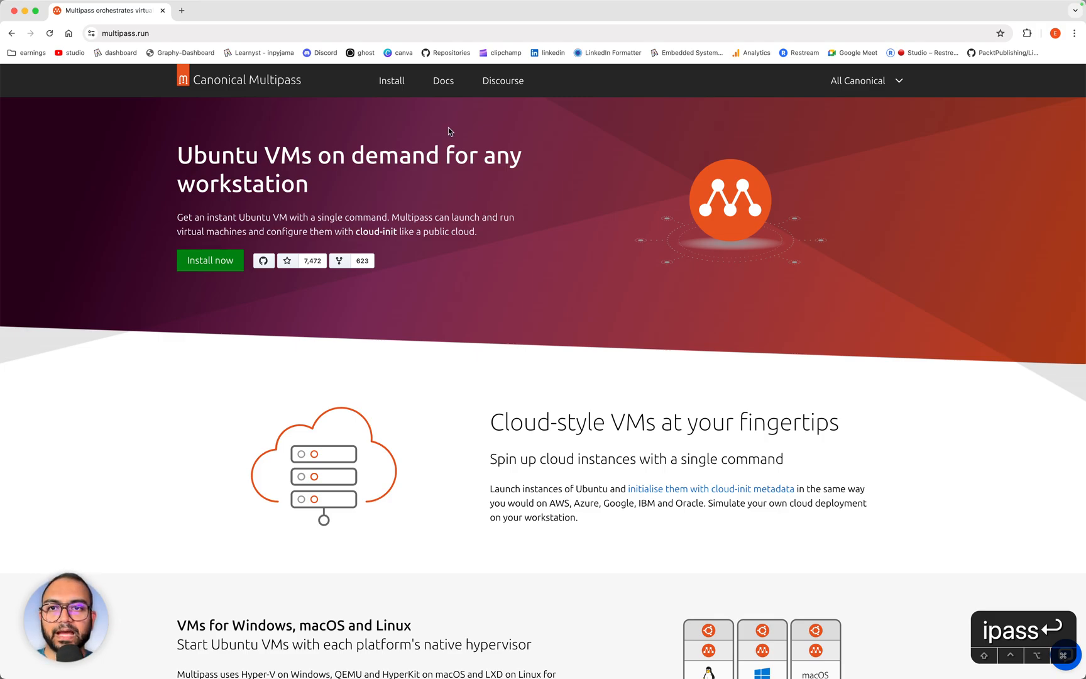
# Go to Docs > How-to guides > Install Multipass and scroll to the Install section
pyautogui.click(442, 80)
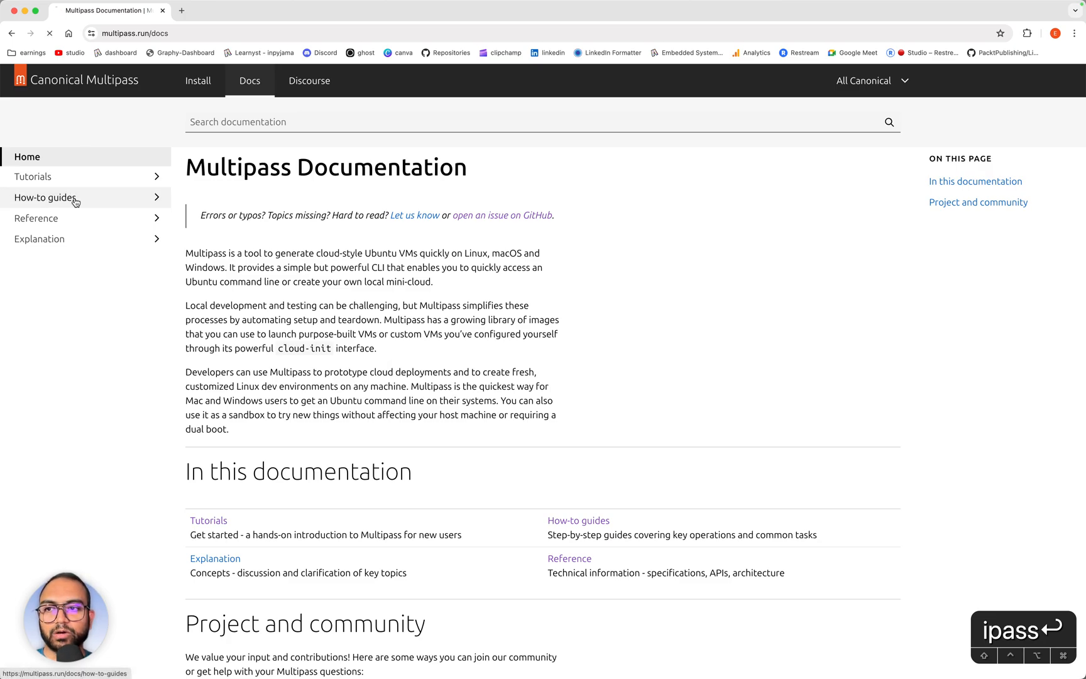
pyautogui.click(45, 197)
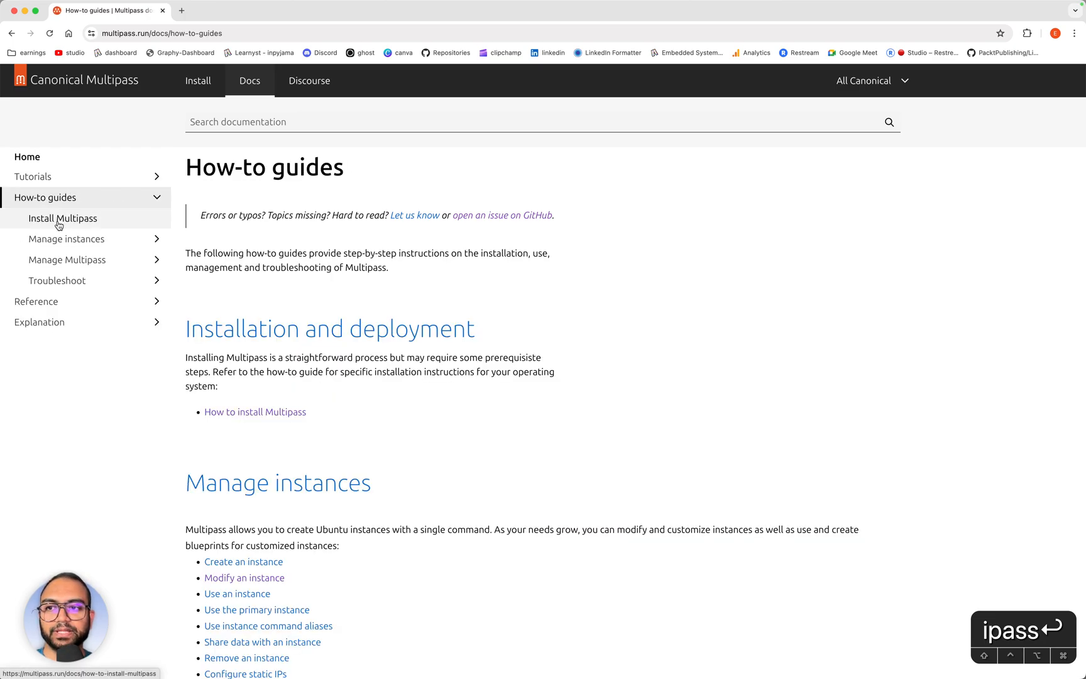
pyautogui.click(62, 218)
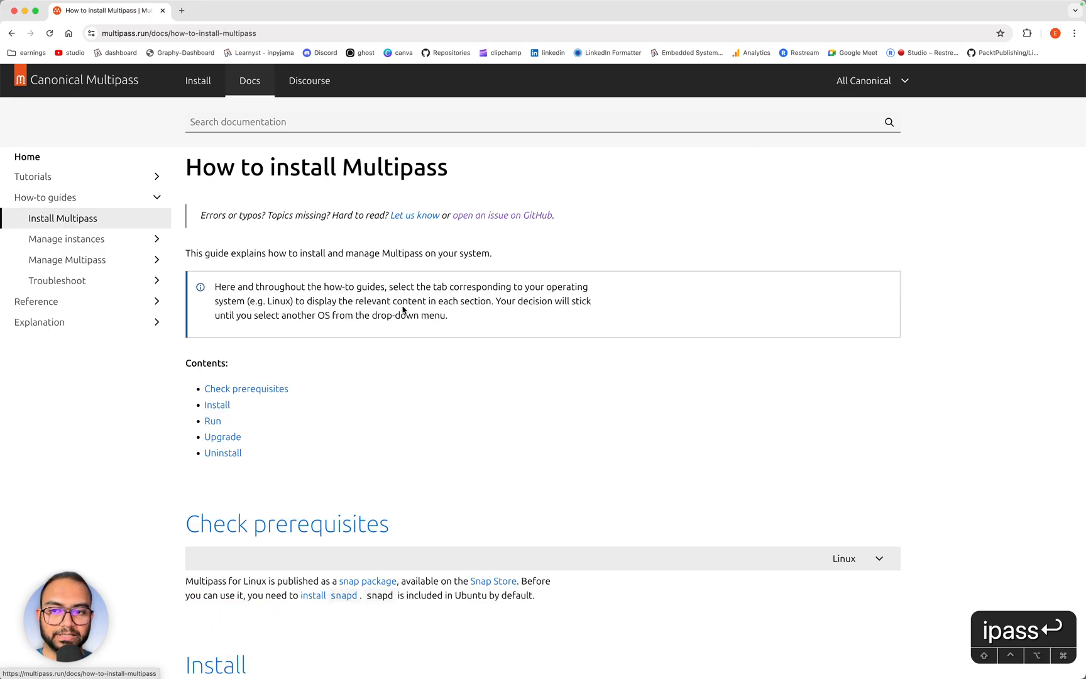
pyautogui.scroll(-3)
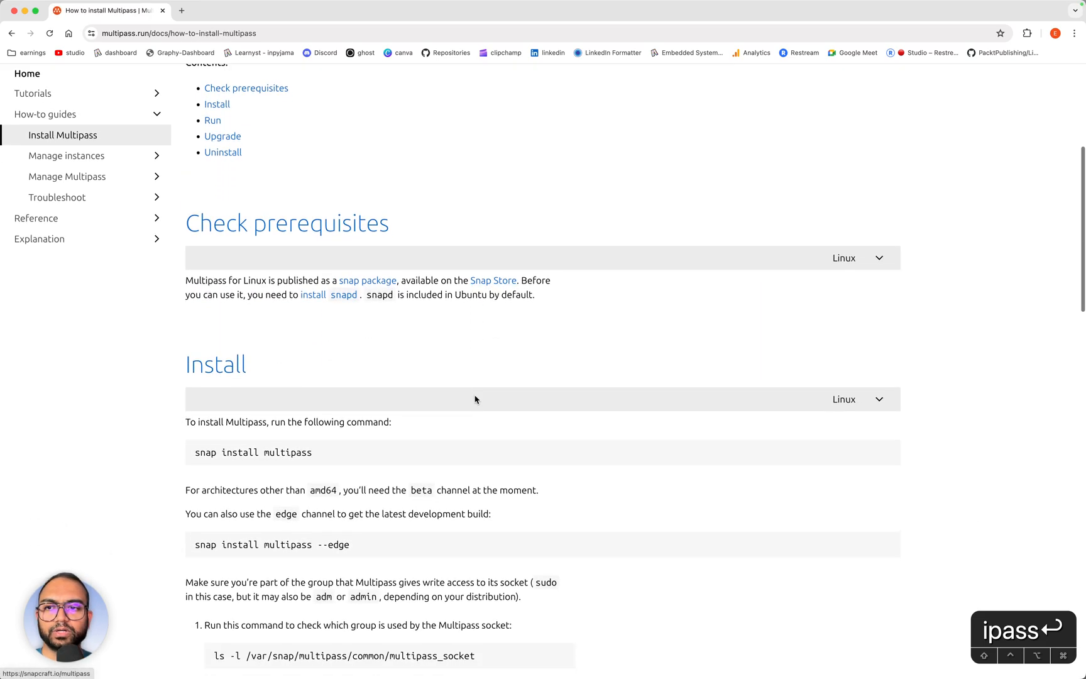
pyautogui.moveTo(788, 269)
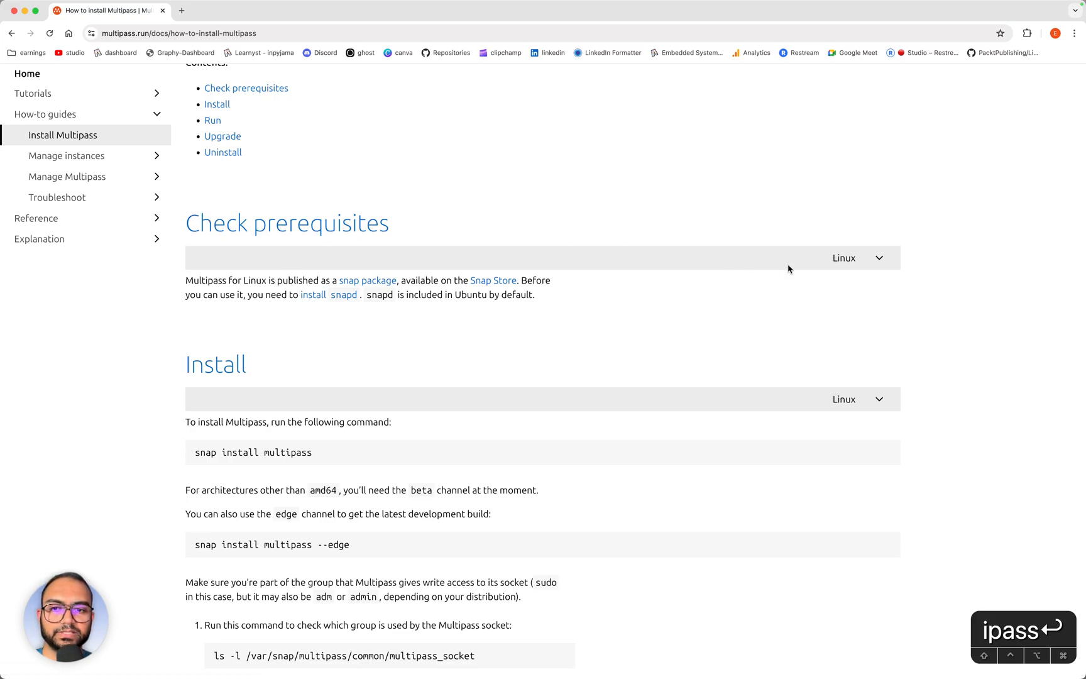
pyautogui.scroll(-3)
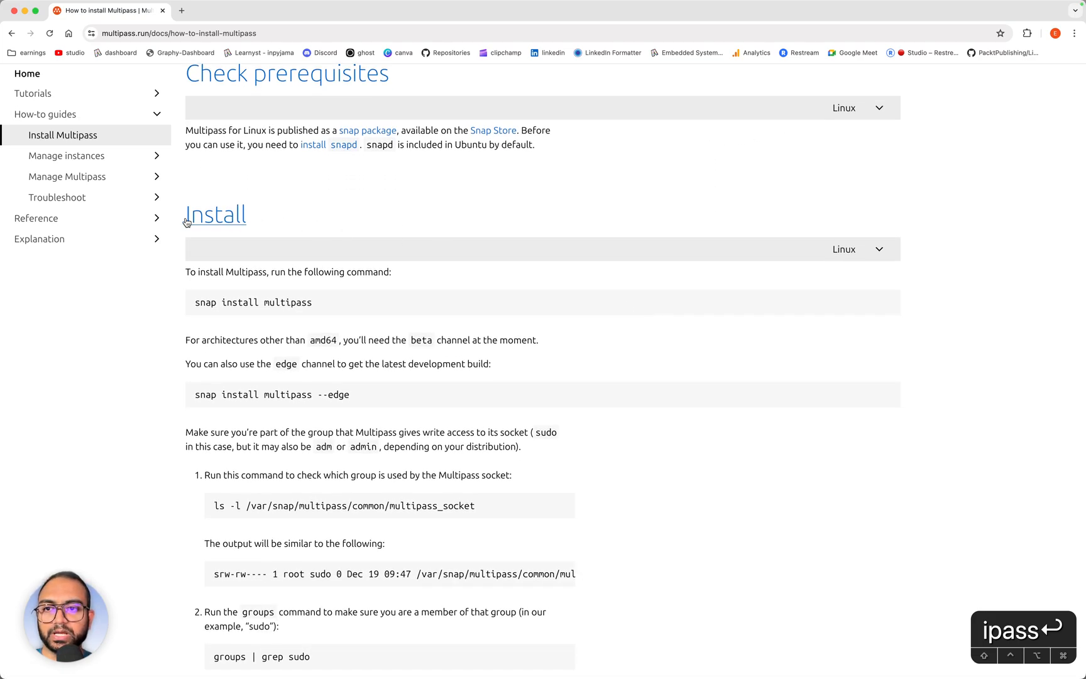
# Switch the install instructions to macOS and review the installer-package and brew options
pyautogui.click(858, 249)
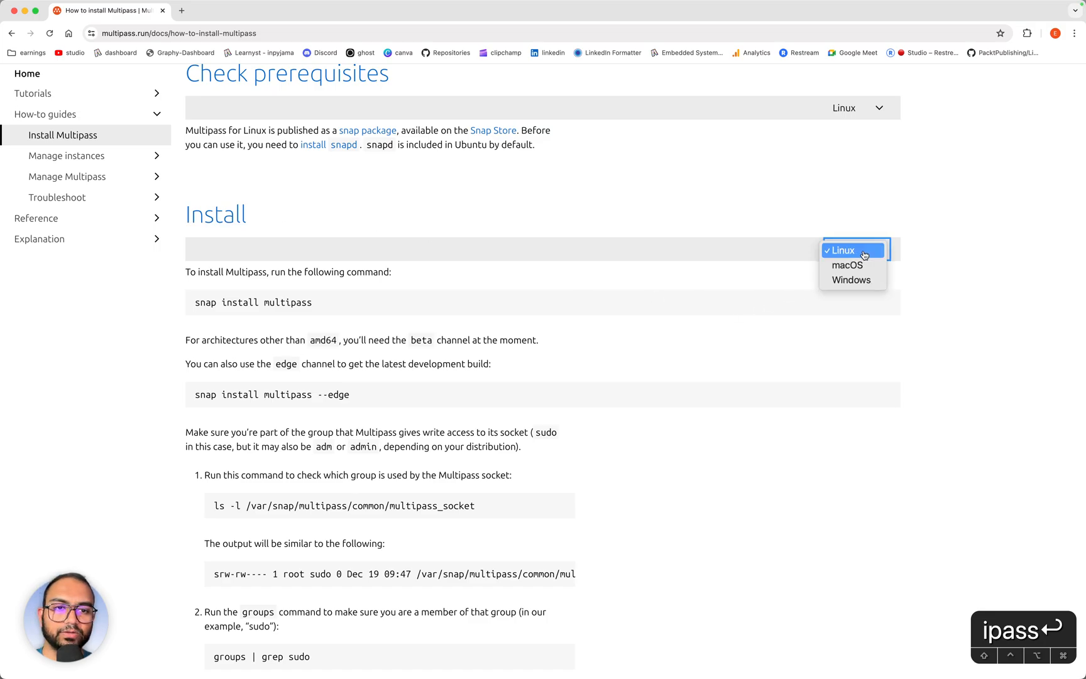
pyautogui.click(846, 264)
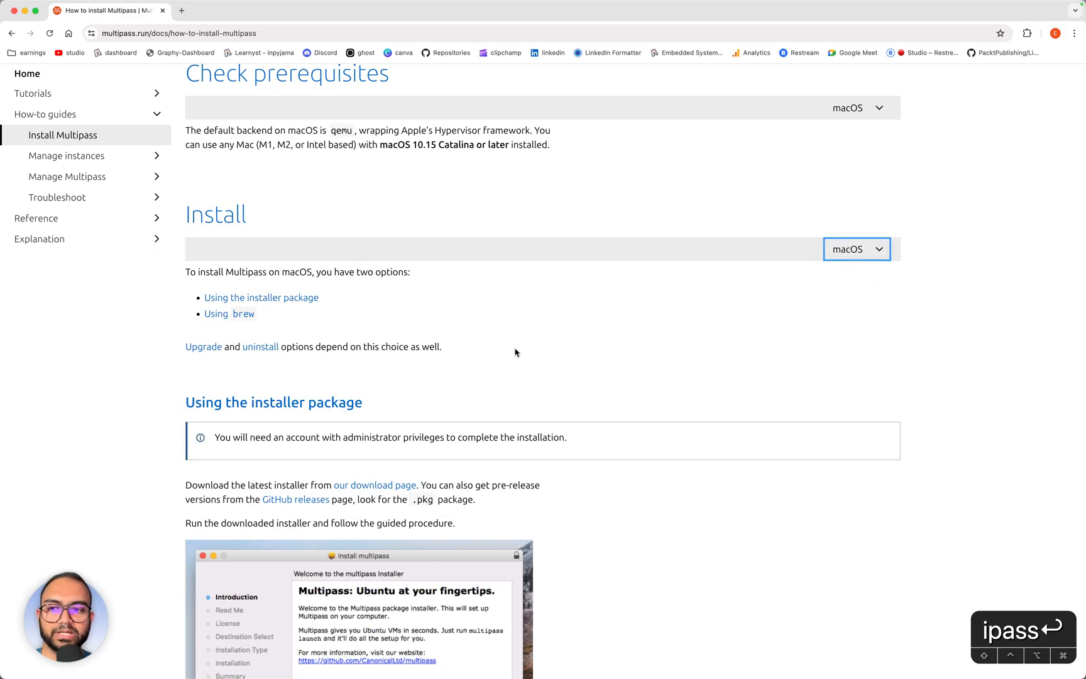
pyautogui.scroll(-3)
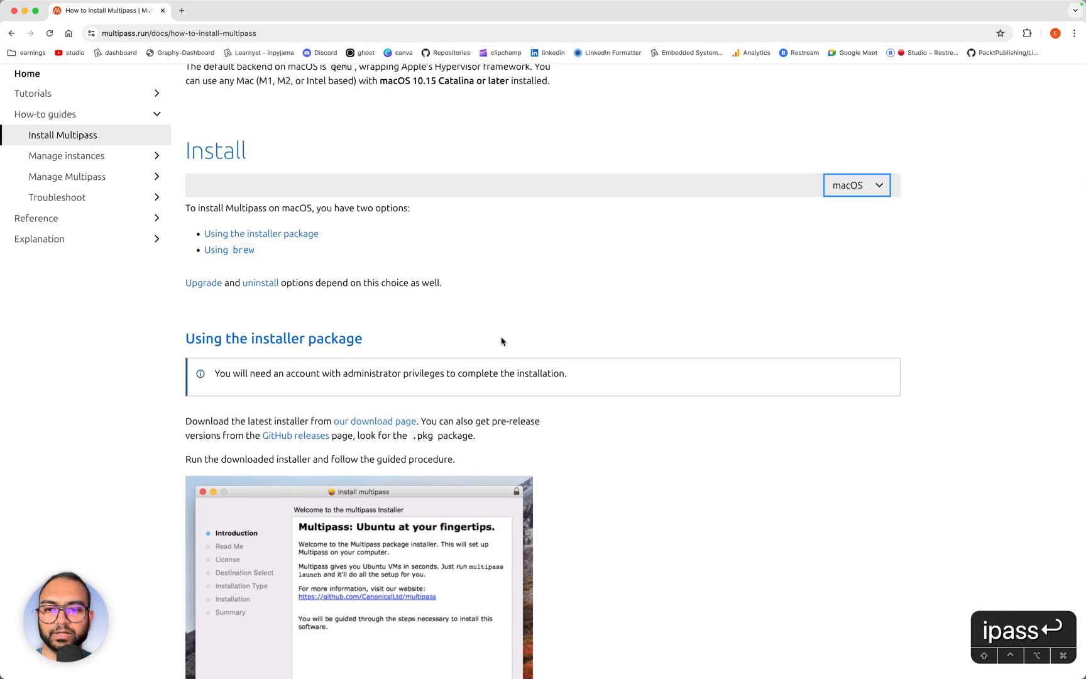
pyautogui.scroll(-3)
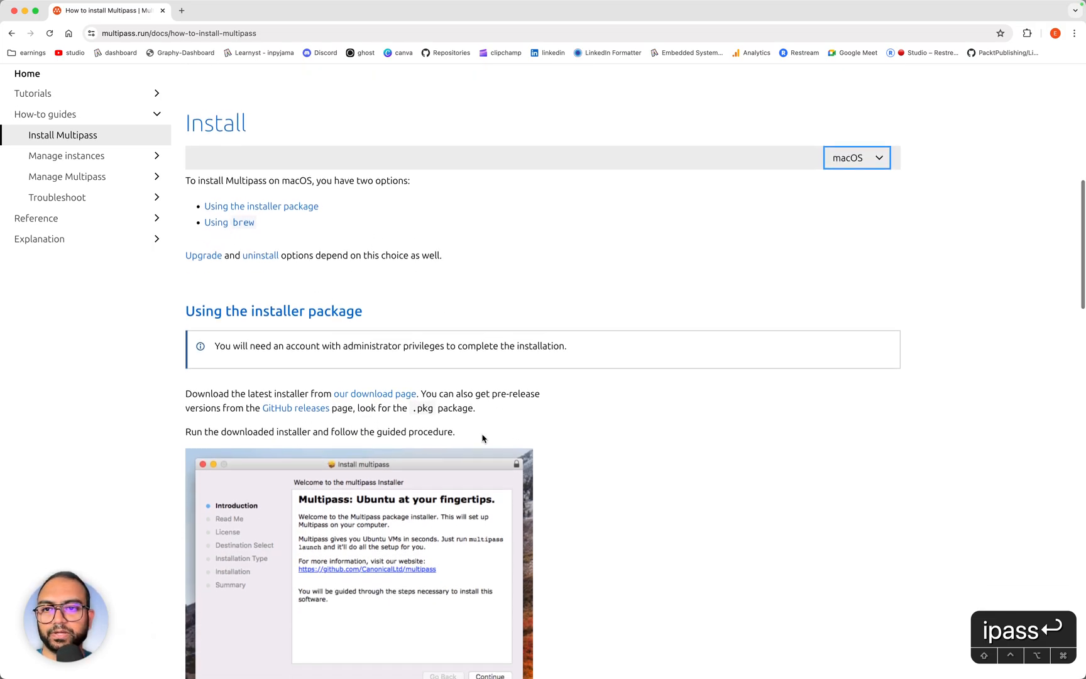
pyautogui.scroll(3)
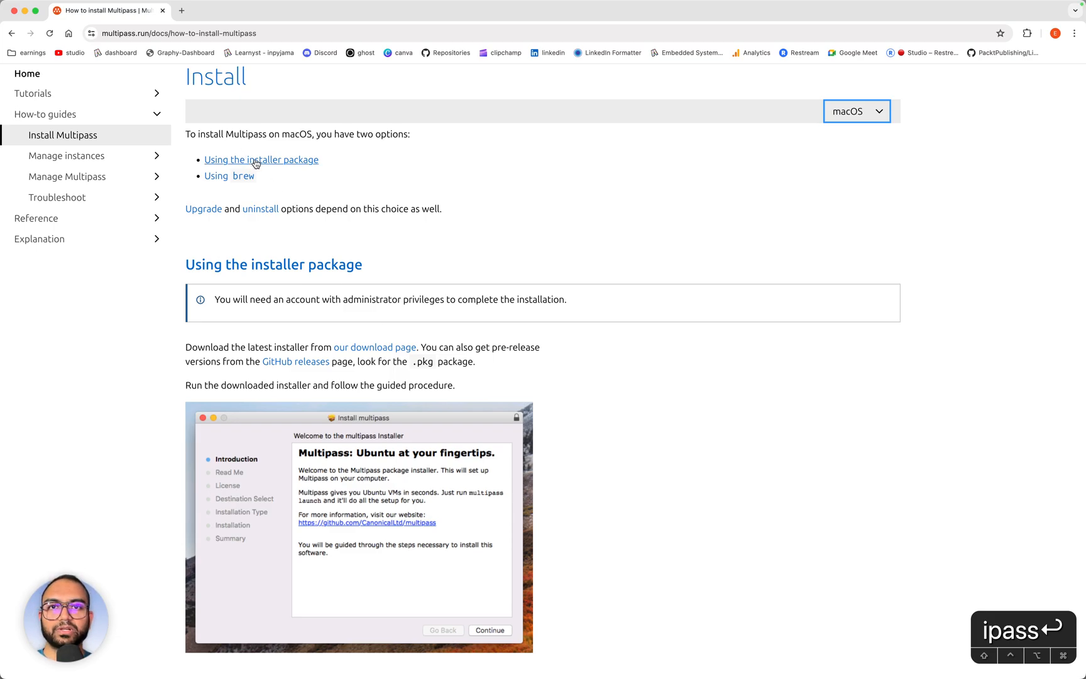
pyautogui.moveTo(306, 204)
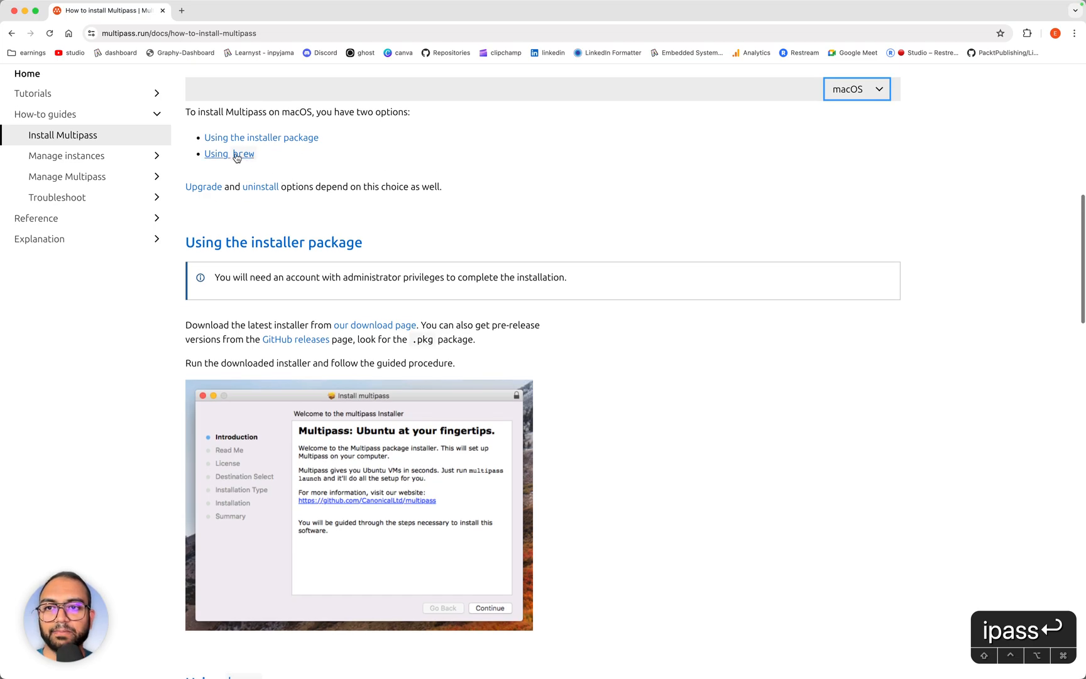
# Open the 'Using brew' instructions in a new tab, then return to Terminal
pyautogui.rightClick(229, 153)
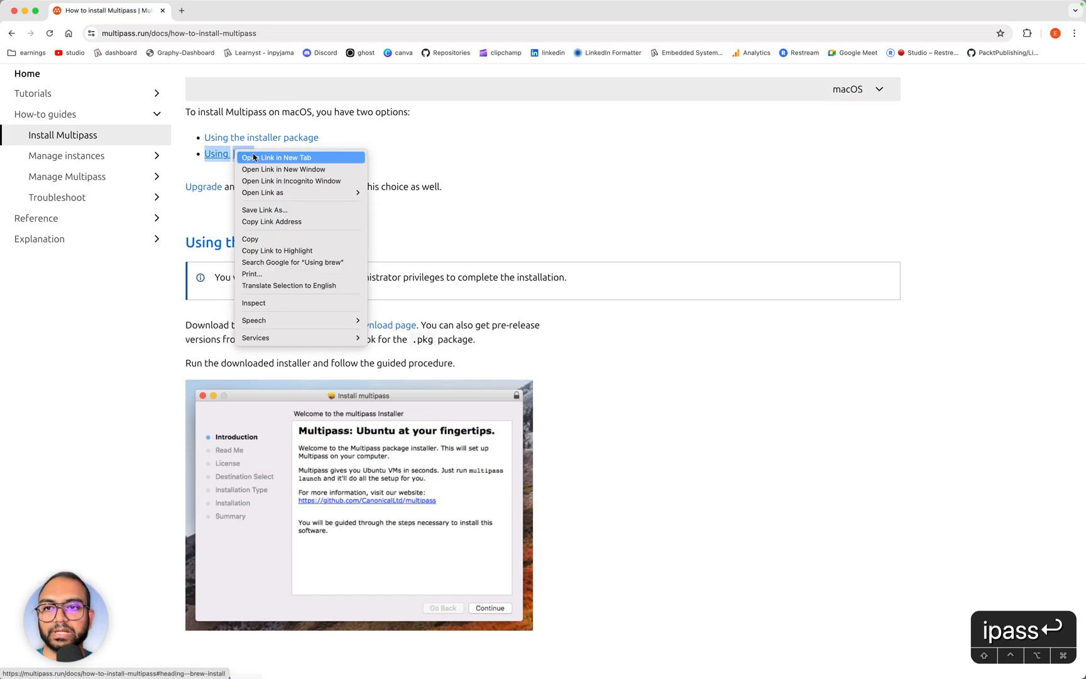
pyautogui.click(276, 157)
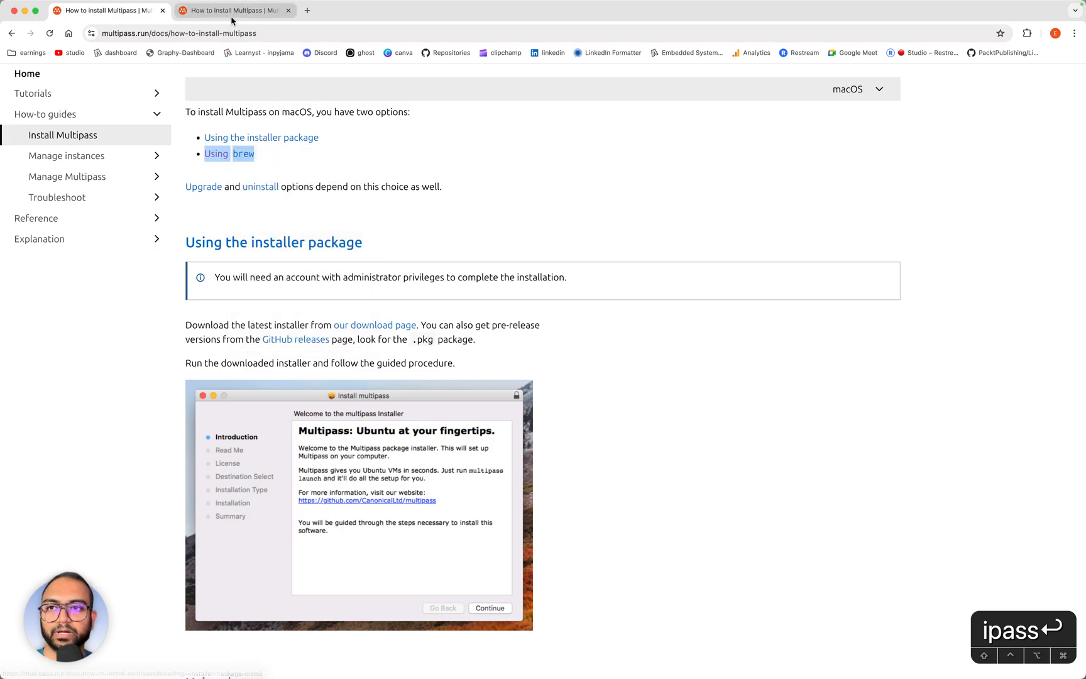
pyautogui.click(229, 153)
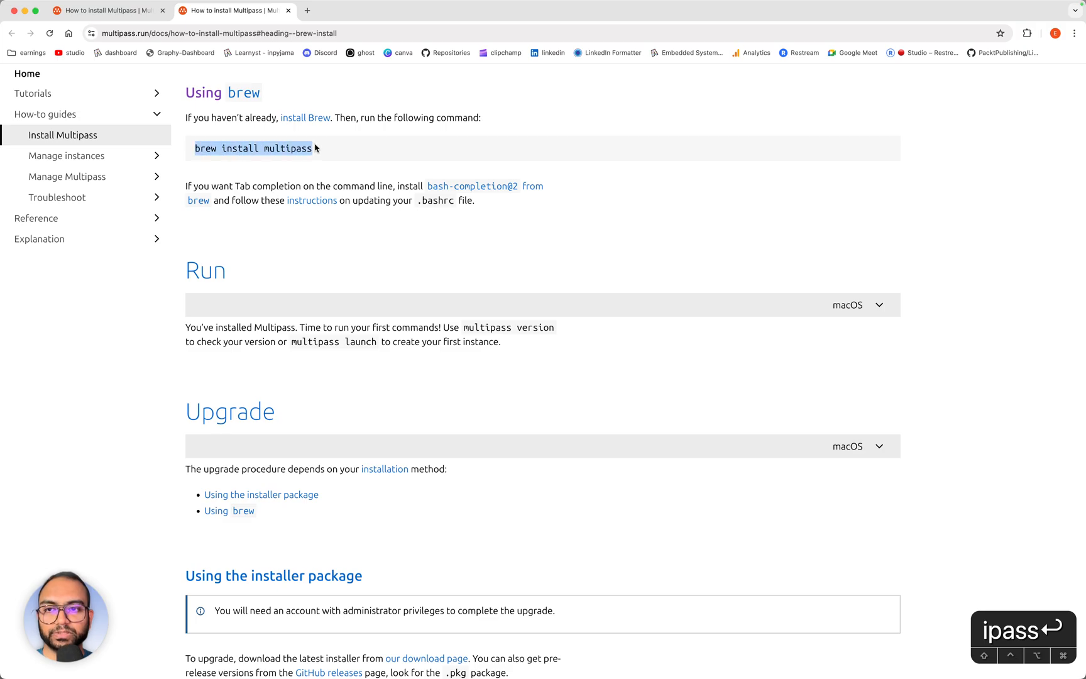
pyautogui.moveTo(488, 292)
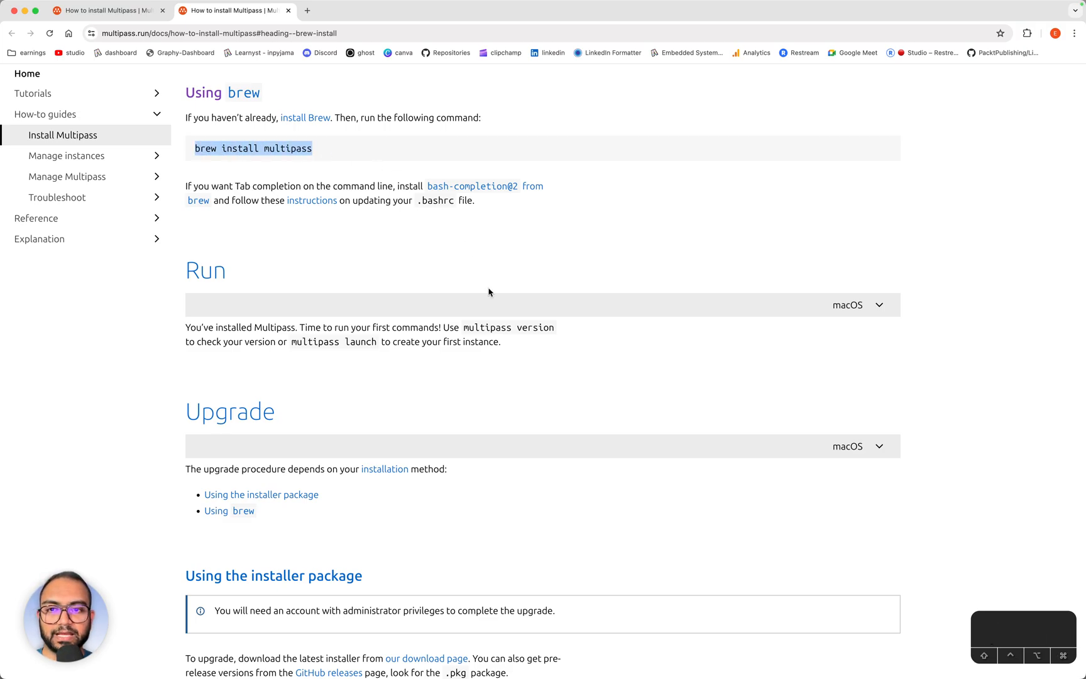
pyautogui.click(492, 660)
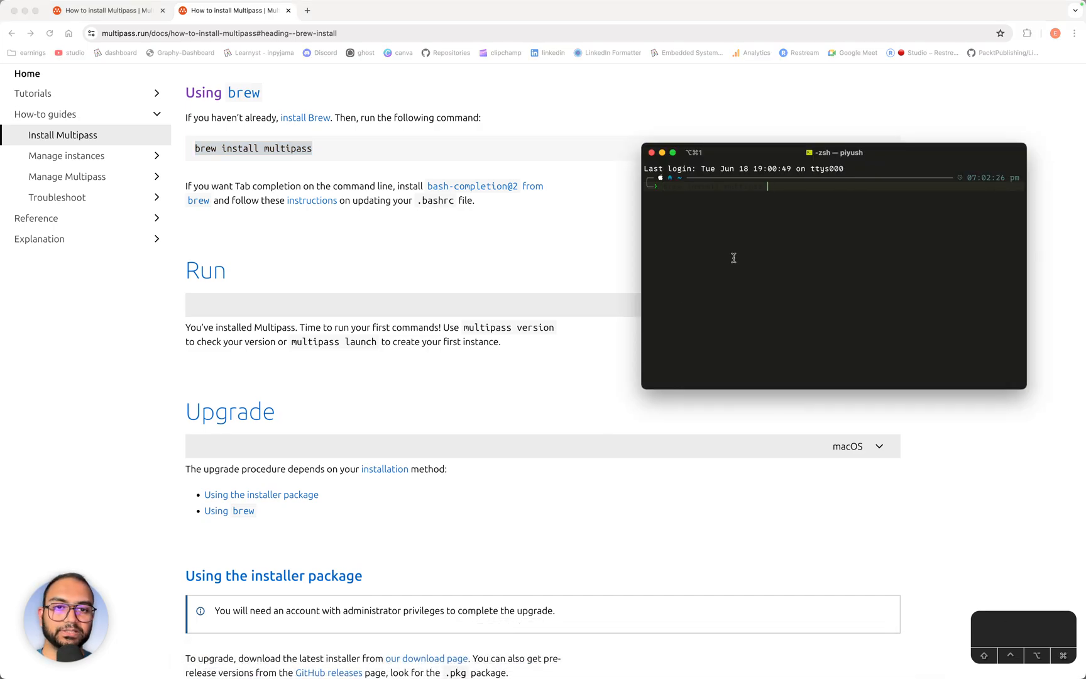
# Run brew install multipass, then search shell history for '--cas' and '-h'
pyautogui.write('brew install multipass')
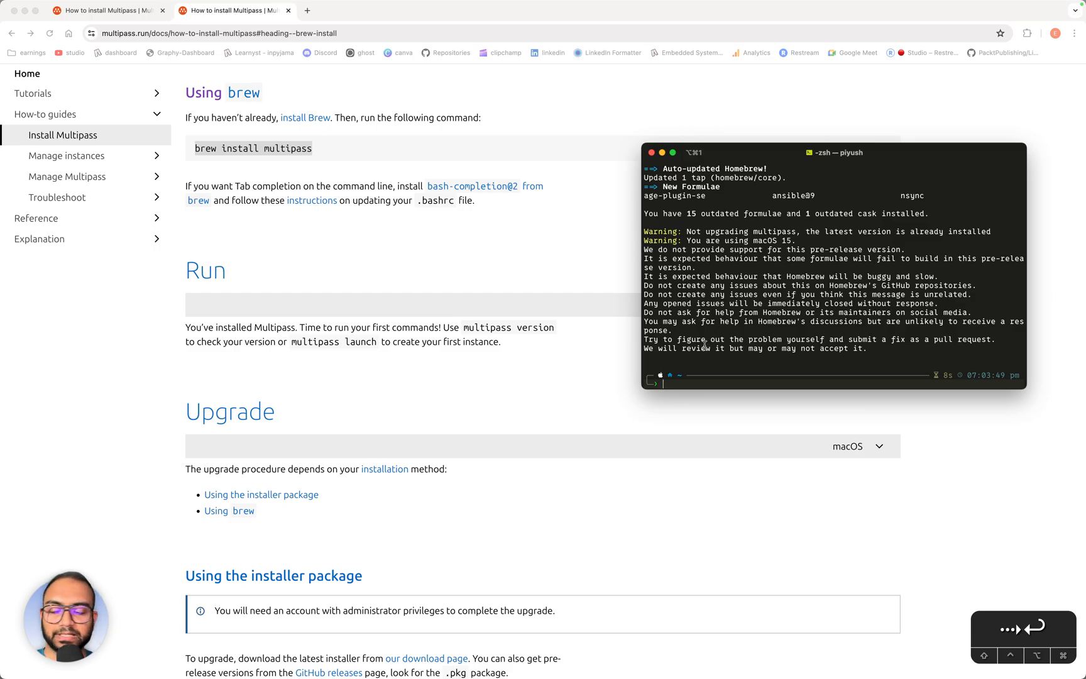
pyautogui.press('ctrl+r')
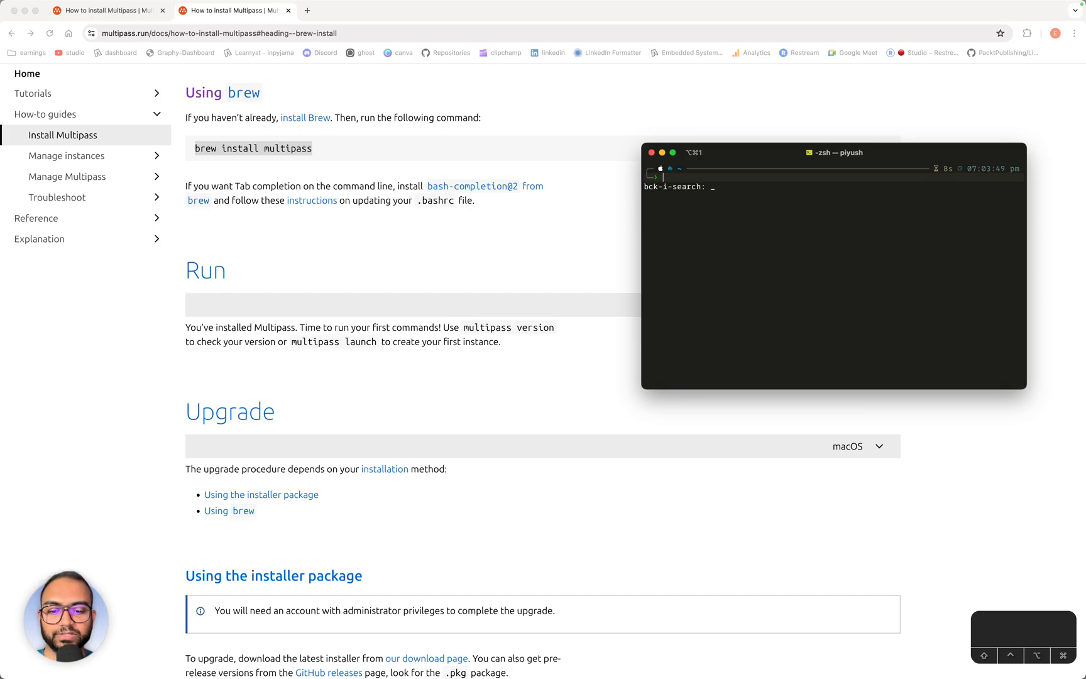
pyautogui.write('--cas')
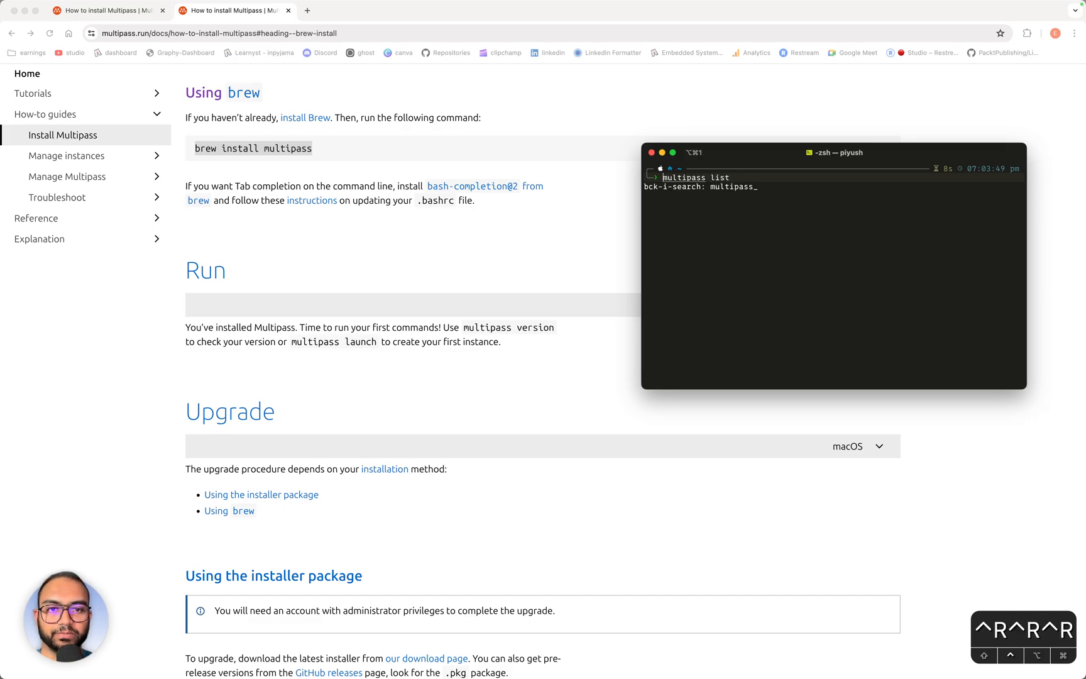
pyautogui.write('-h')
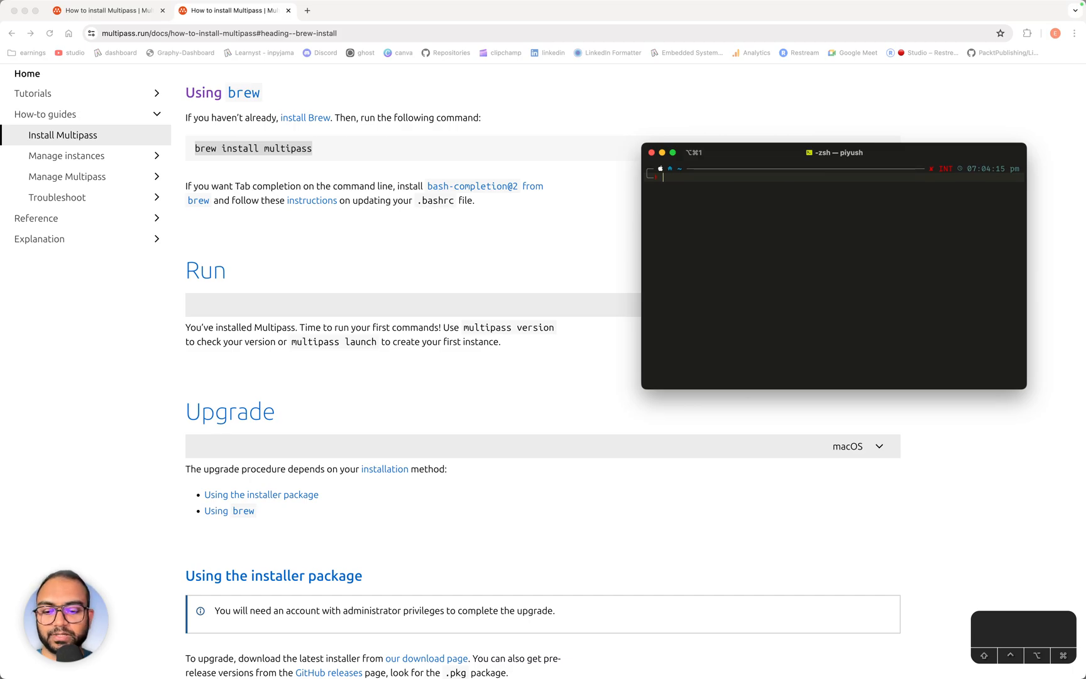
# Run brew install --cask multipass in Terminal
pyautogui.write('--cask applite')
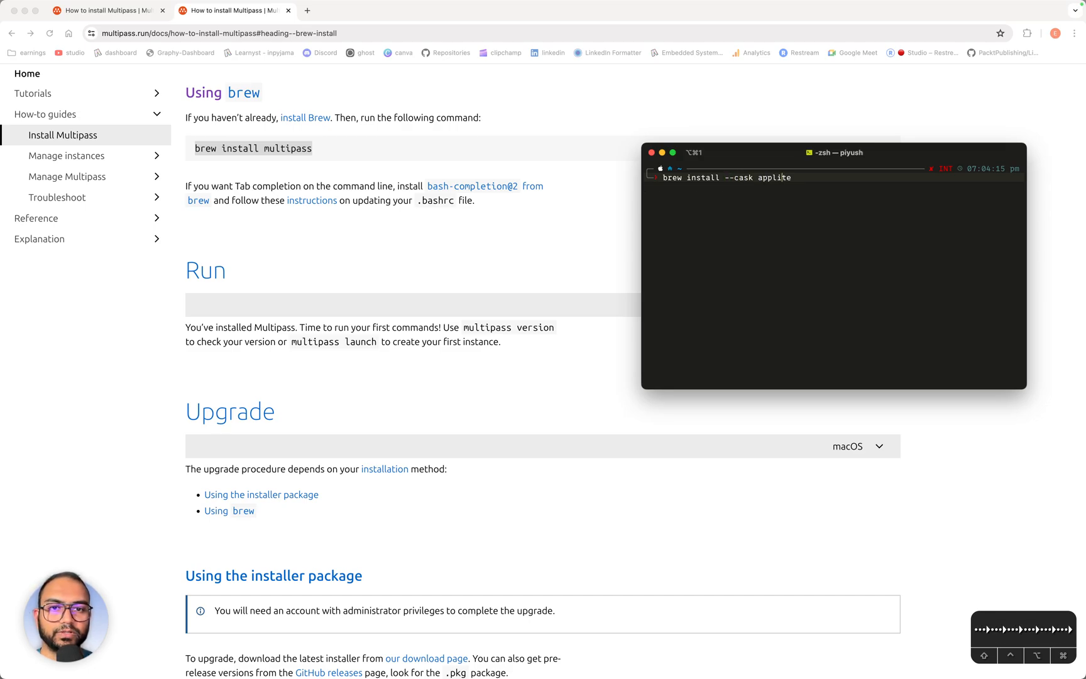
pyautogui.press('Backspace')
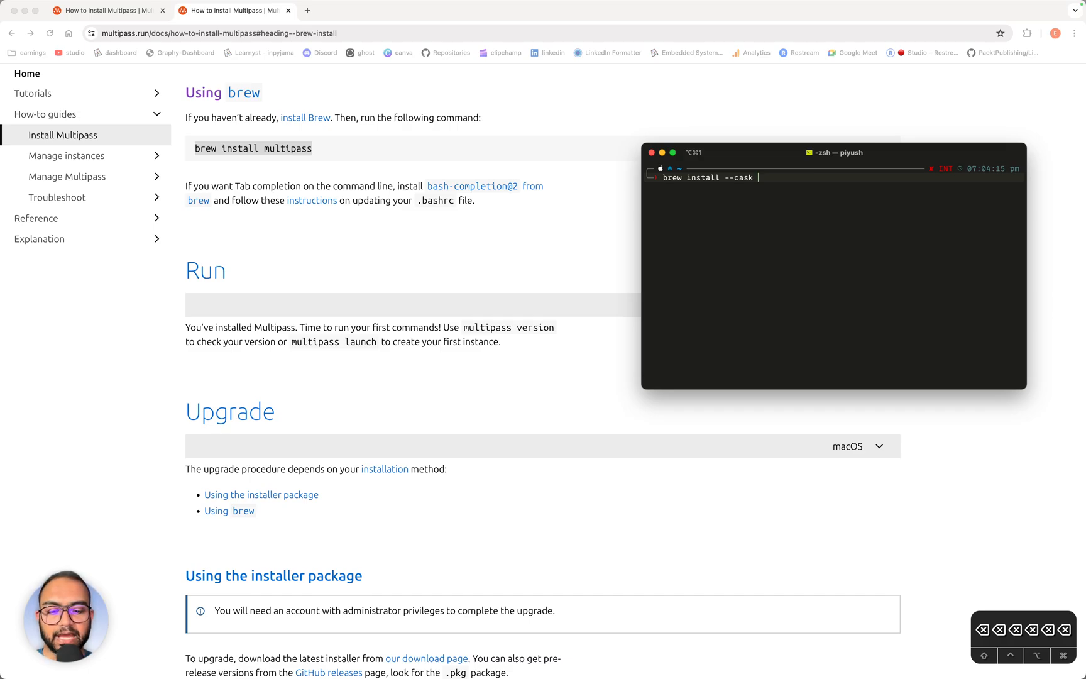
pyautogui.write('multipa')
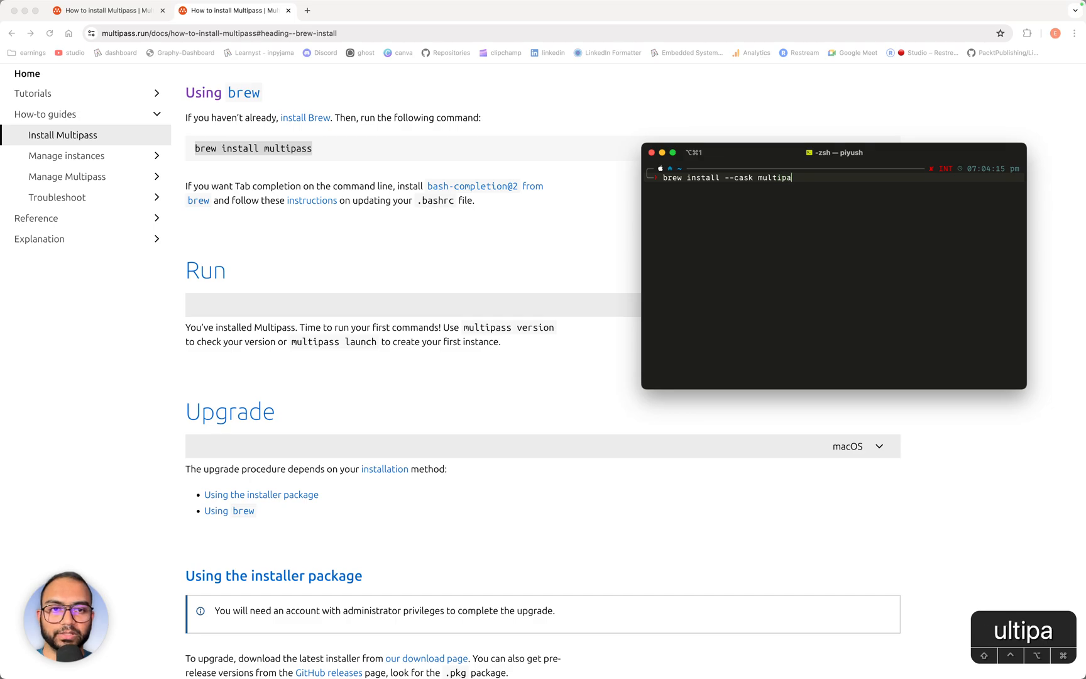
pyautogui.press('Return')
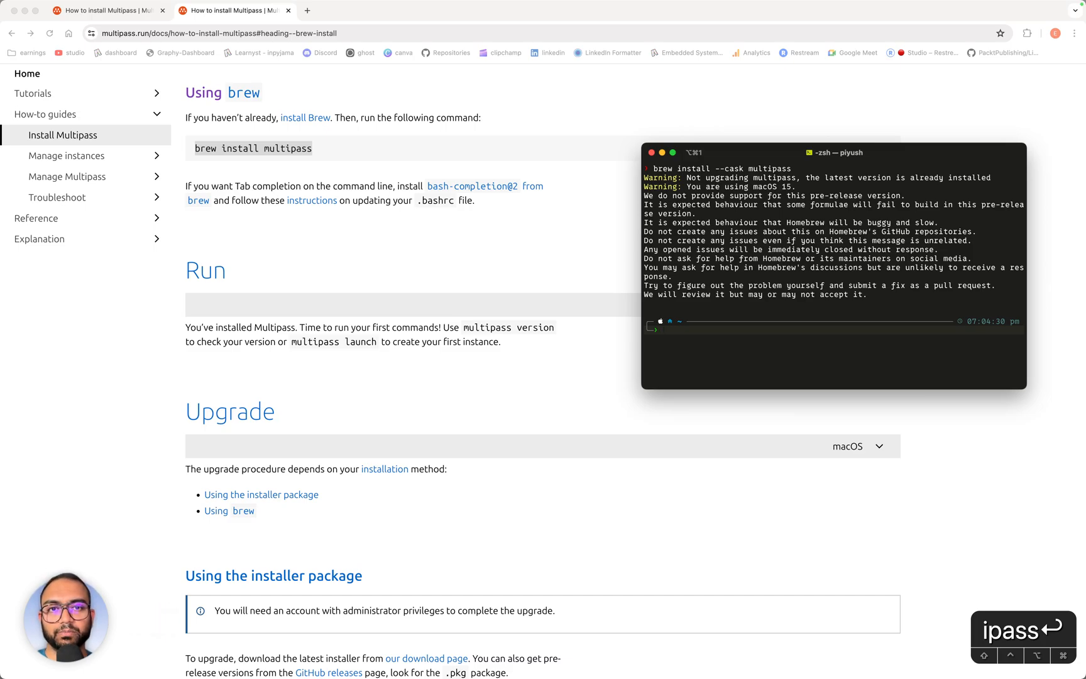
pyautogui.moveTo(370, 85)
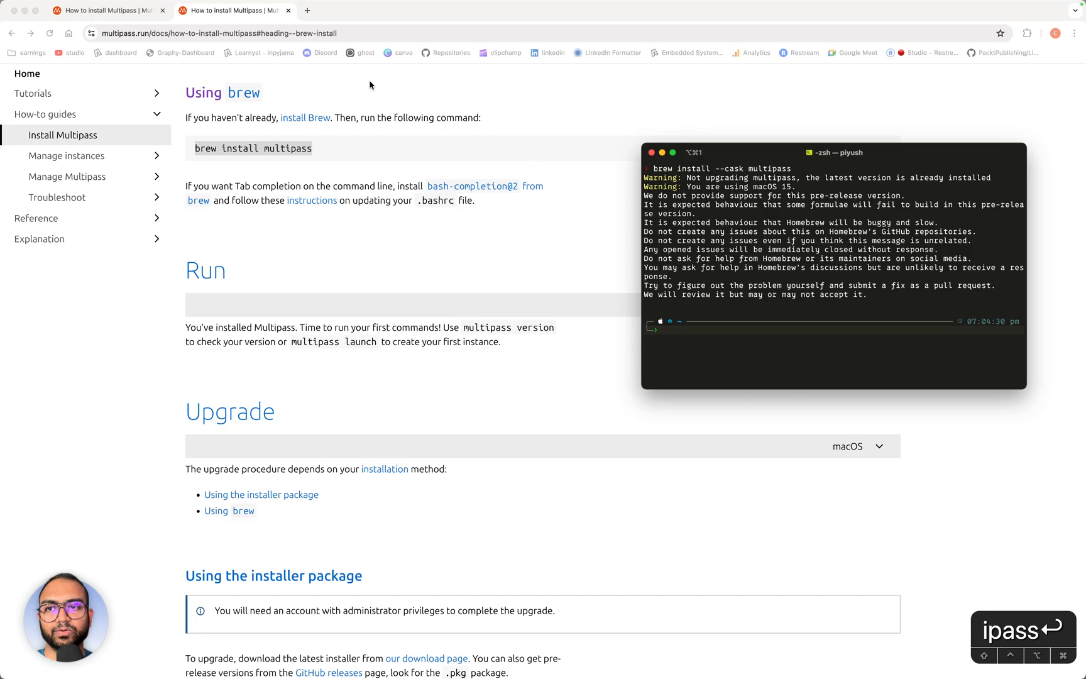
pyautogui.moveTo(236, 155)
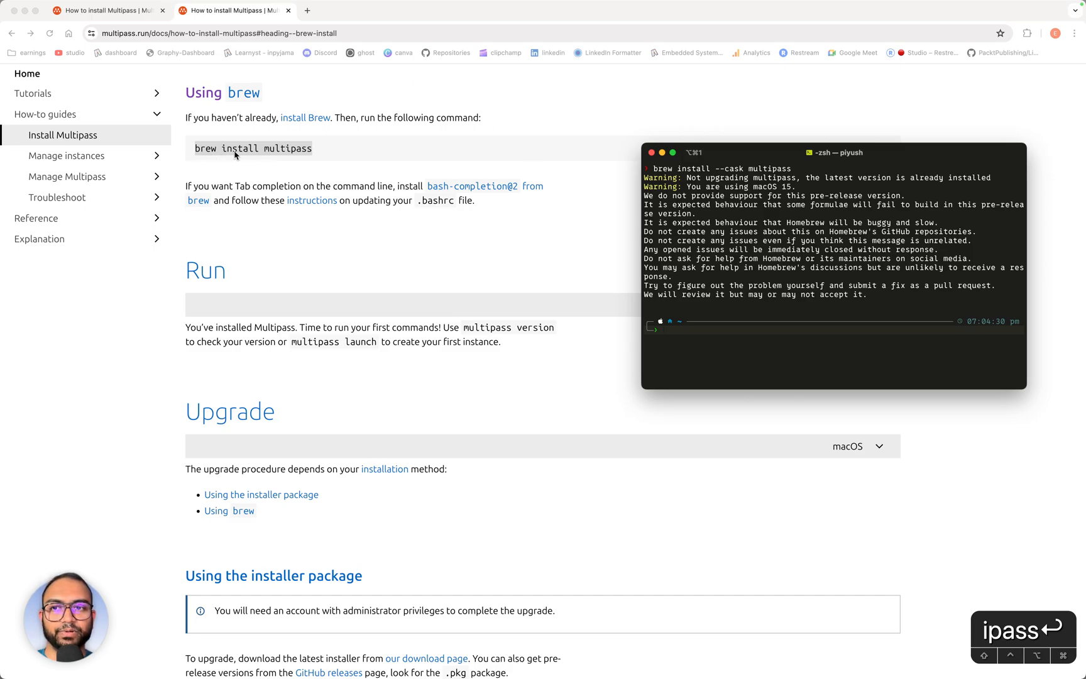
pyautogui.moveTo(663, 171)
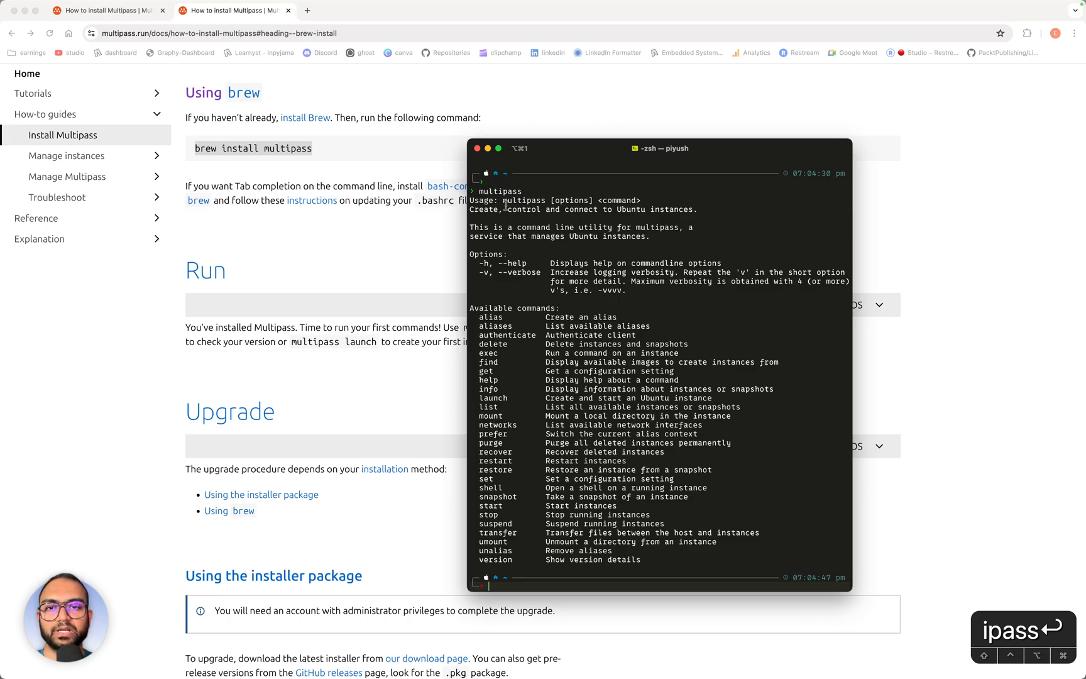
pyautogui.moveTo(679, 551)
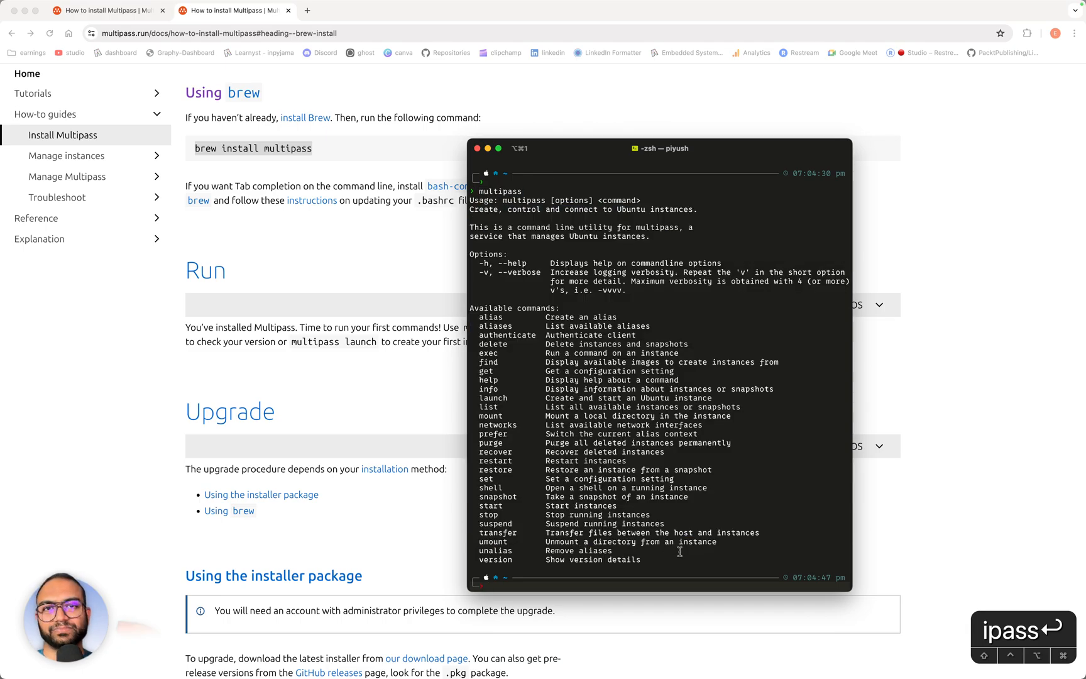
pyautogui.moveTo(686, 149)
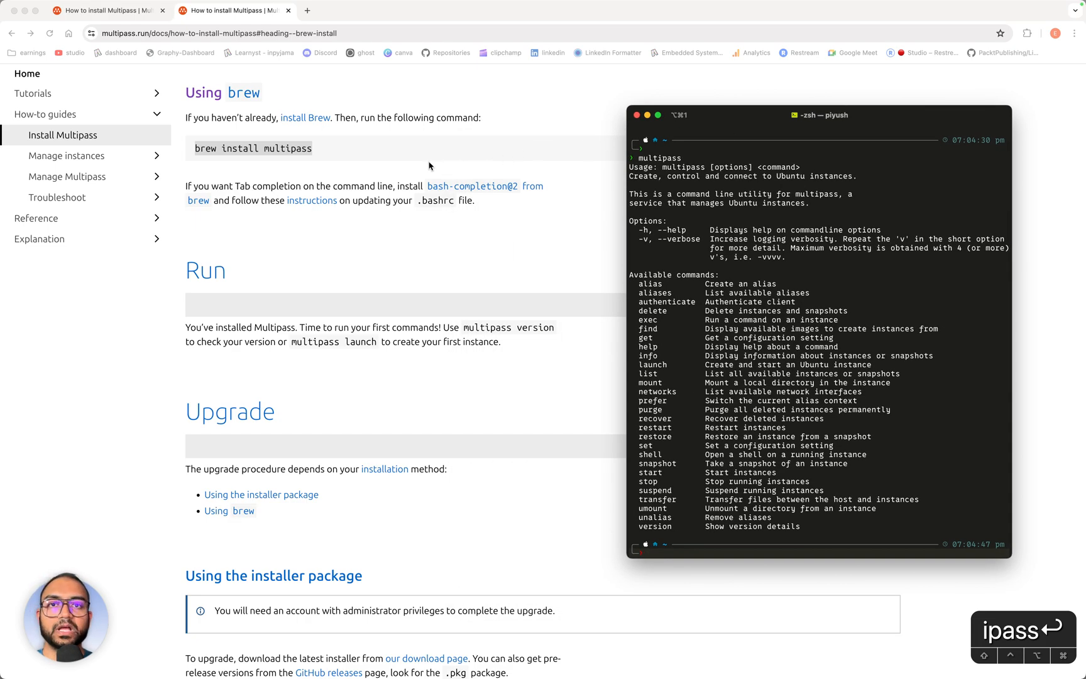
pyautogui.moveTo(413, 142)
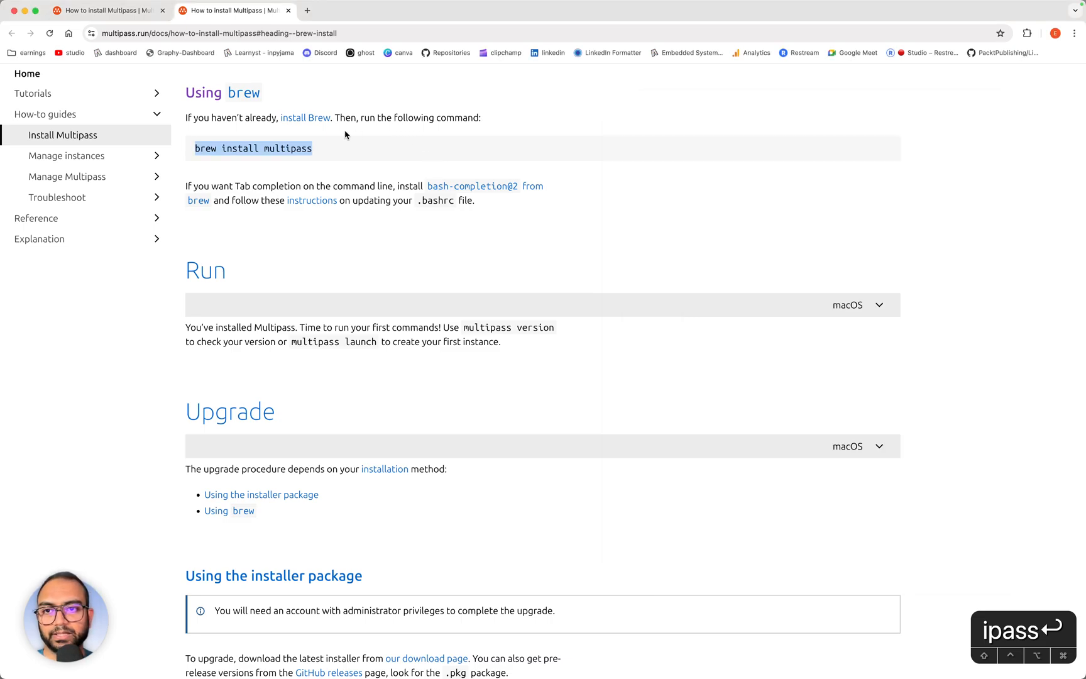
# Open the 'install Brew' link's Homebrew homepage in a new tab and scroll to the install command
pyautogui.rightClick(304, 117)
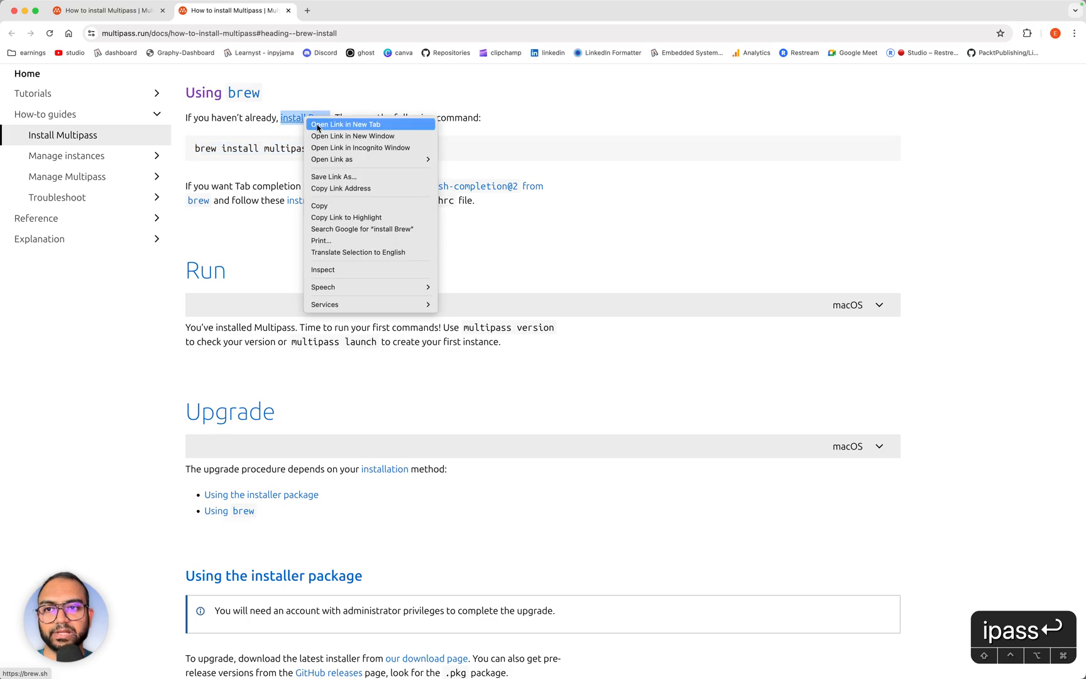
pyautogui.click(345, 124)
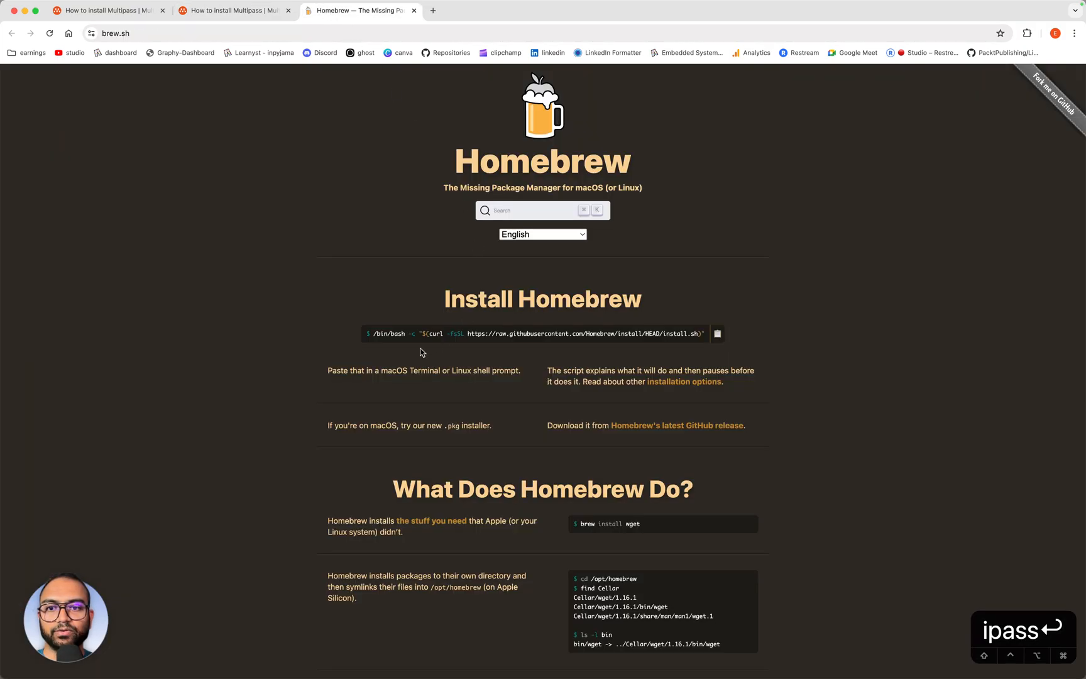
pyautogui.scroll(-3)
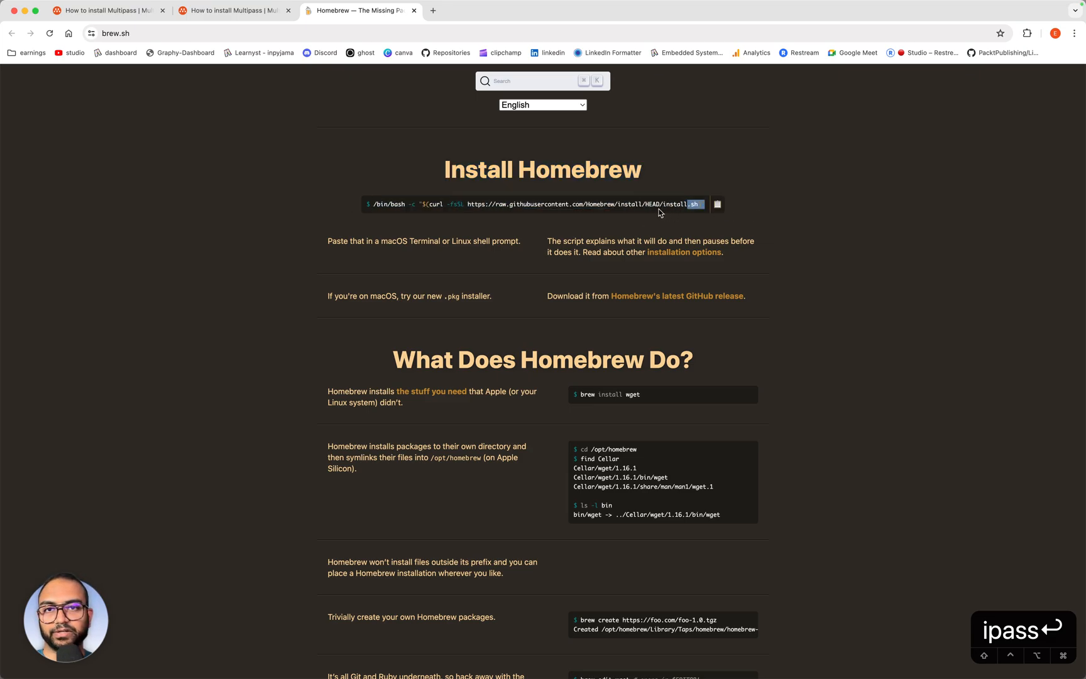
pyautogui.moveTo(389, 145)
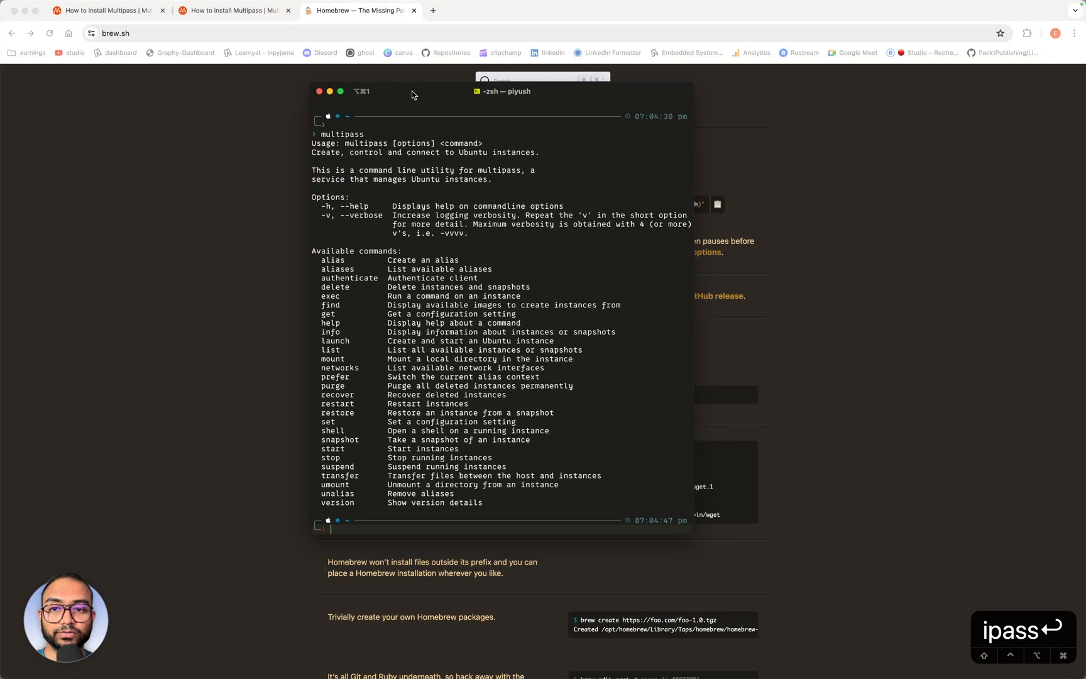
pyautogui.moveTo(693, 538)
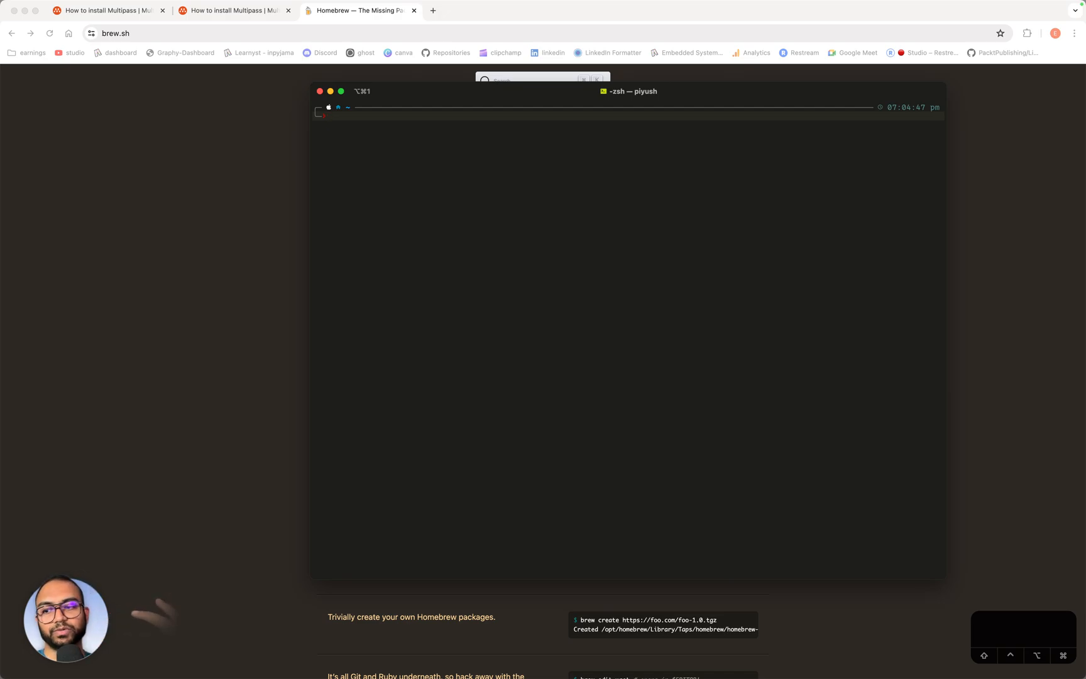
pyautogui.moveTo(814, 456)
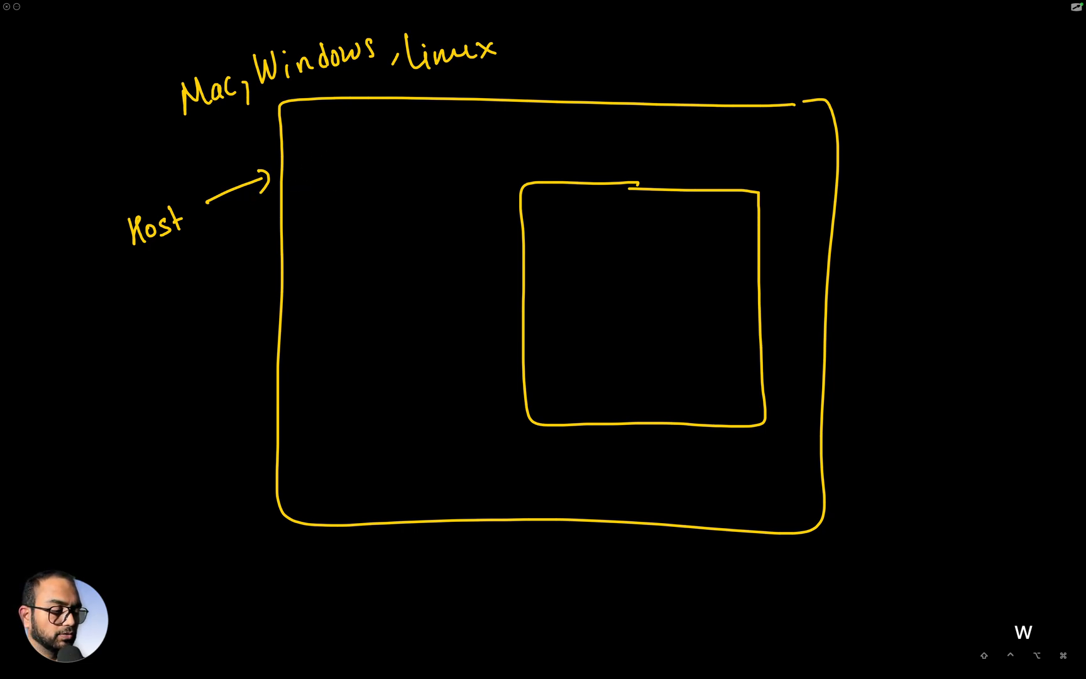
# Type 'Mul' at the Terminal prompt
pyautogui.write('Mul')
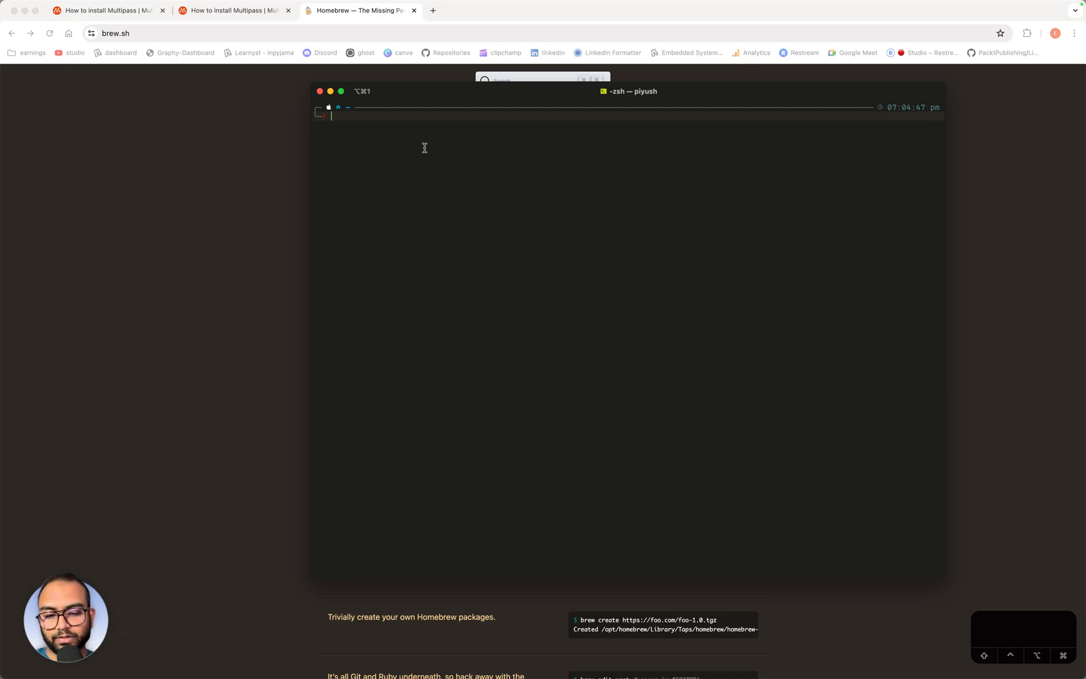
# Run multipass shell to log into the primary Ubuntu 24.04 instance
pyautogui.write('mu')
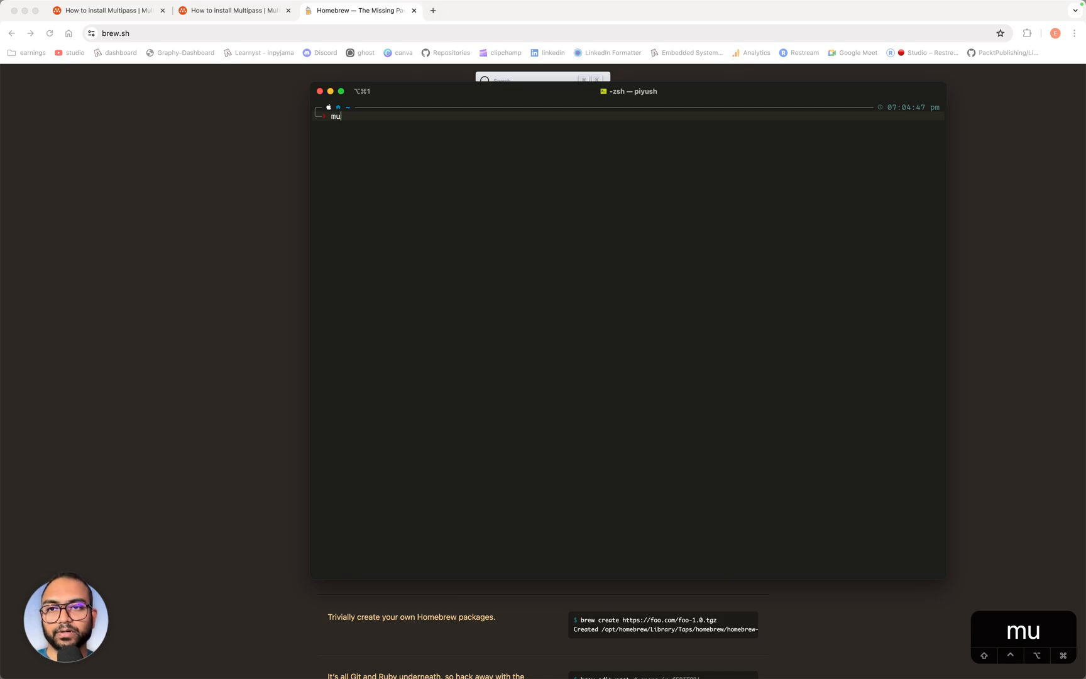
pyautogui.write('ltipass')
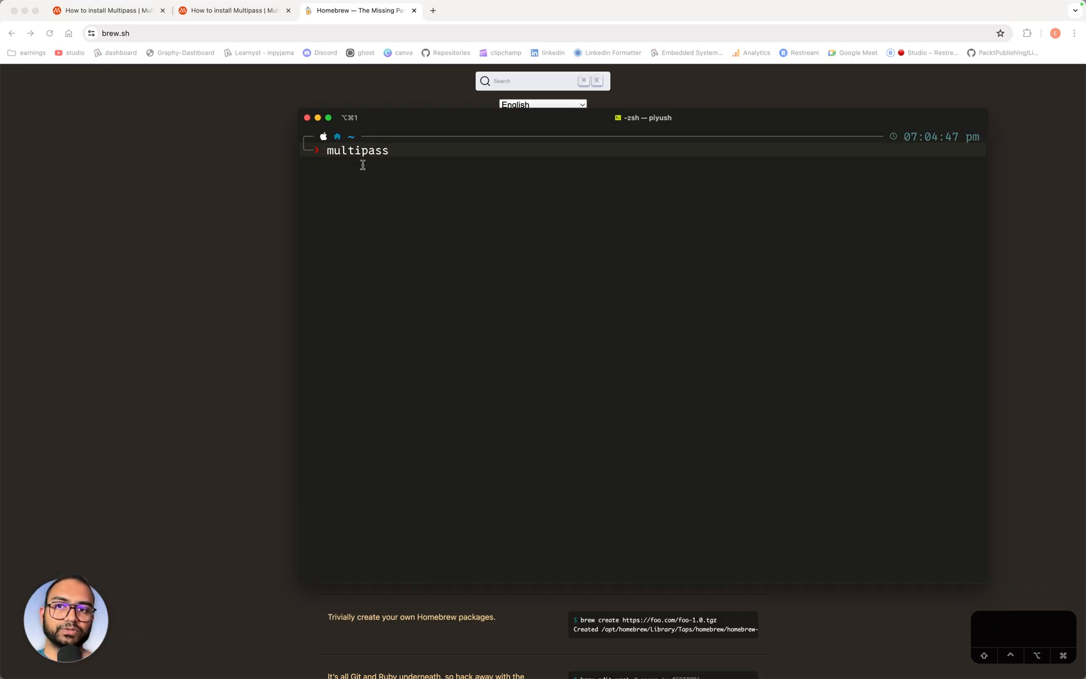
pyautogui.write('shell')
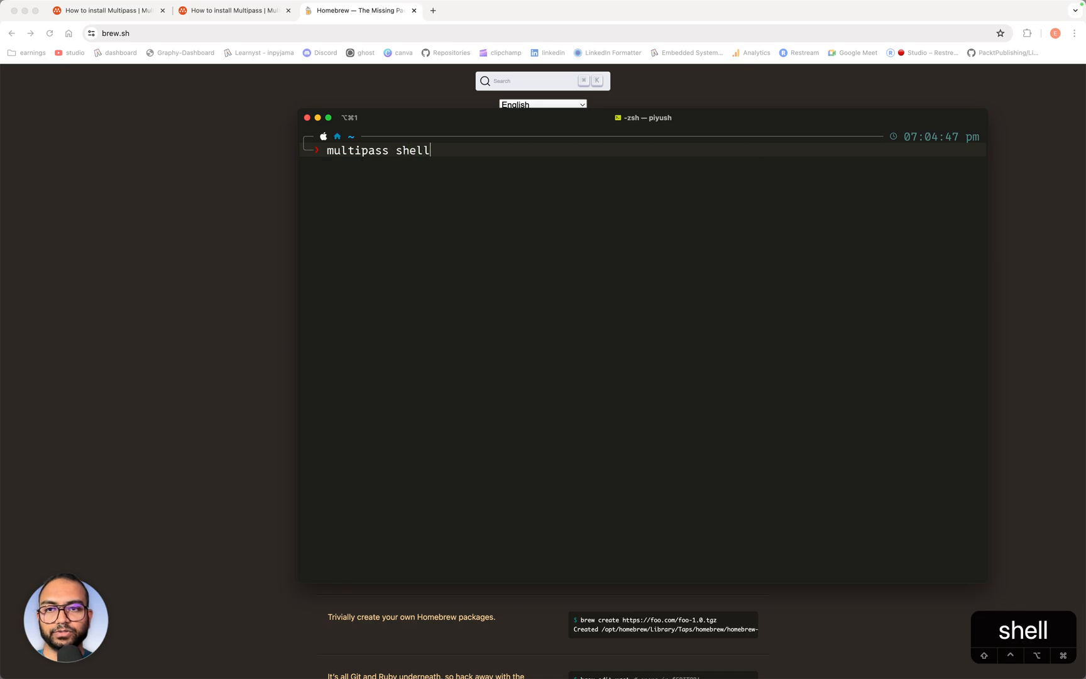
pyautogui.press('Return')
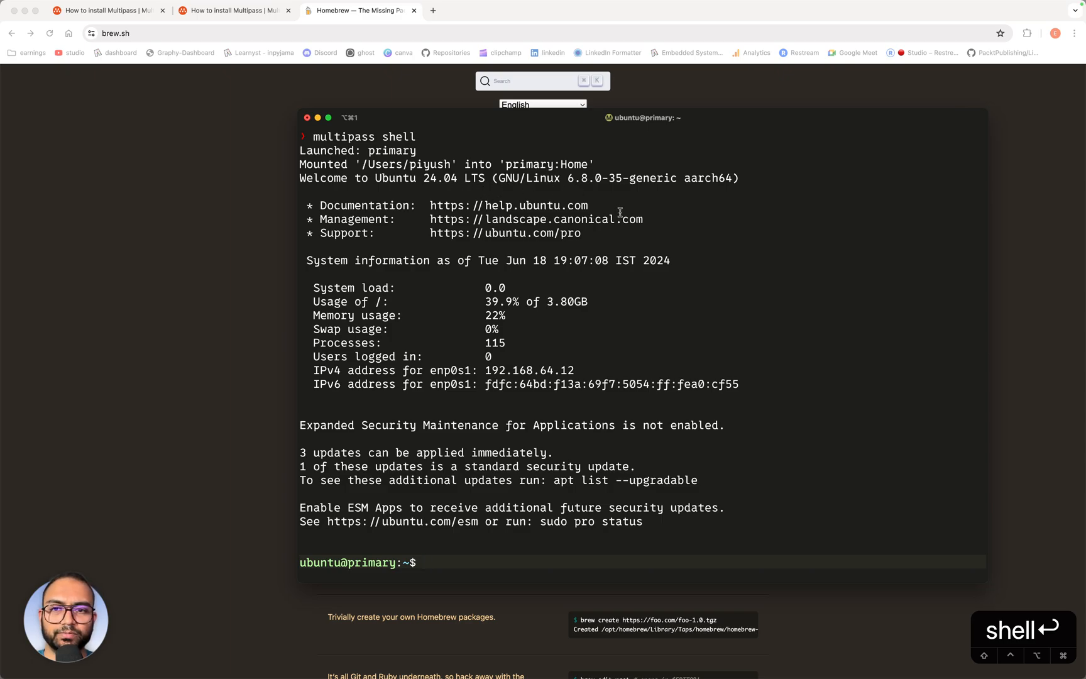
# Double-click the instance's IPv4 address in the login summary to select it
pyautogui.doubleClick(501, 370)
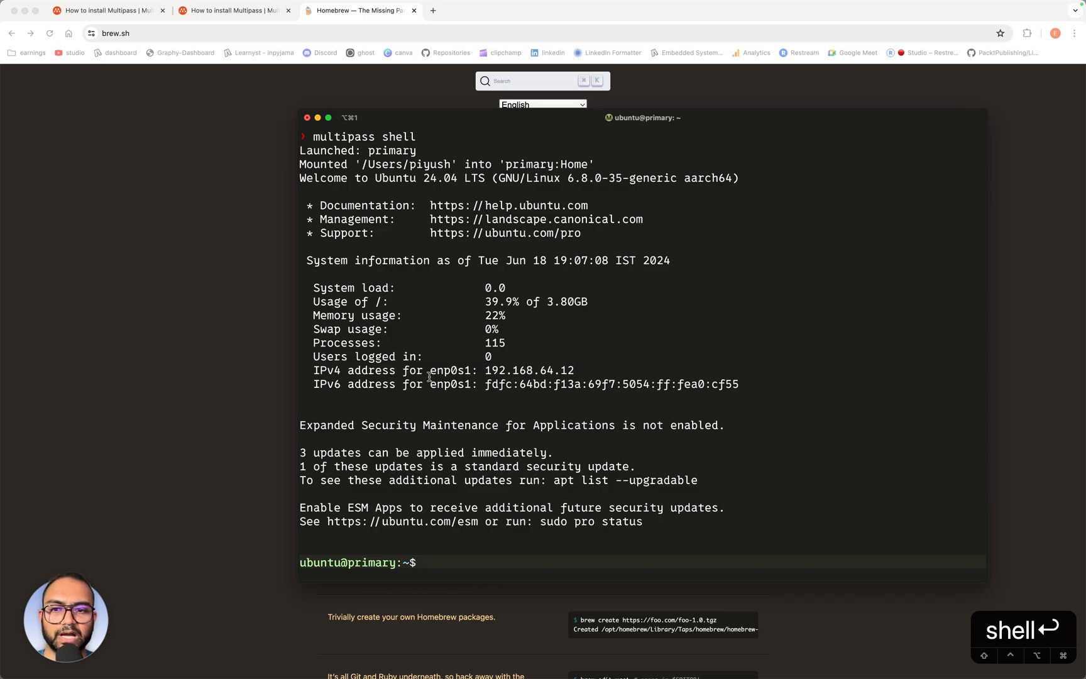
pyautogui.moveTo(534, 370)
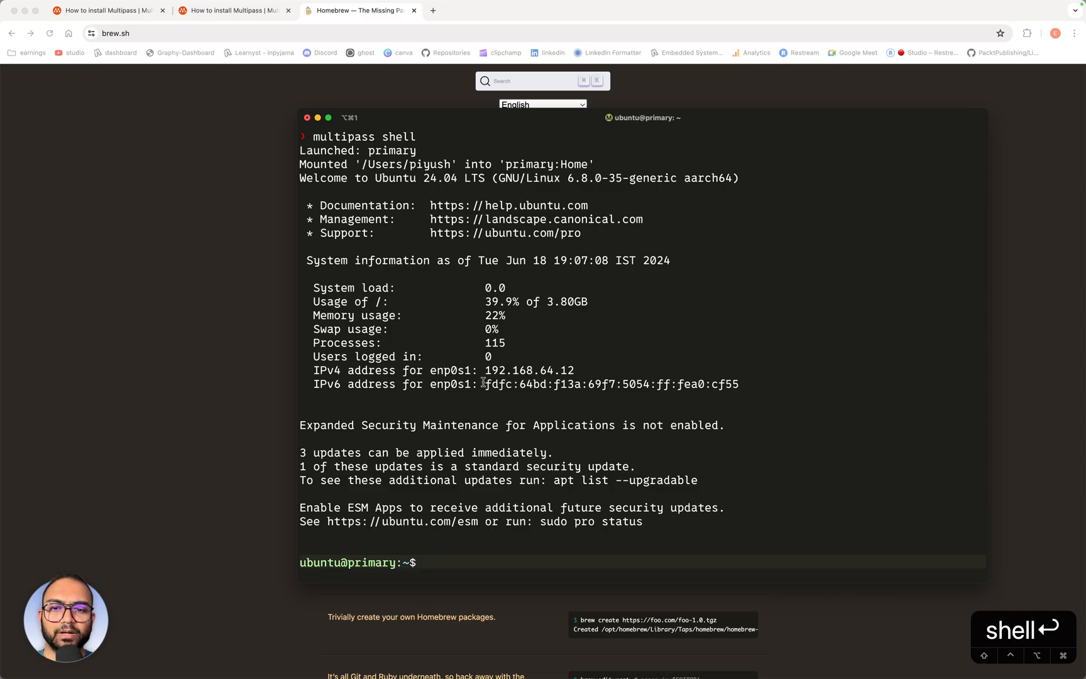
pyautogui.moveTo(300, 425)
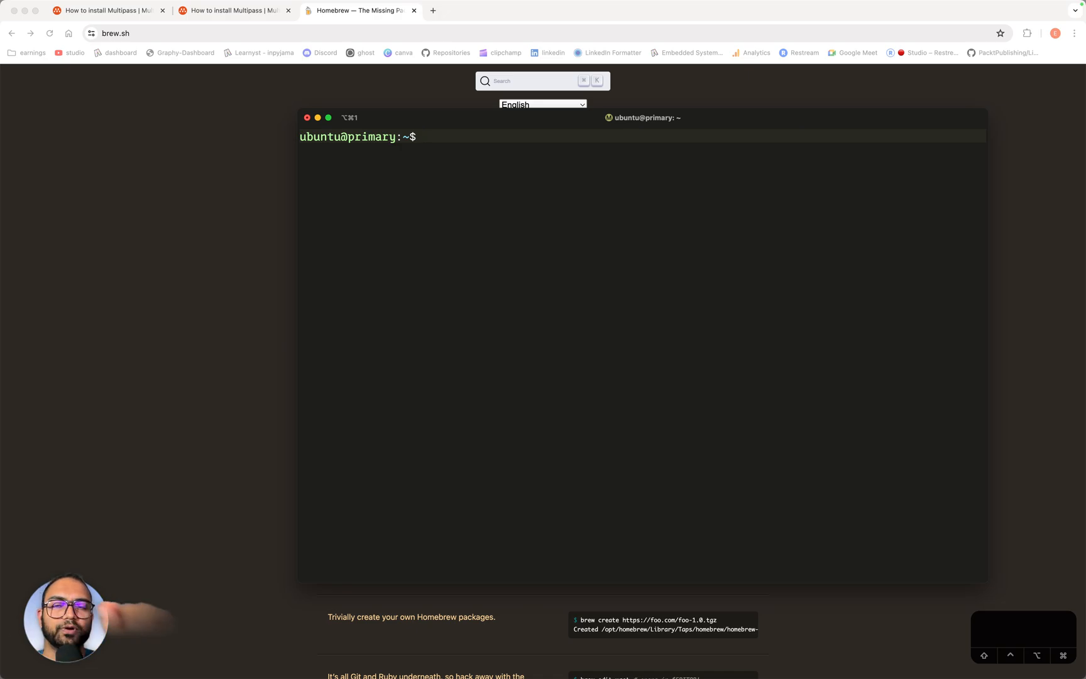
pyautogui.moveTo(655, 401)
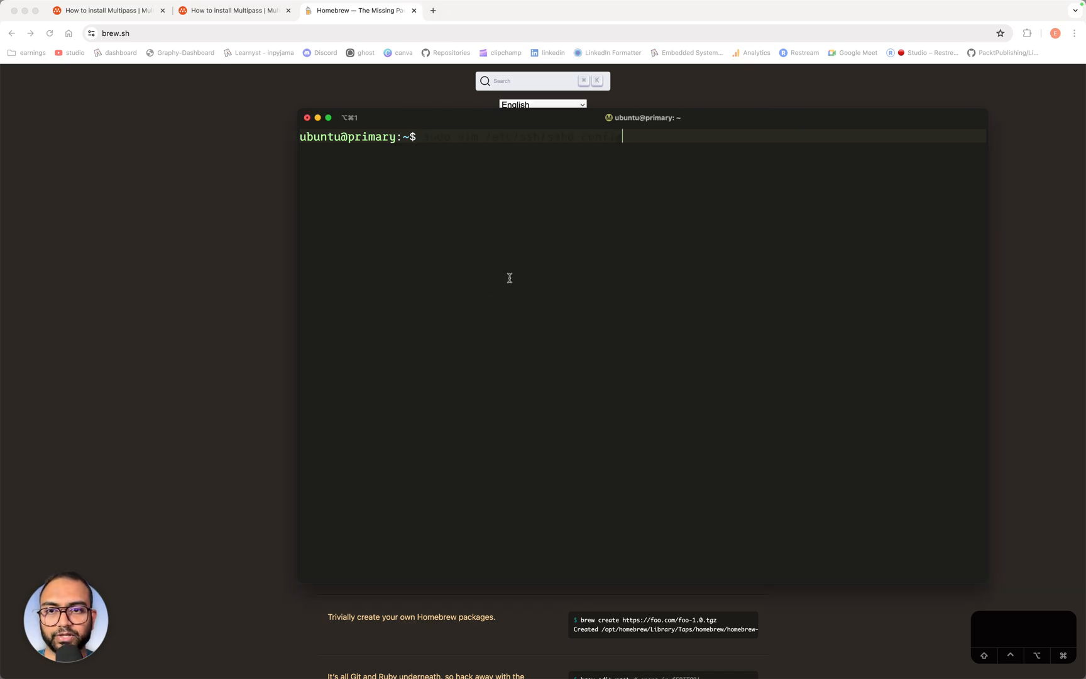
# Run sudo vim /etc/ssh/sshd_config to edit the SSH server config as root
pyautogui.write('sudo vim /etc/ssh/sshd_config')
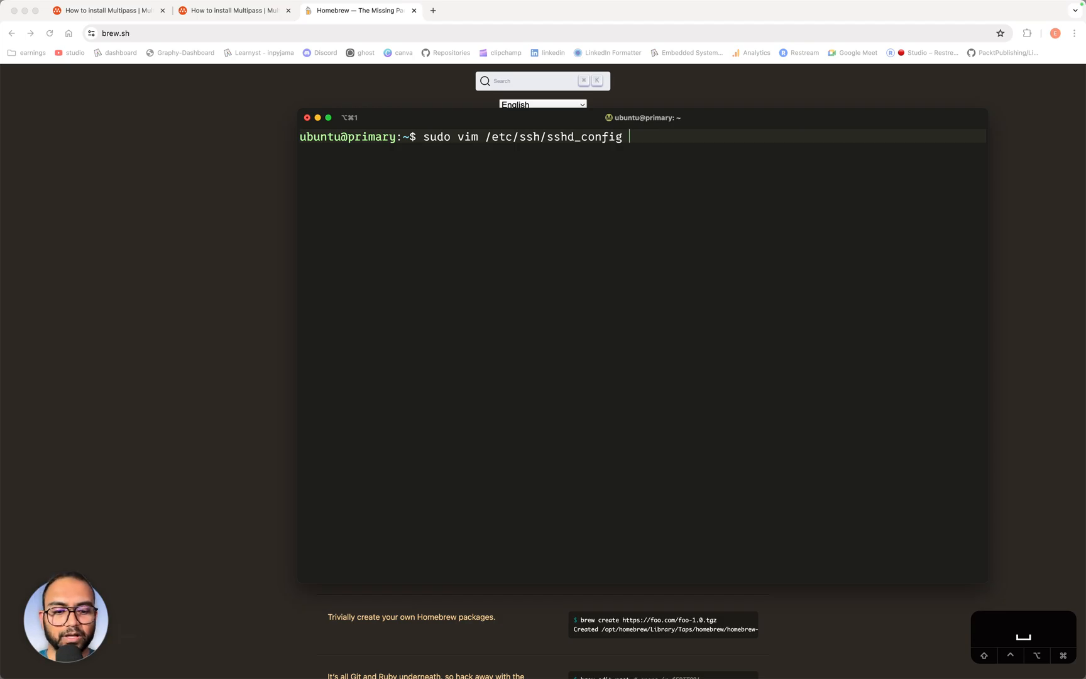
pyautogui.press('Return')
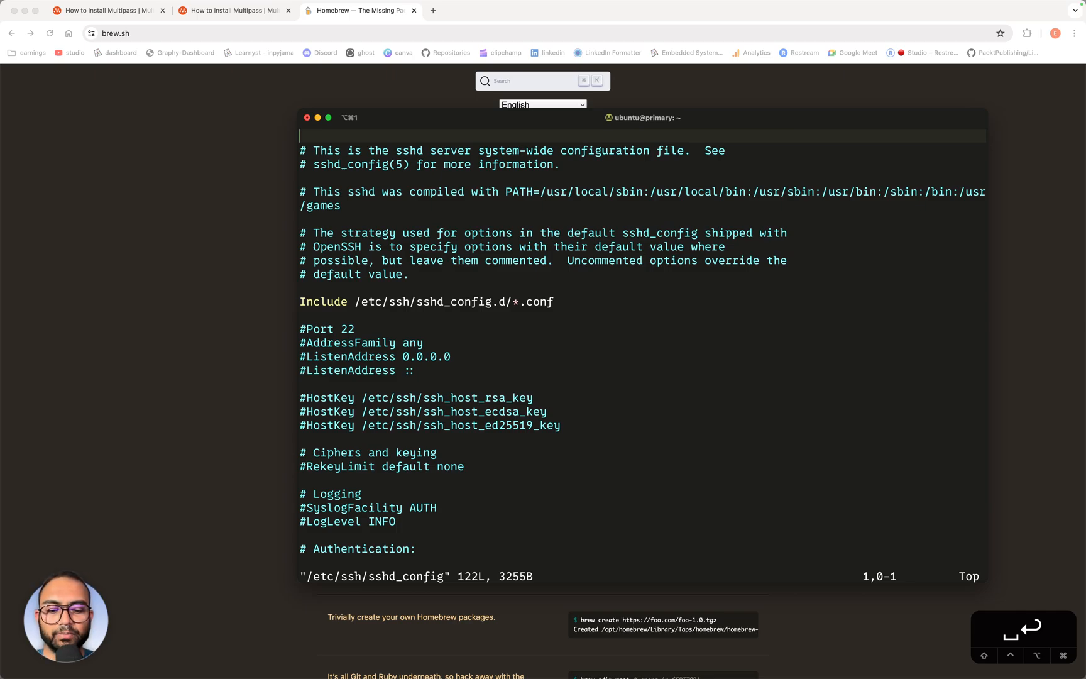
# Enable vim line numbers with :set nu and scroll to the authentication settings near line 62
pyautogui.write(':se')
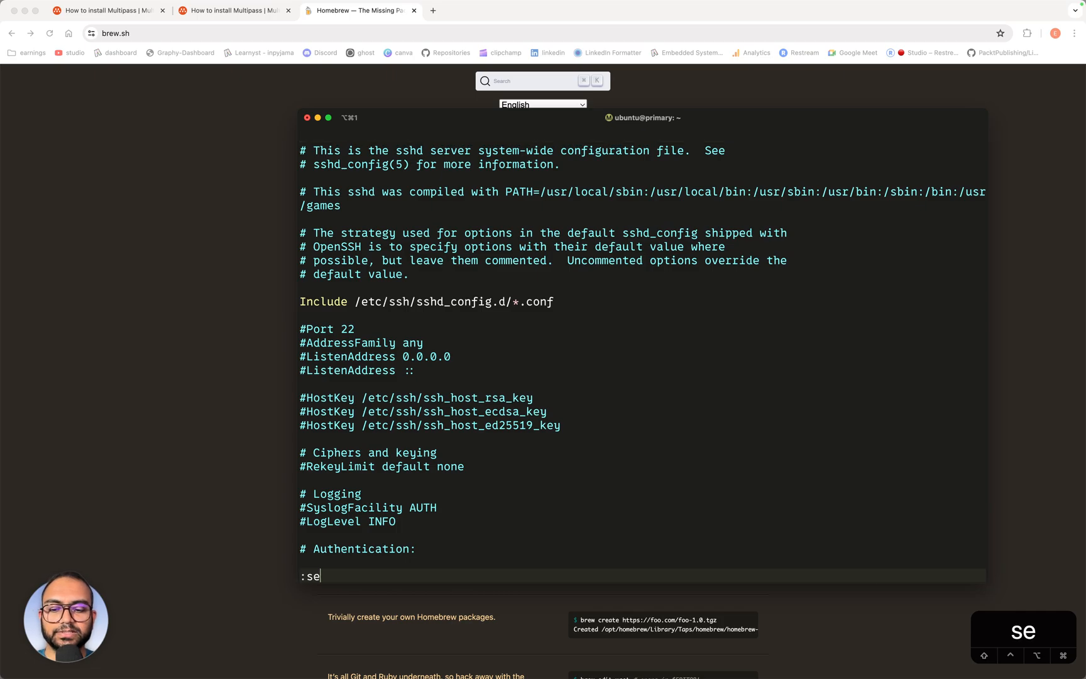
pyautogui.write('t nu')
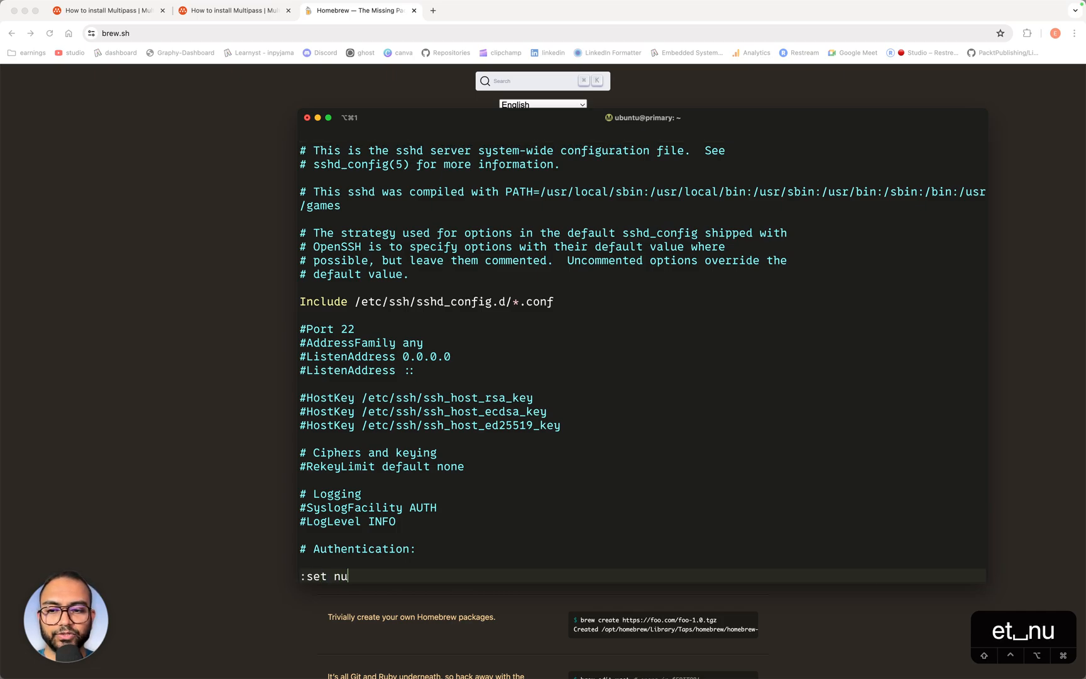
pyautogui.press('Return')
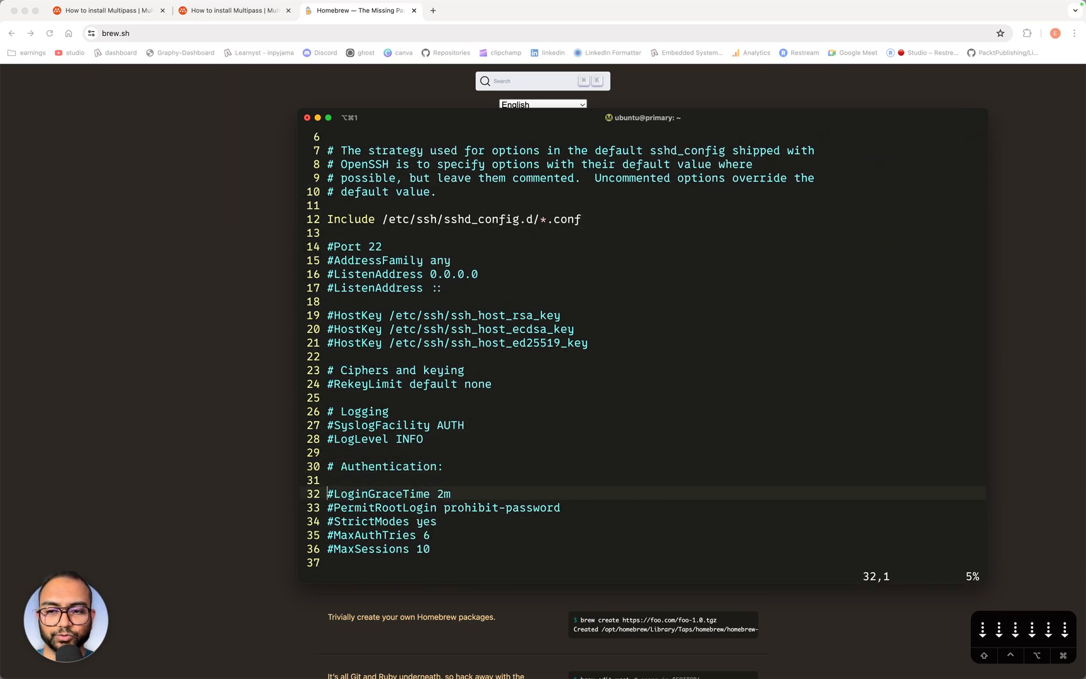
pyautogui.scroll(-3)
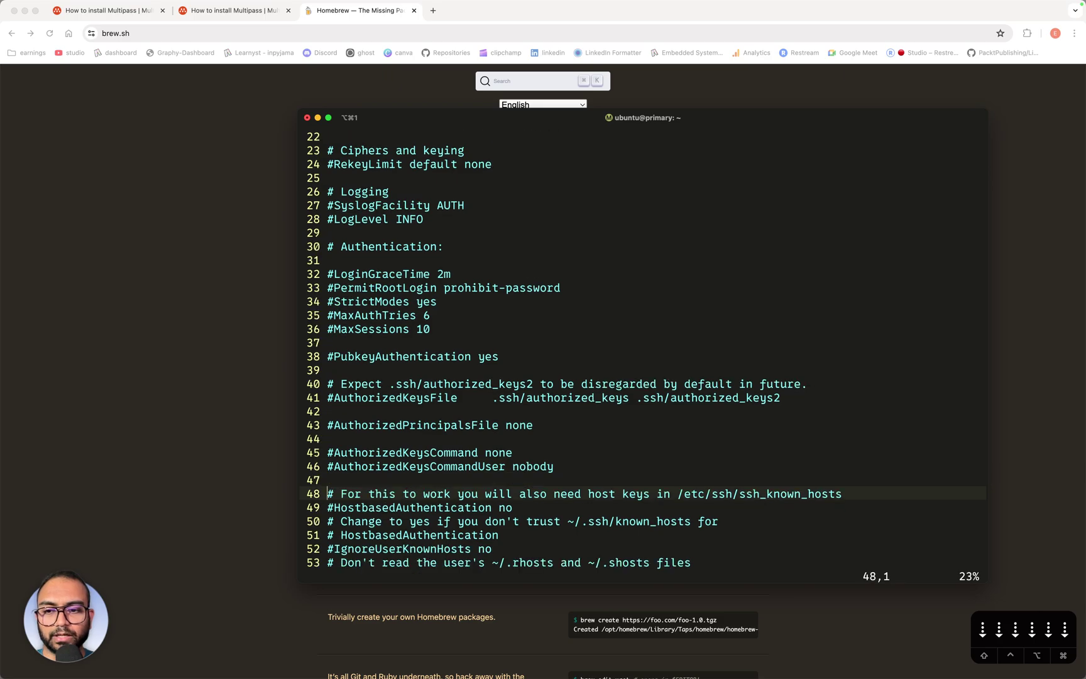
pyautogui.scroll(-3)
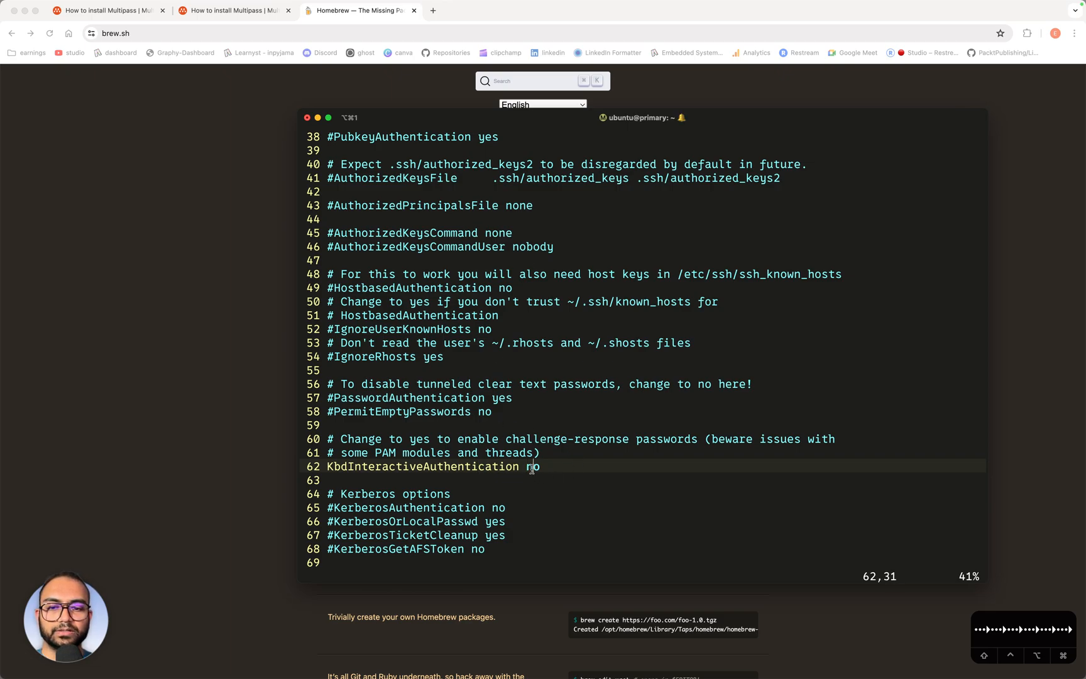
pyautogui.moveTo(540, 466)
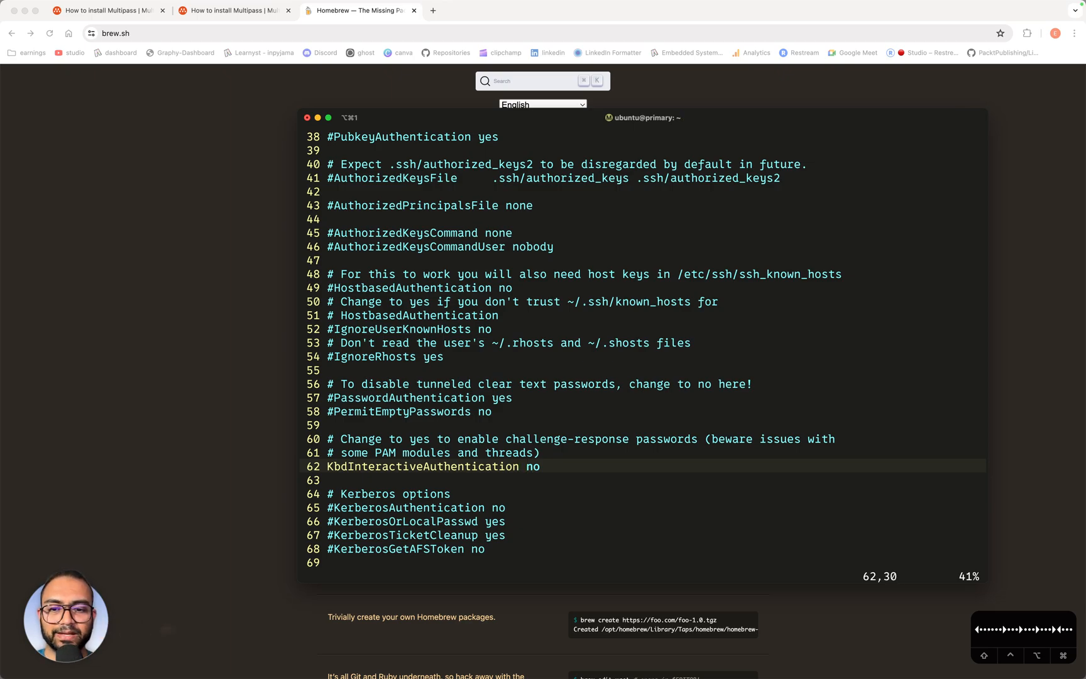
# Change KbdInteractiveAuthentication on line 62 from no to yes, leave insert mode, and enter :wq
pyautogui.press('i')
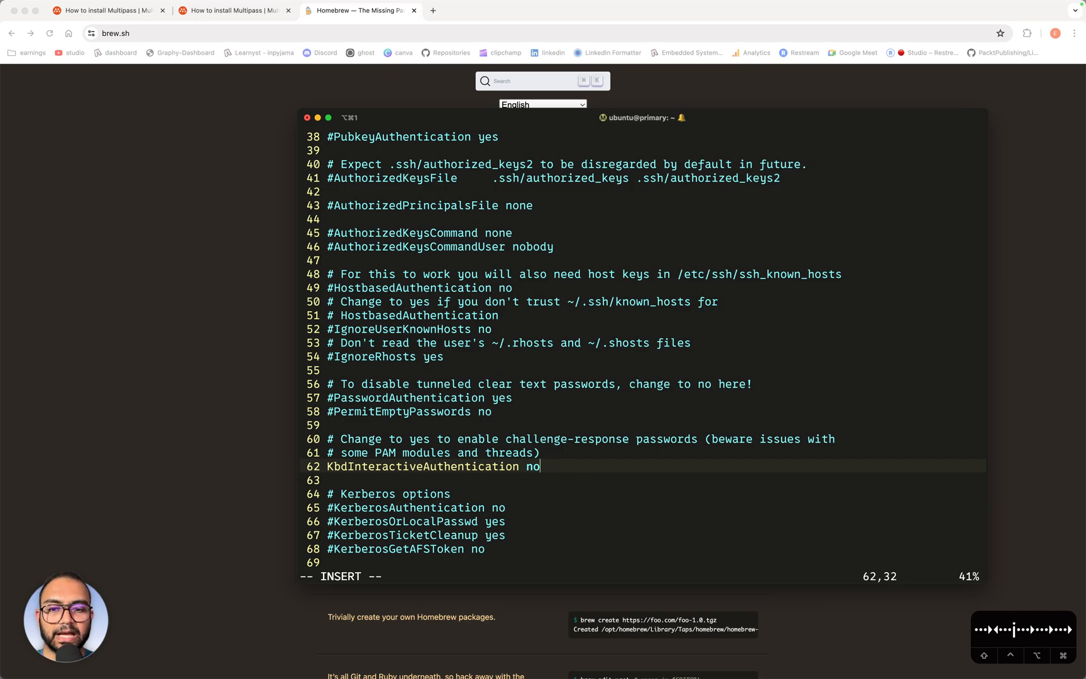
pyautogui.press('BackSpace')
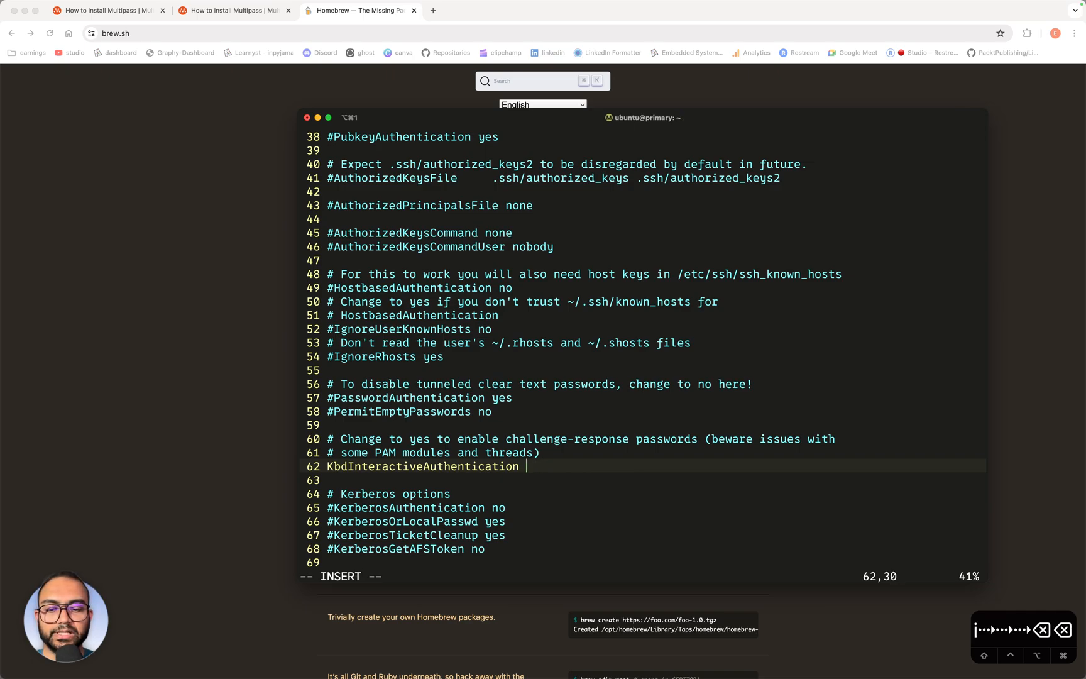
pyautogui.write('yes')
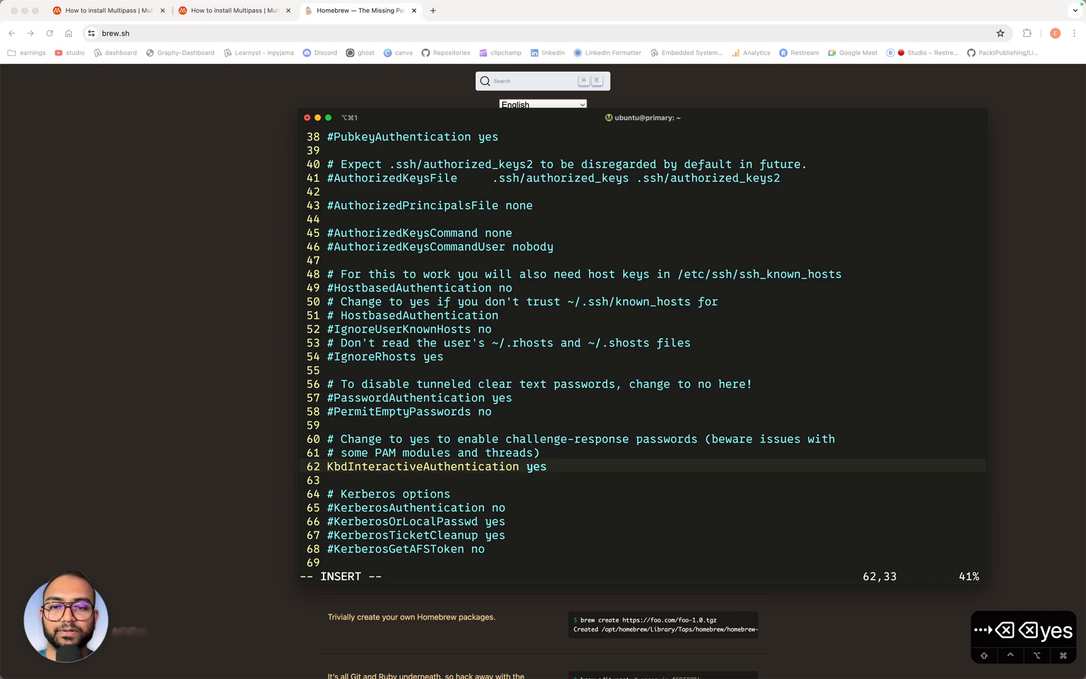
pyautogui.press('Escape')
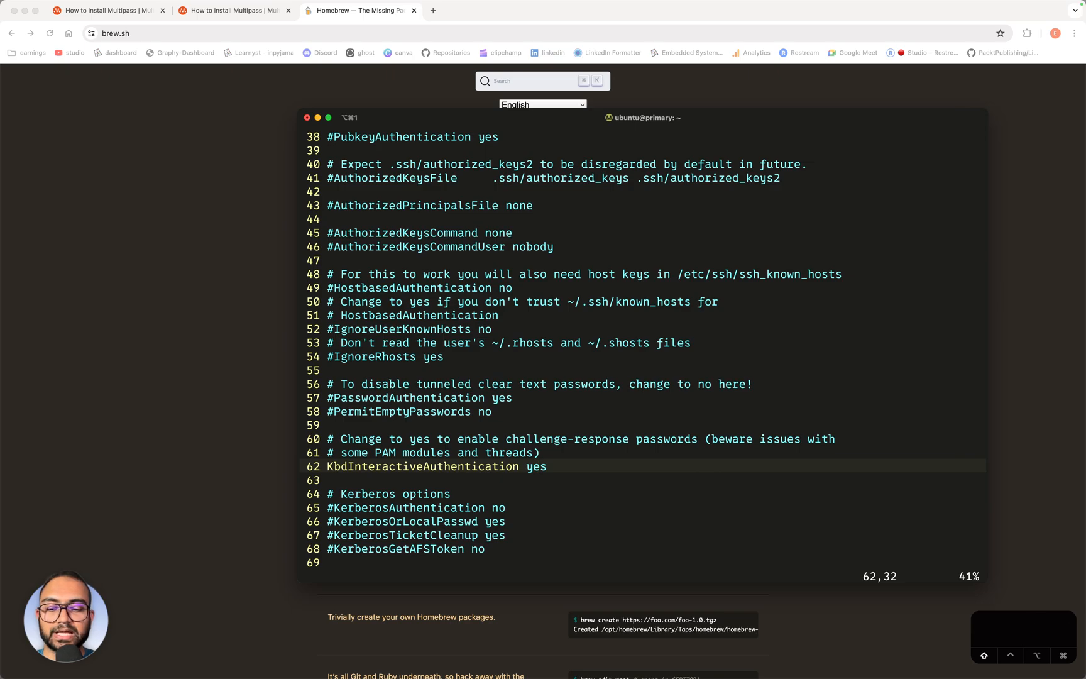
pyautogui.write(':wq')
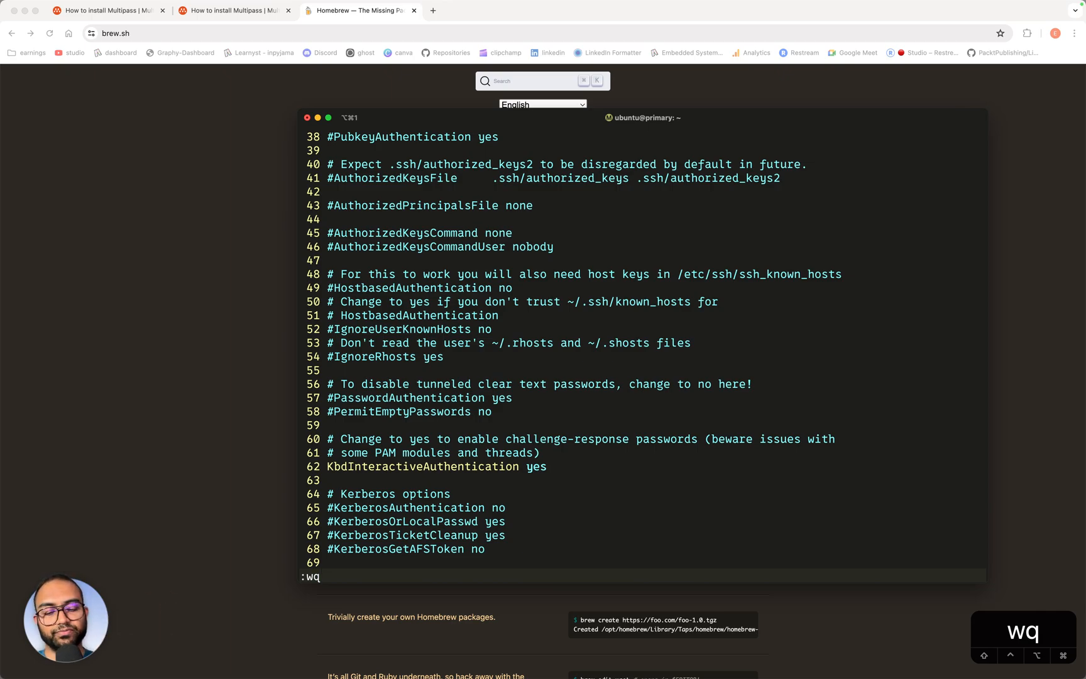
# Save sshd_config, then run sudo systemctl daemon-reload and sudo service ssh restart
pyautogui.press('Return')
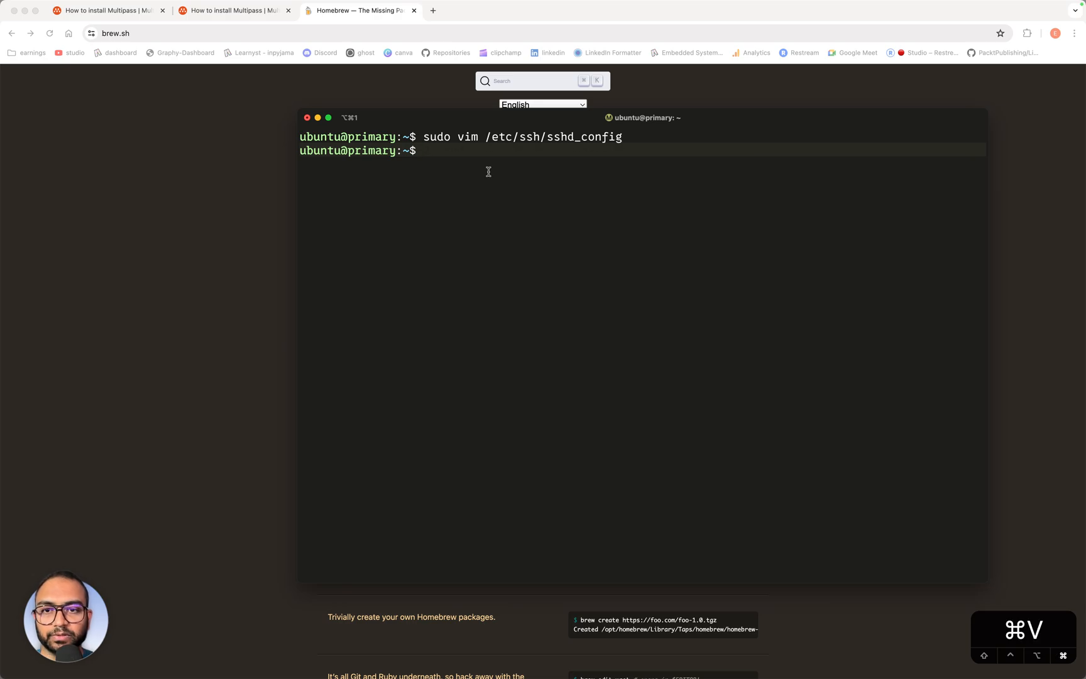
pyautogui.write('2. sudo systemctl daemon-reload')
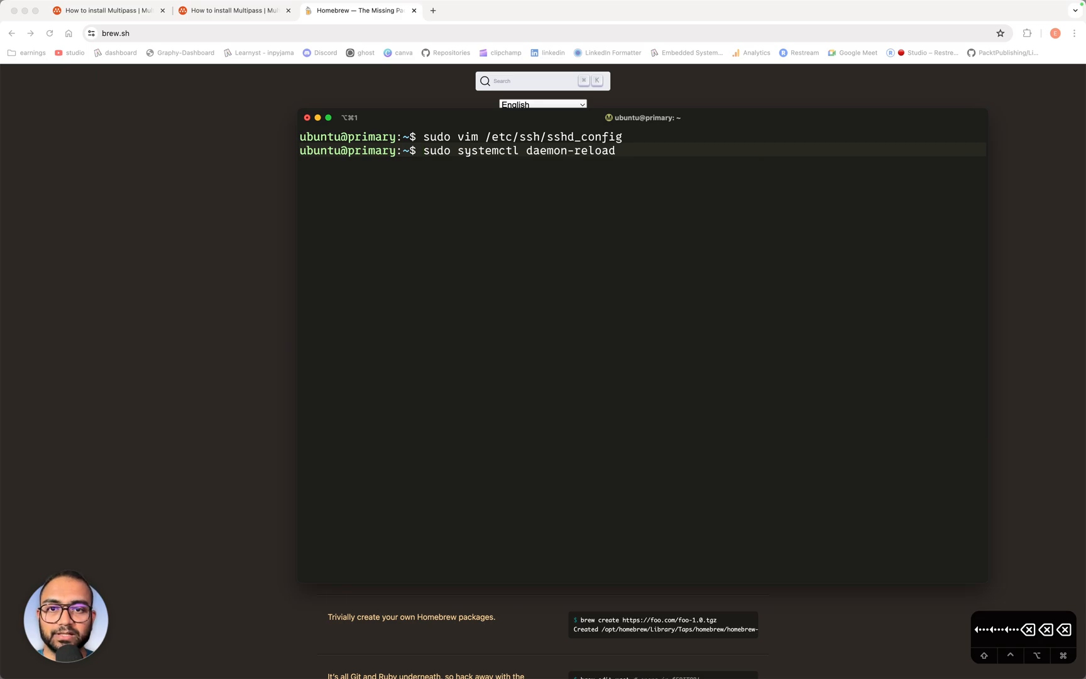
pyautogui.moveTo(719, 197)
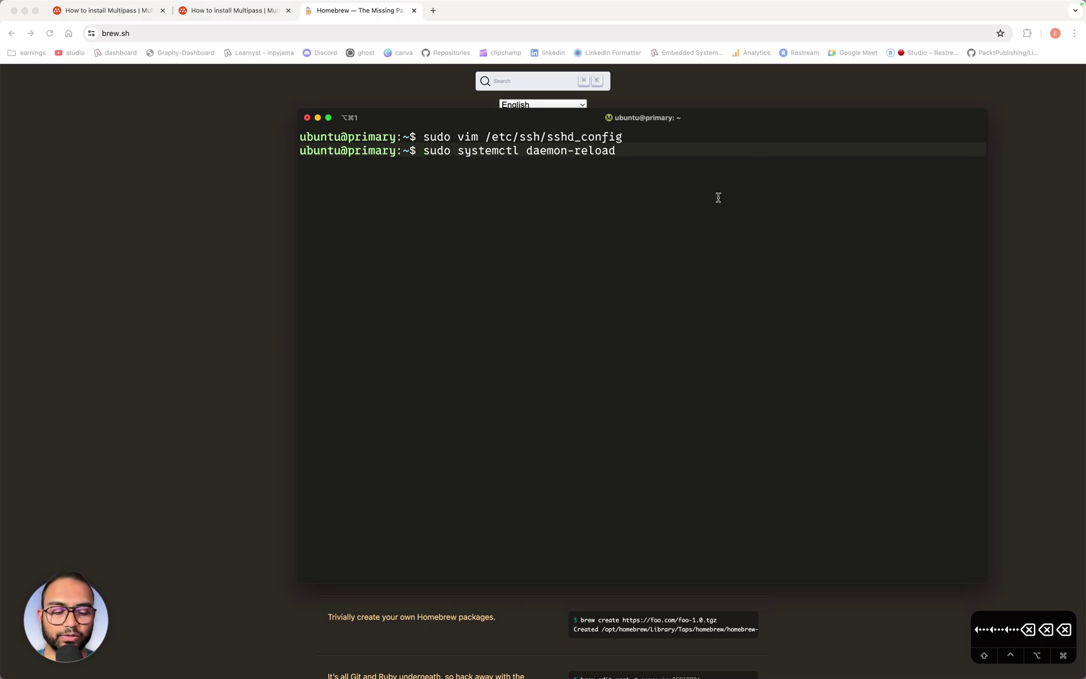
pyautogui.press('Return')
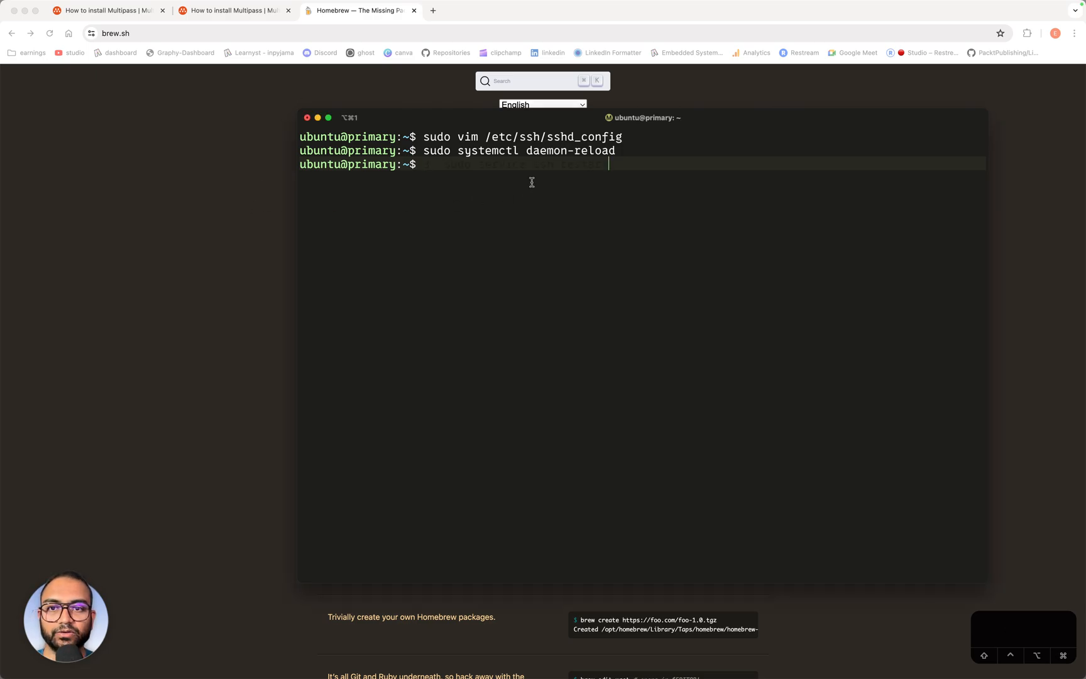
pyautogui.write('3. sudo service ssh restart')
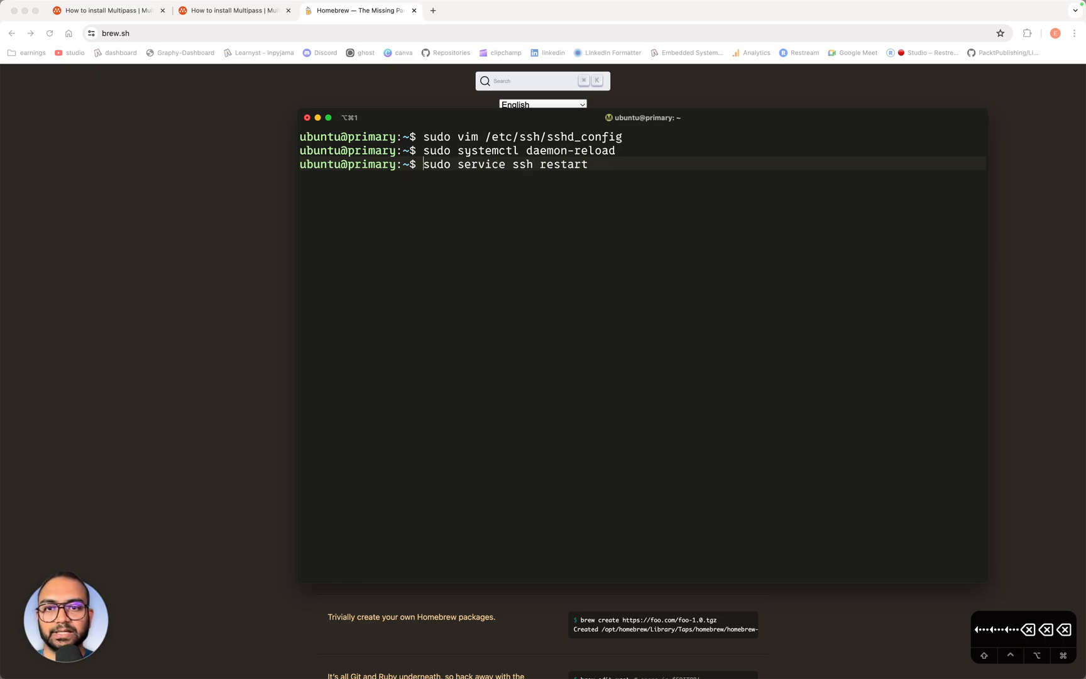
pyautogui.press('Return')
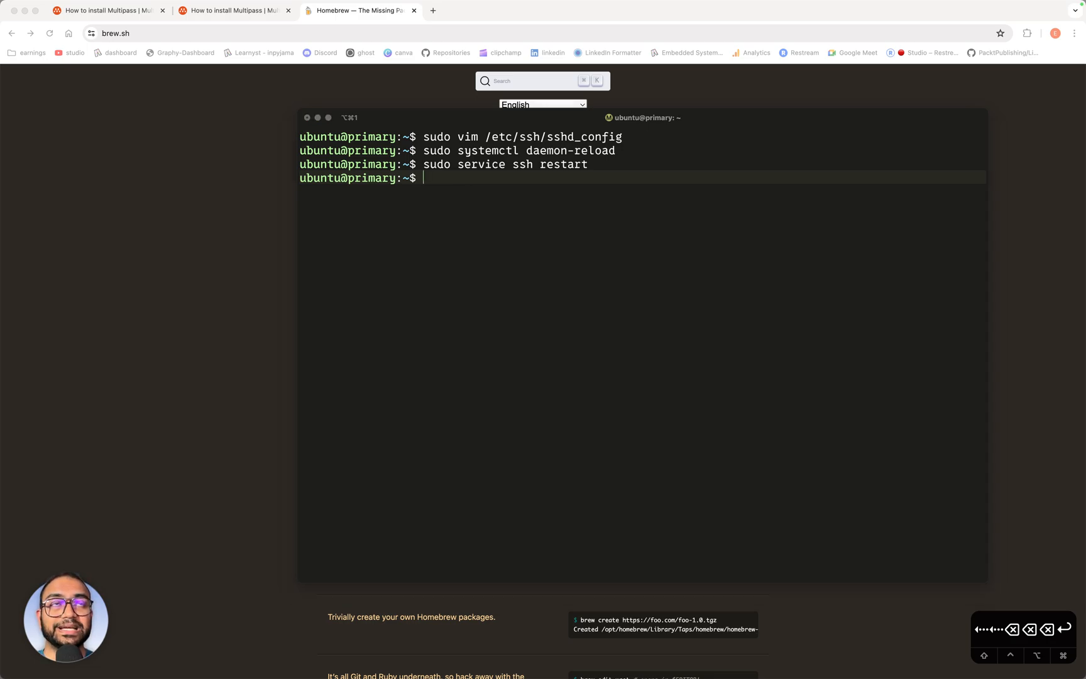
pyautogui.moveTo(462, 234)
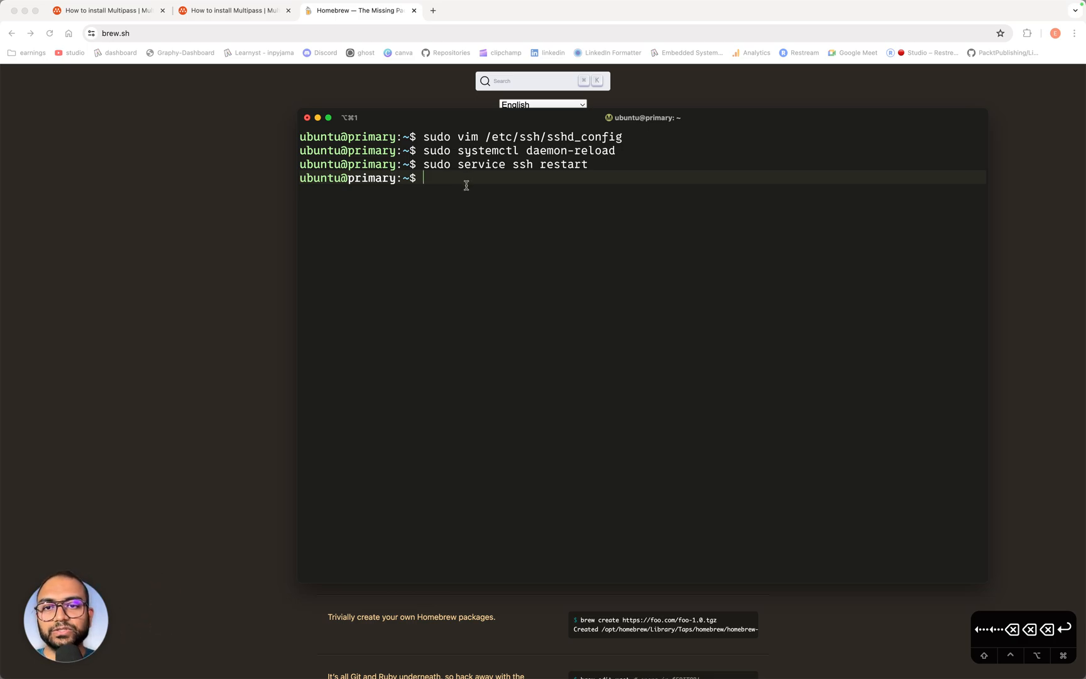
pyautogui.moveTo(470, 179)
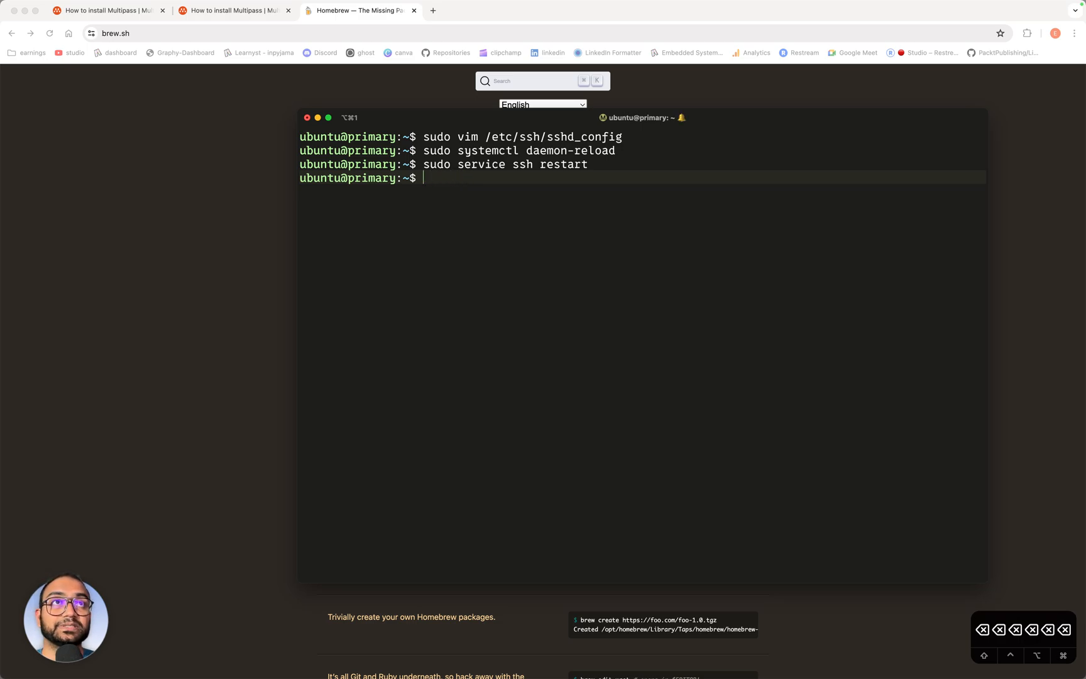
# Run sudo passwd ubuntu and submit the new password for the ubuntu user
pyautogui.write('sudo pa')
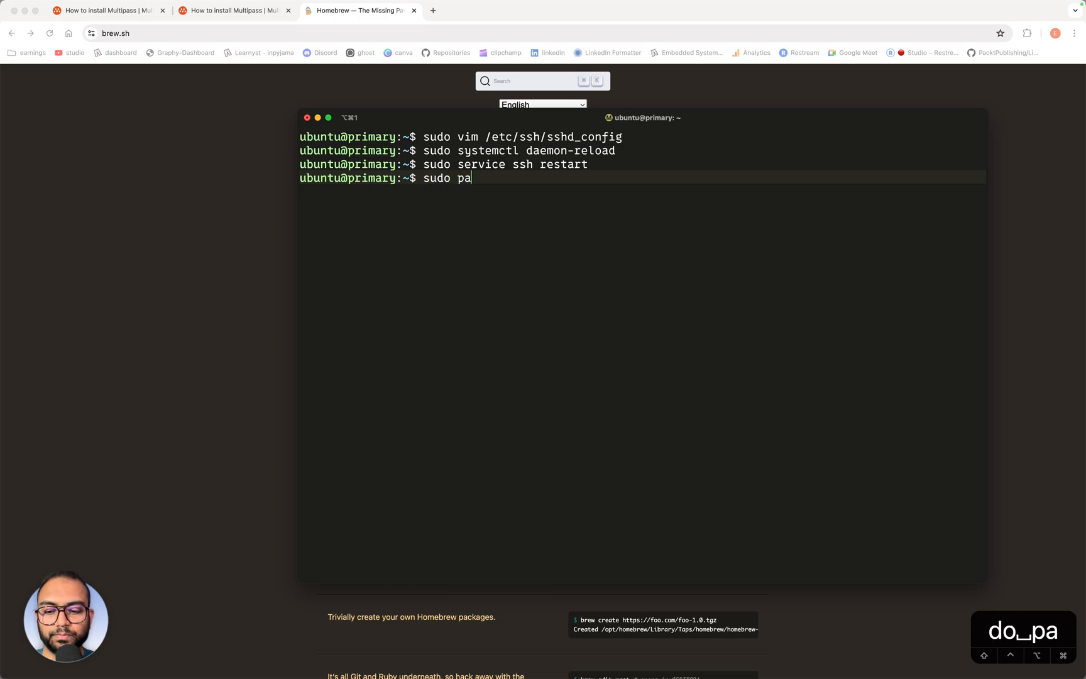
pyautogui.write('sswd ubunt')
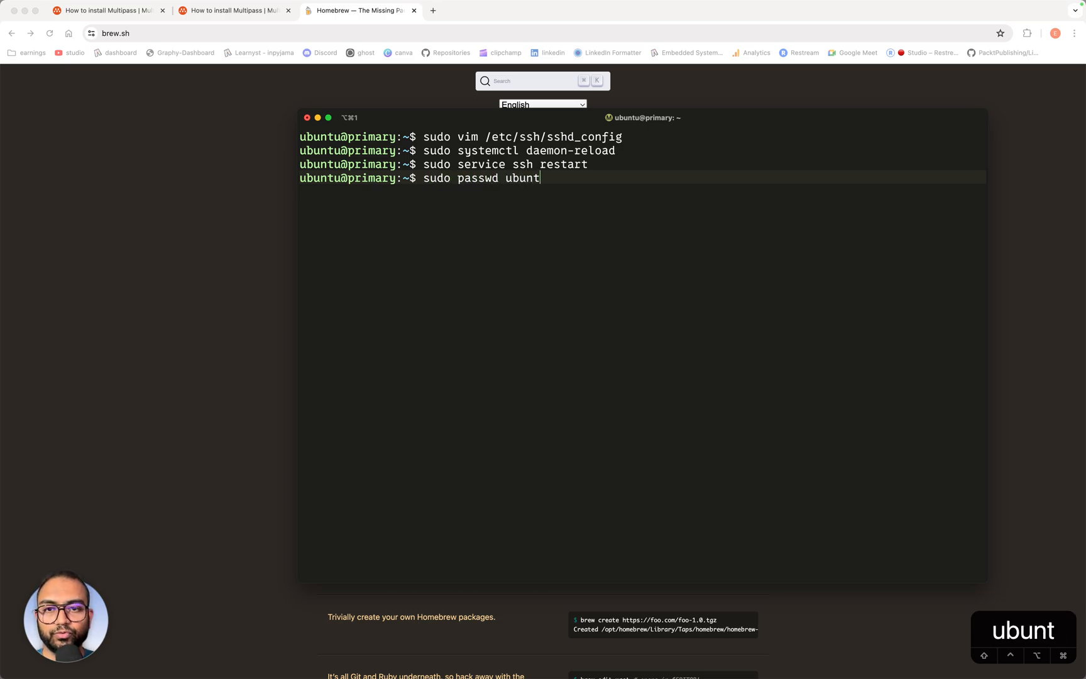
pyautogui.write('u')
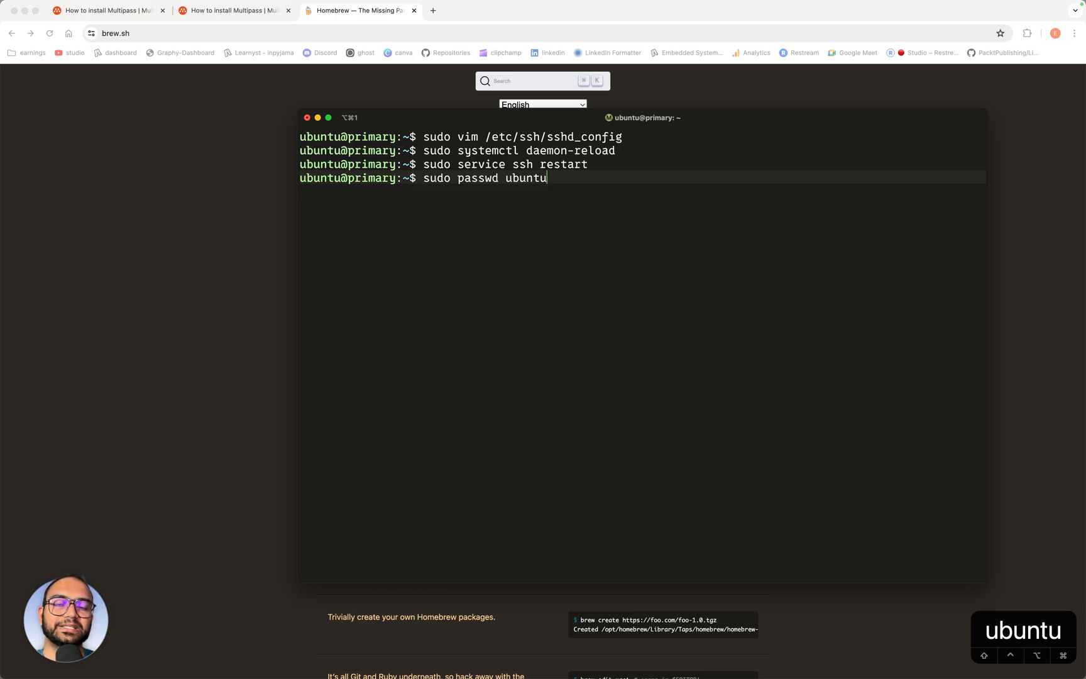
pyautogui.press('Return')
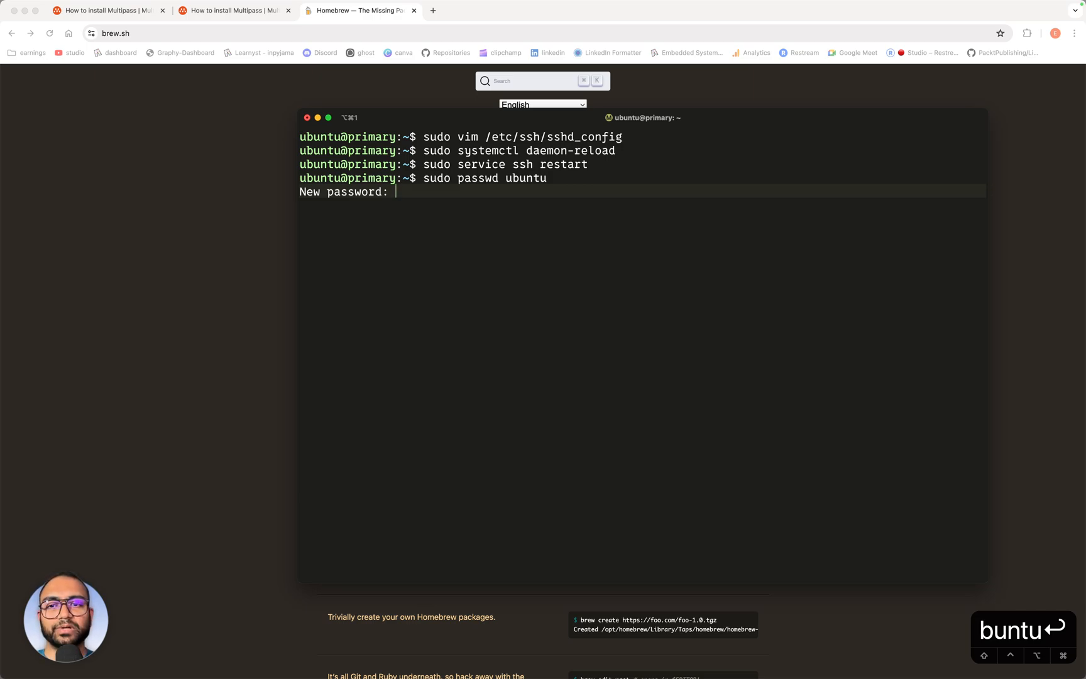
pyautogui.press('Return')
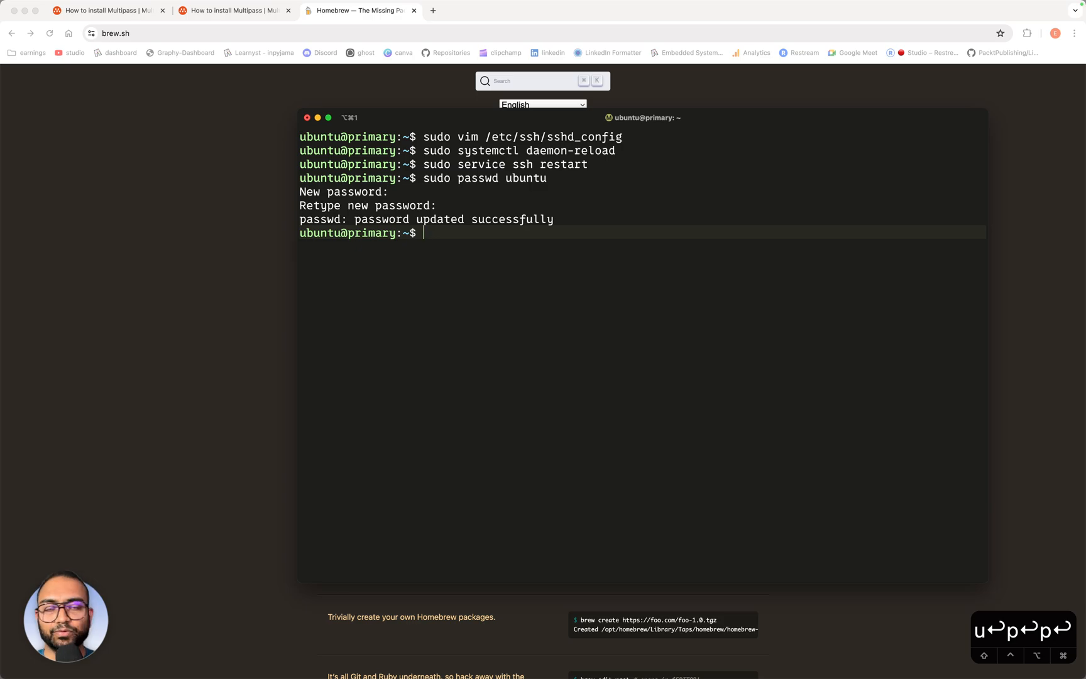
pyautogui.moveTo(429, 285)
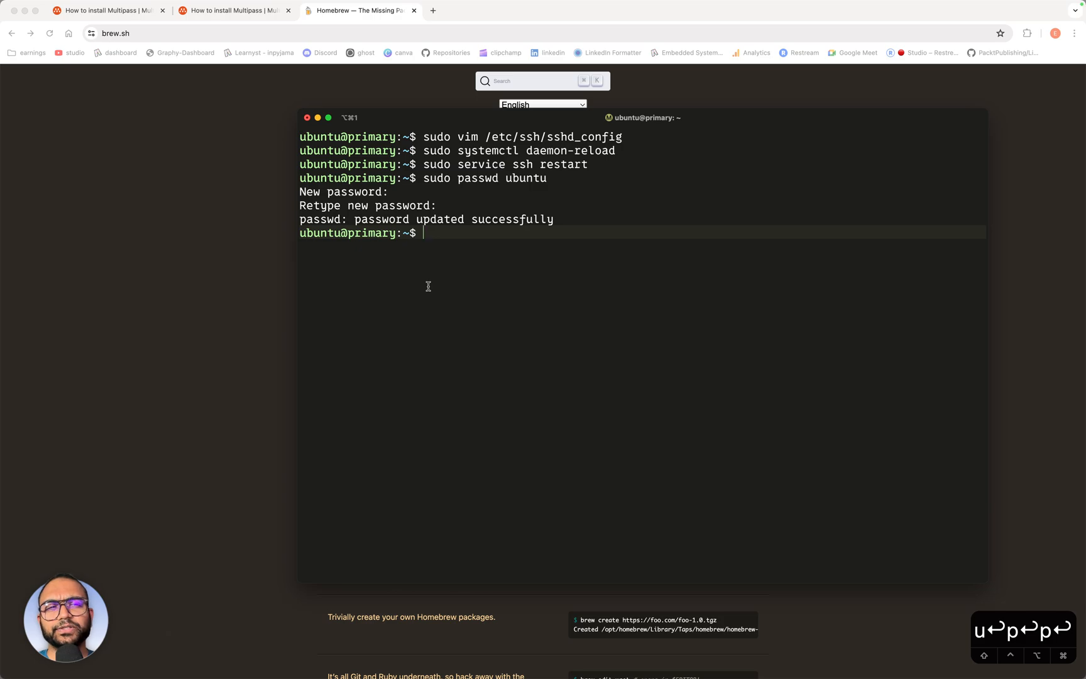
pyautogui.moveTo(437, 282)
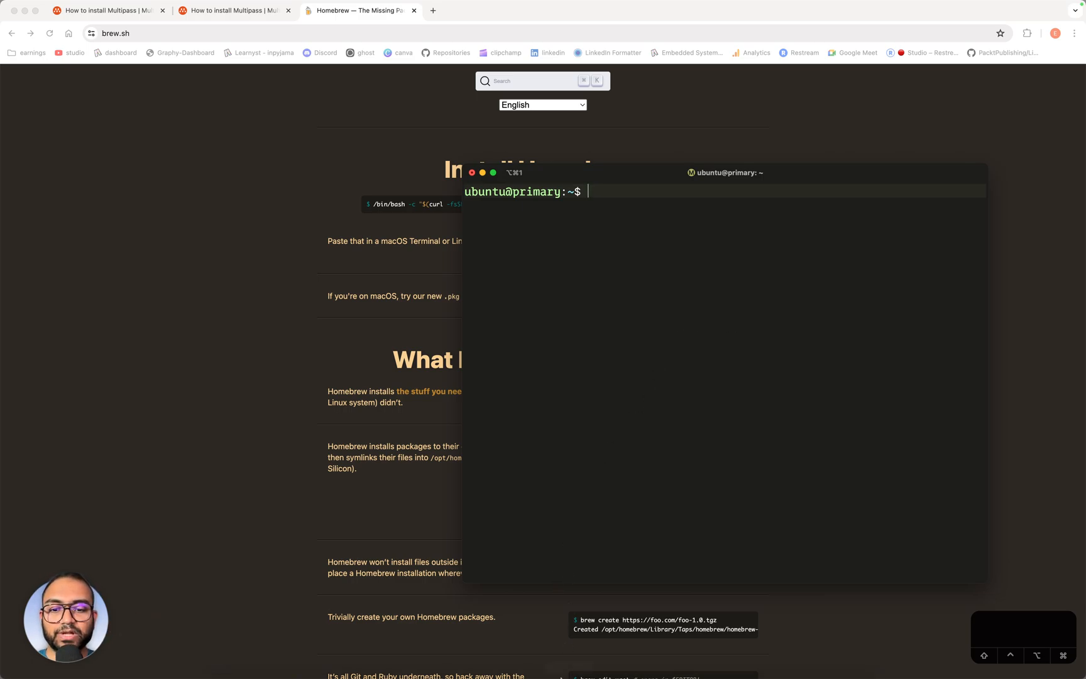
pyautogui.moveTo(619, 658)
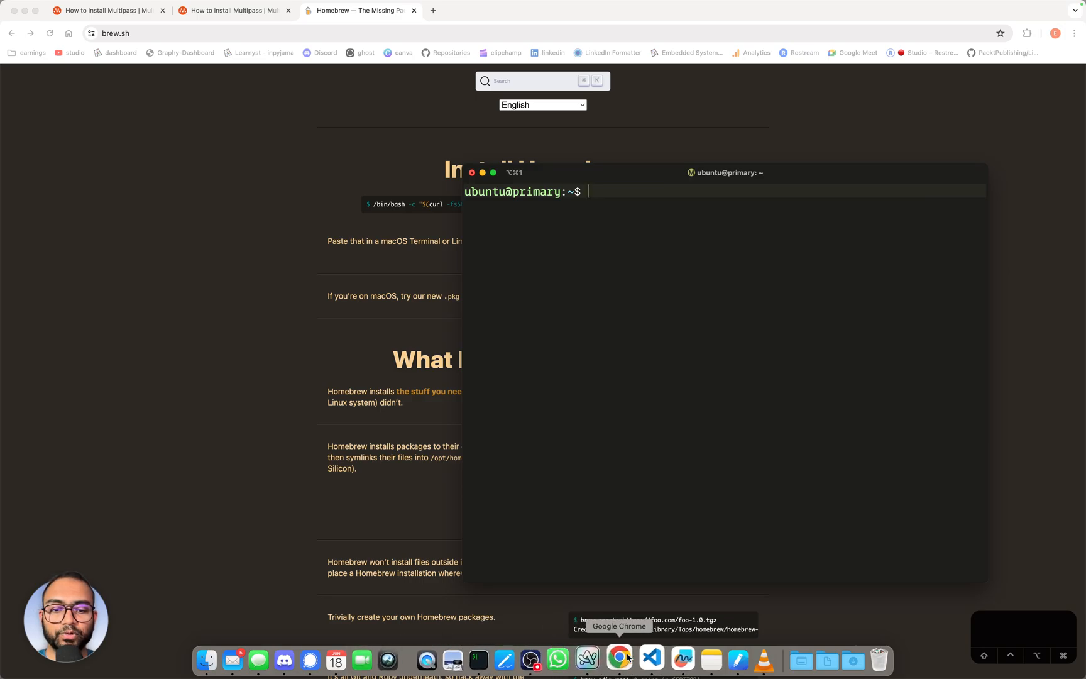
# Bring VS Code forward, open Extensions, and search the marketplace for 'remote'
pyautogui.click(650, 659)
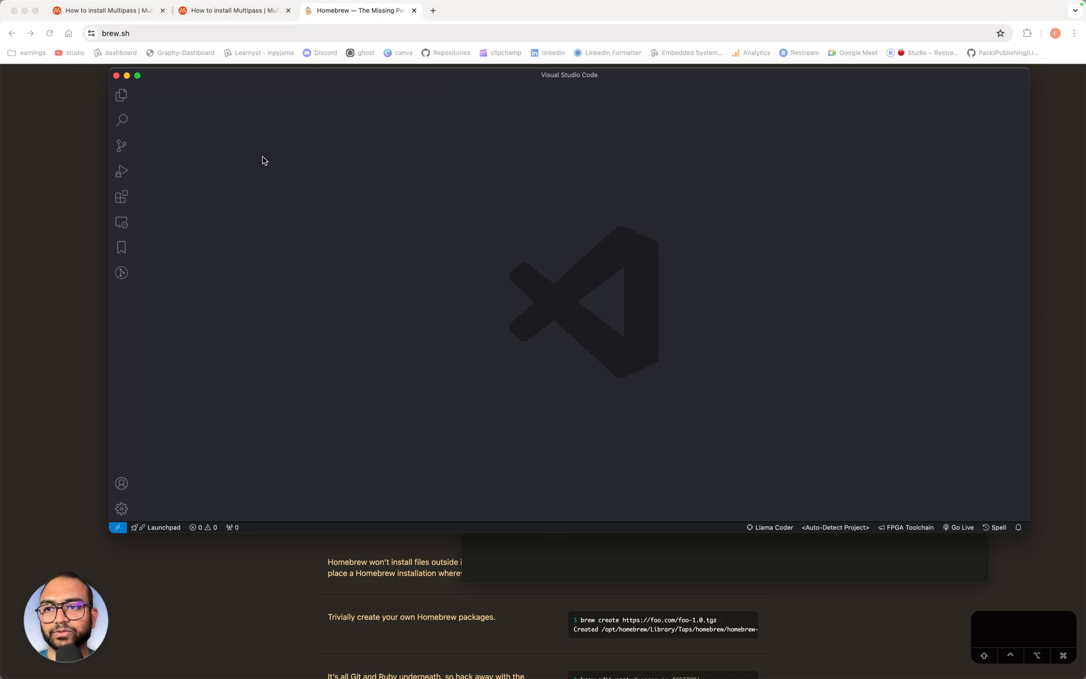
pyautogui.moveTo(122, 96)
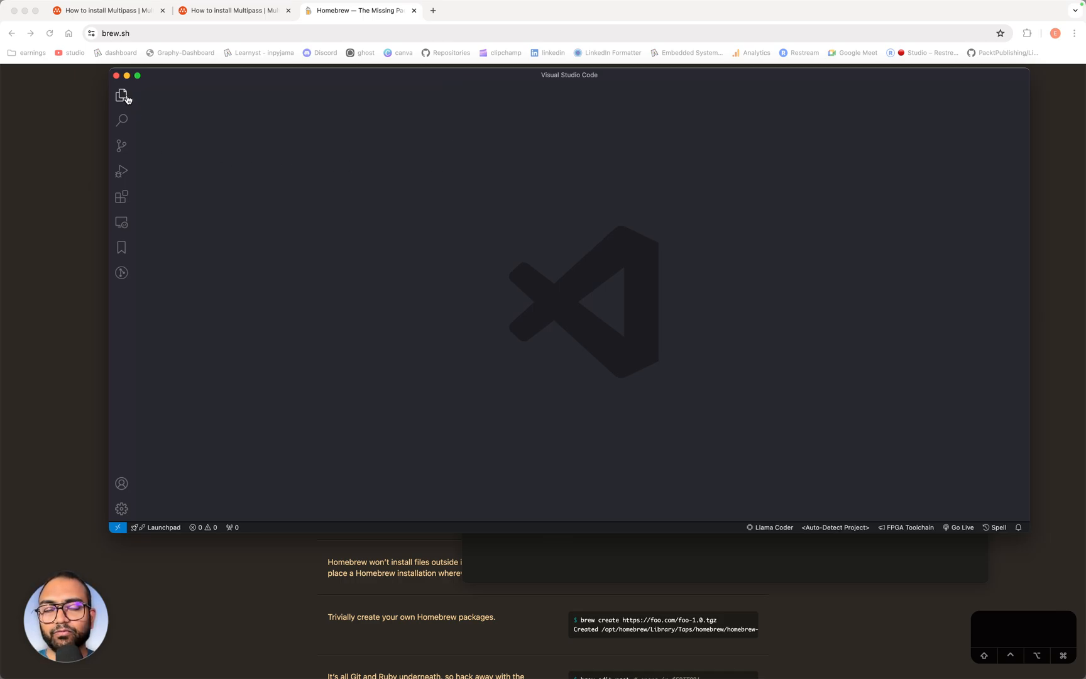
pyautogui.moveTo(122, 171)
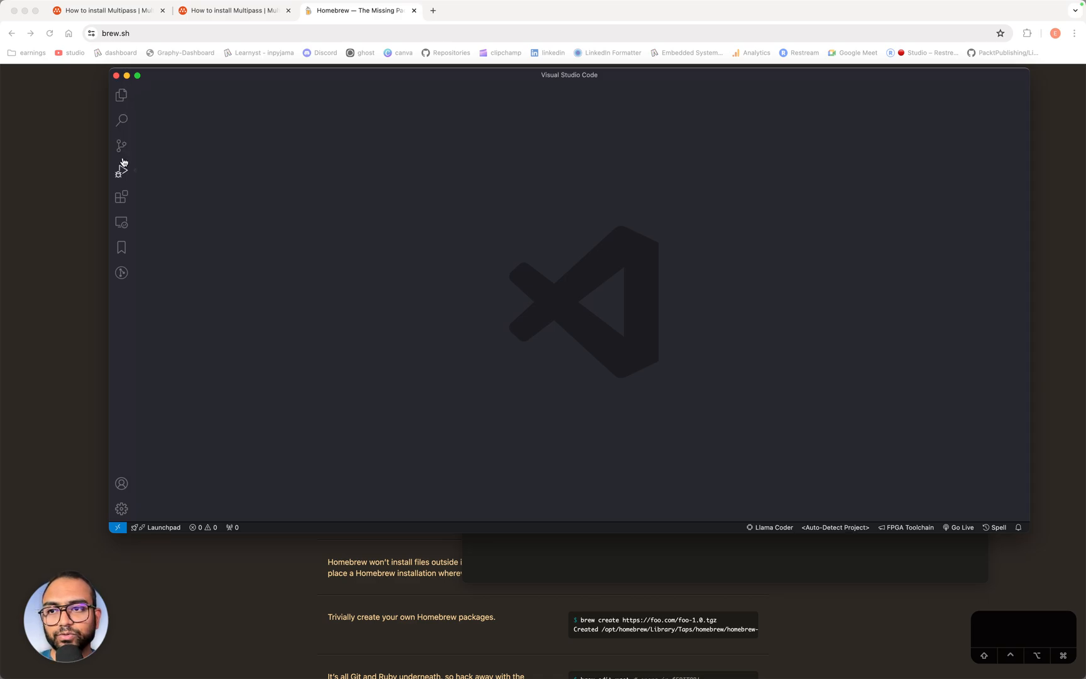
pyautogui.click(120, 196)
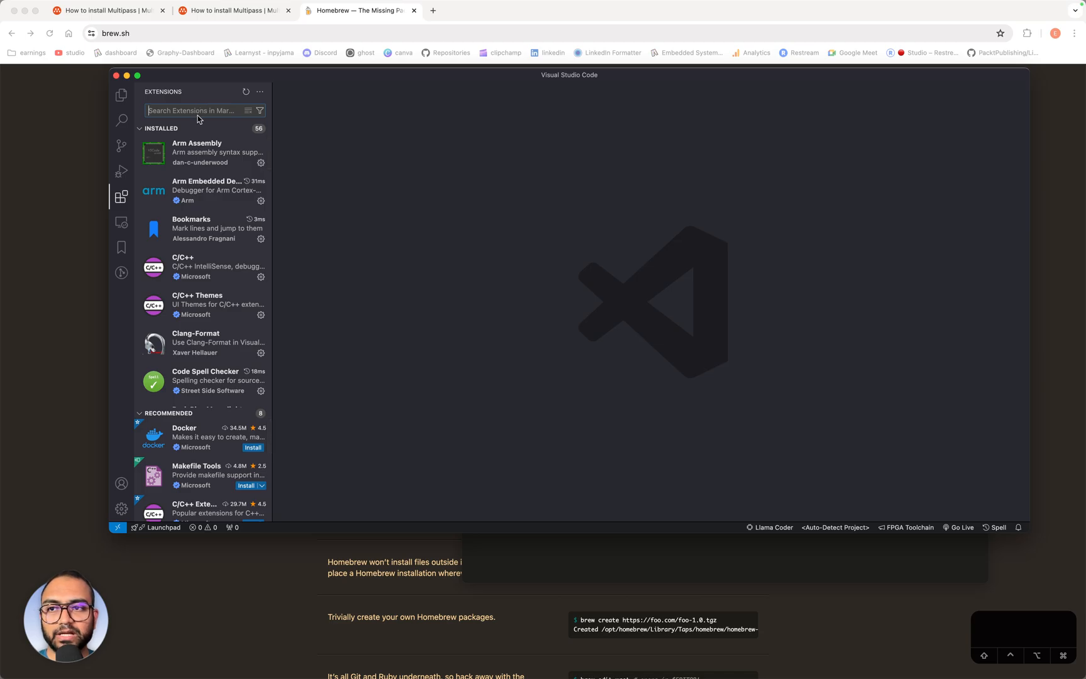
pyautogui.write('remote')
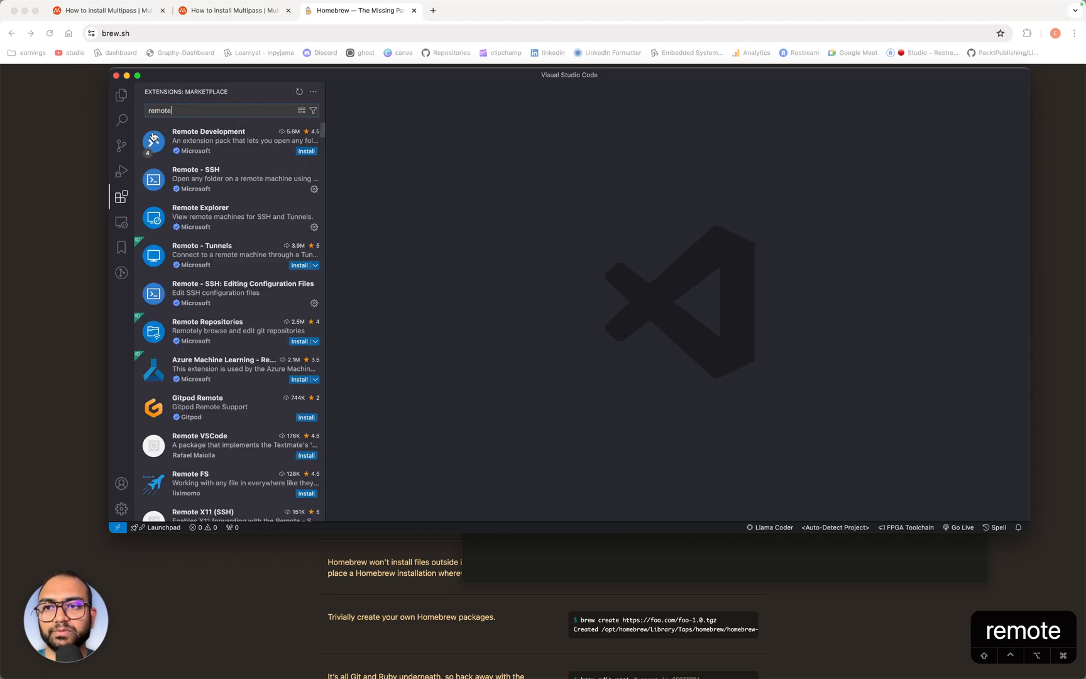
pyautogui.moveTo(183, 91)
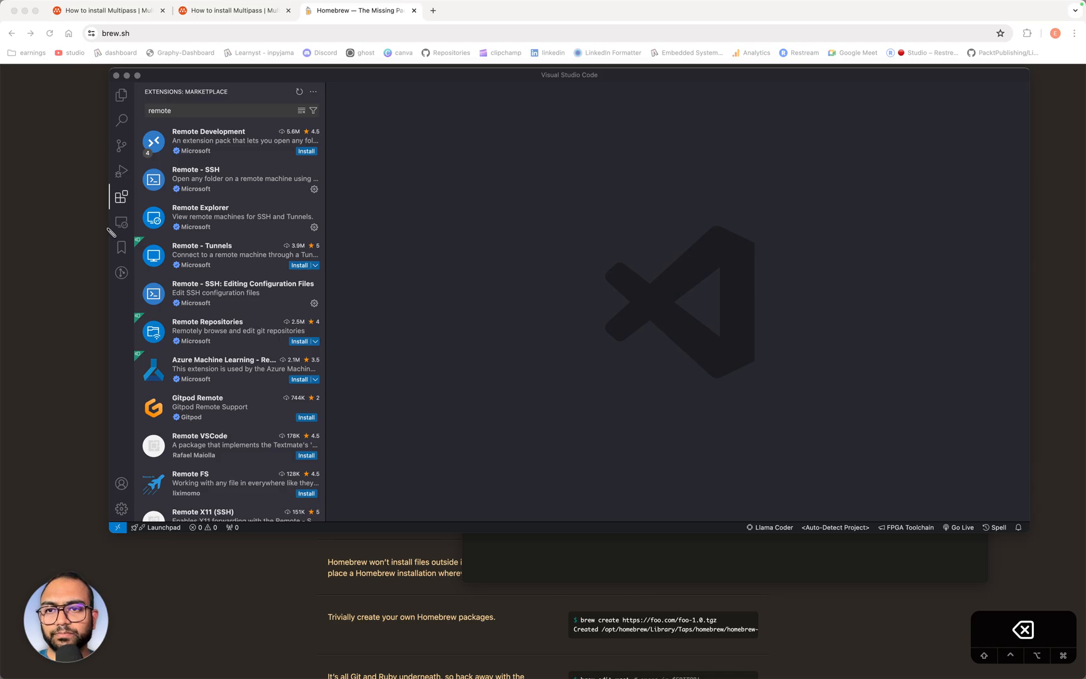
# View the Remote Development extension details and Remote Explorer, then bring the VM terminal forward
pyautogui.click(306, 150)
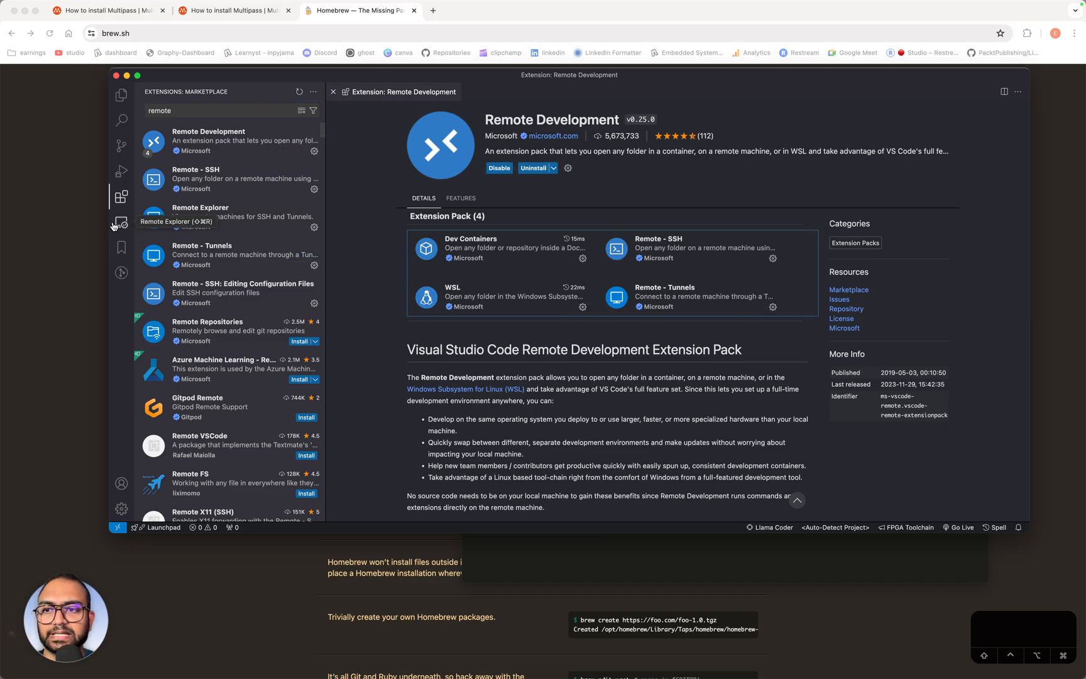
pyautogui.moveTo(121, 222)
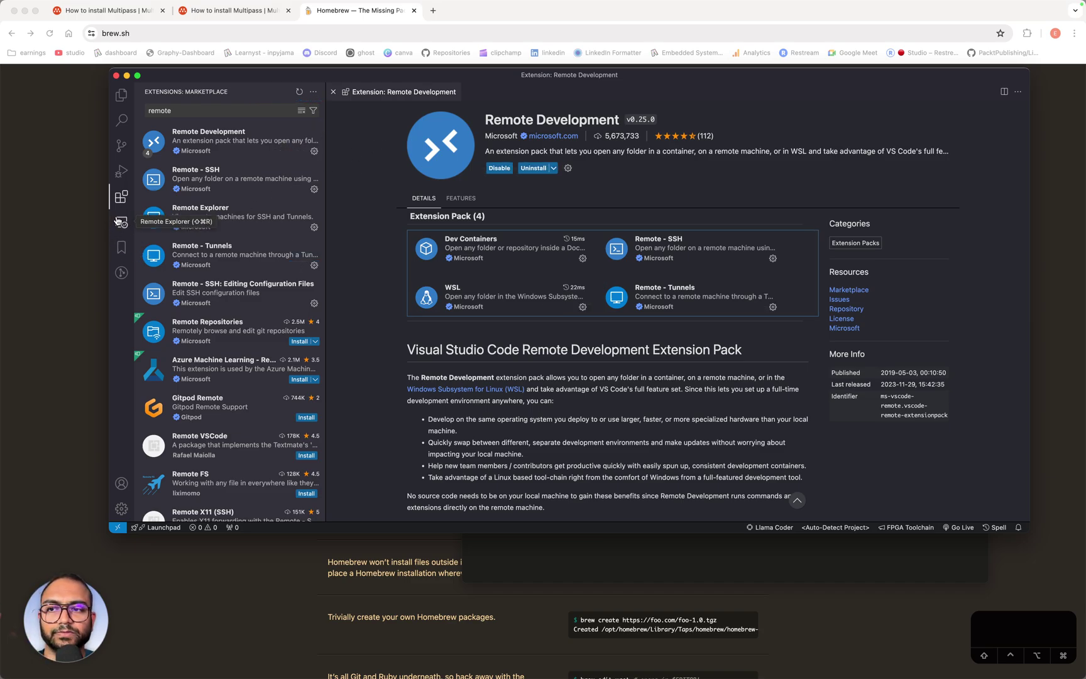
pyautogui.moveTo(120, 222)
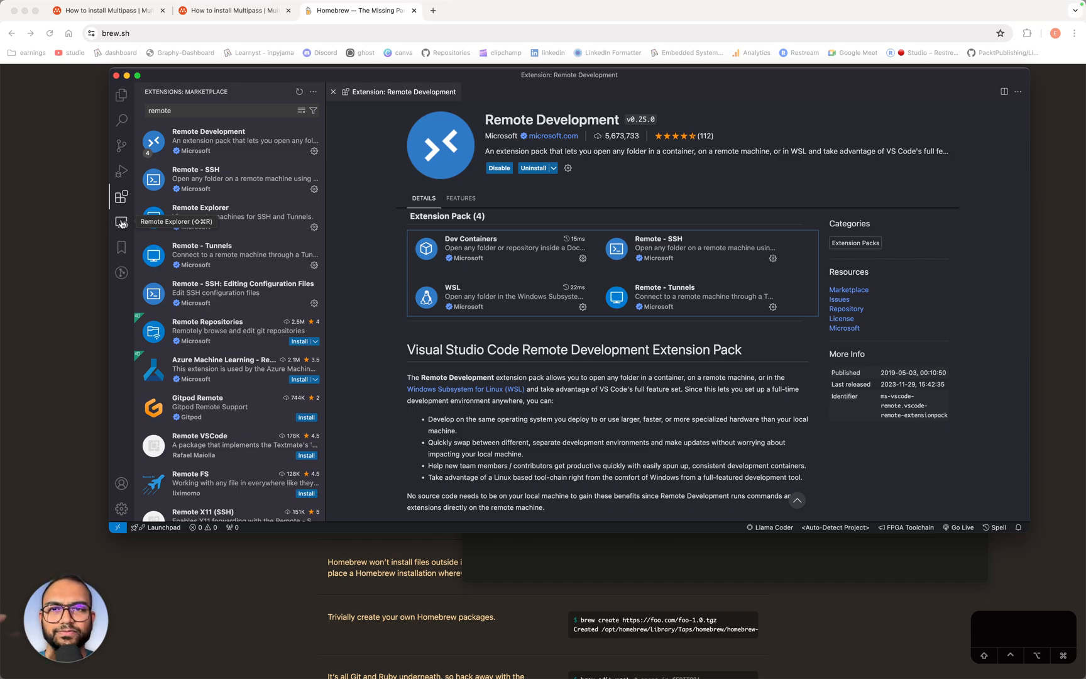
pyautogui.moveTo(131, 228)
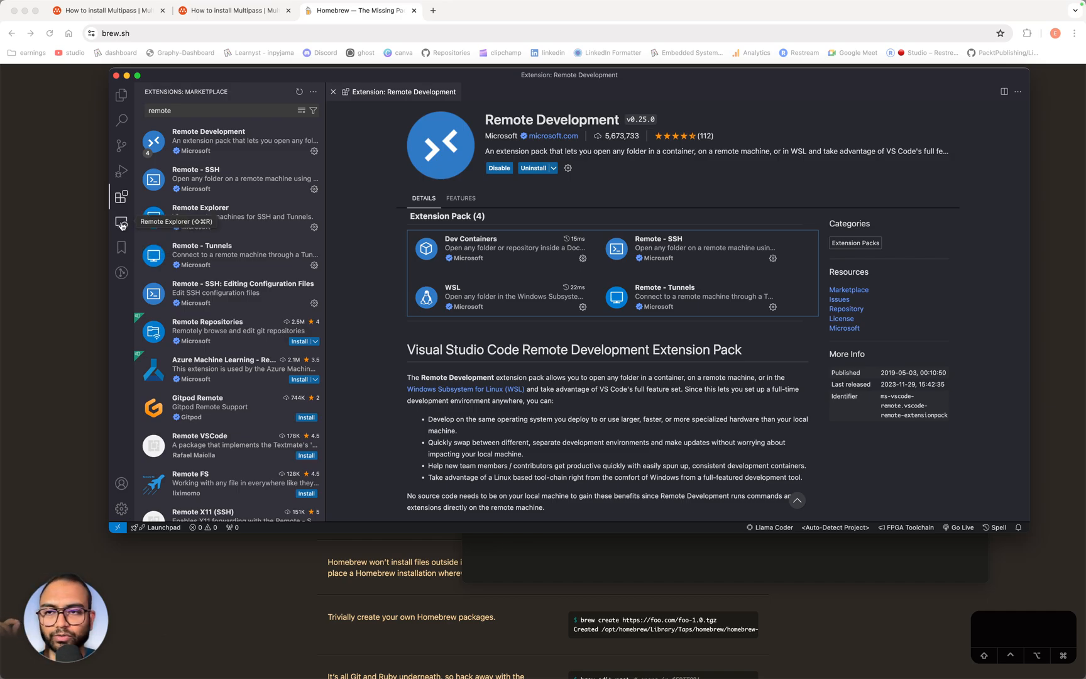
pyautogui.click(121, 223)
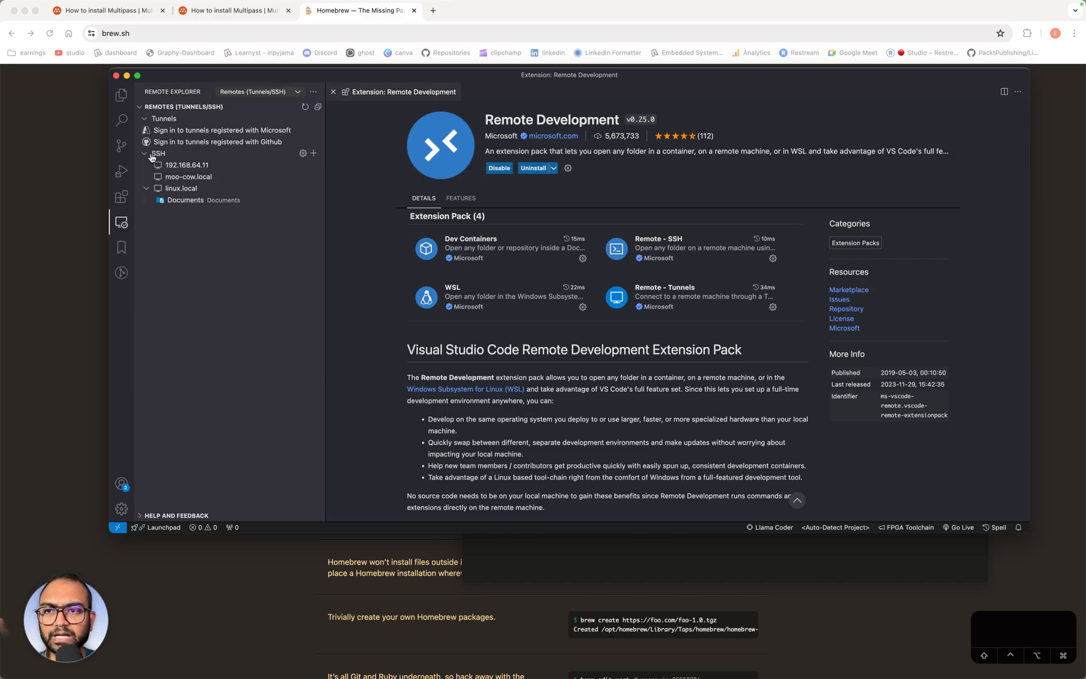
pyautogui.click(181, 188)
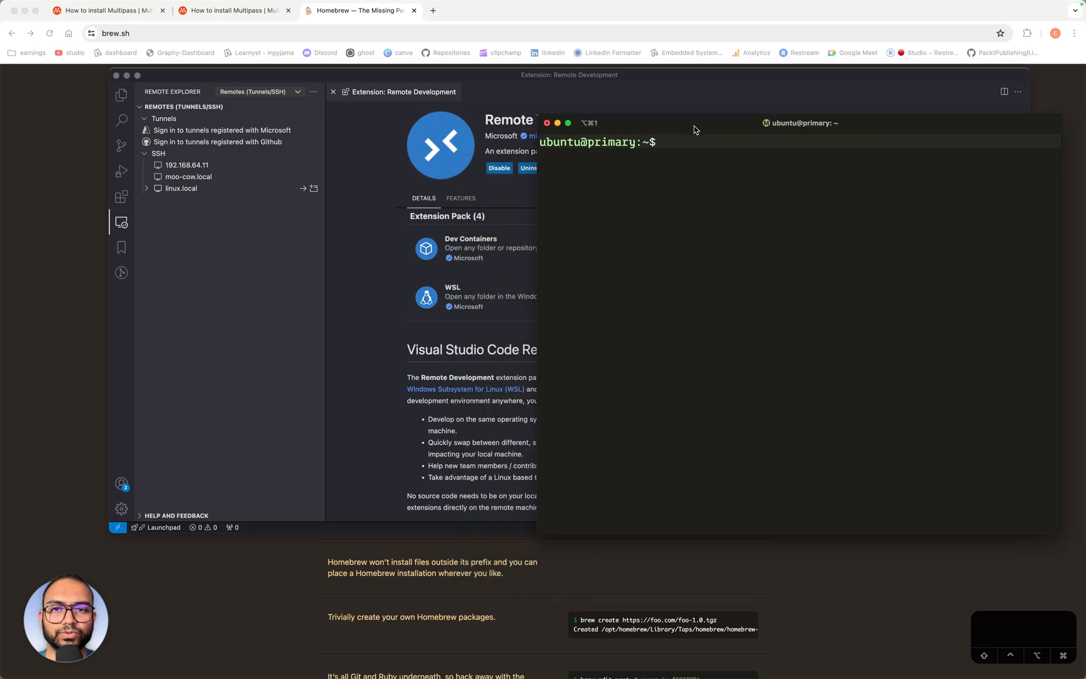
# Run hostname -I in the VM and copy its address 192.168.64.12
pyautogui.write('i')
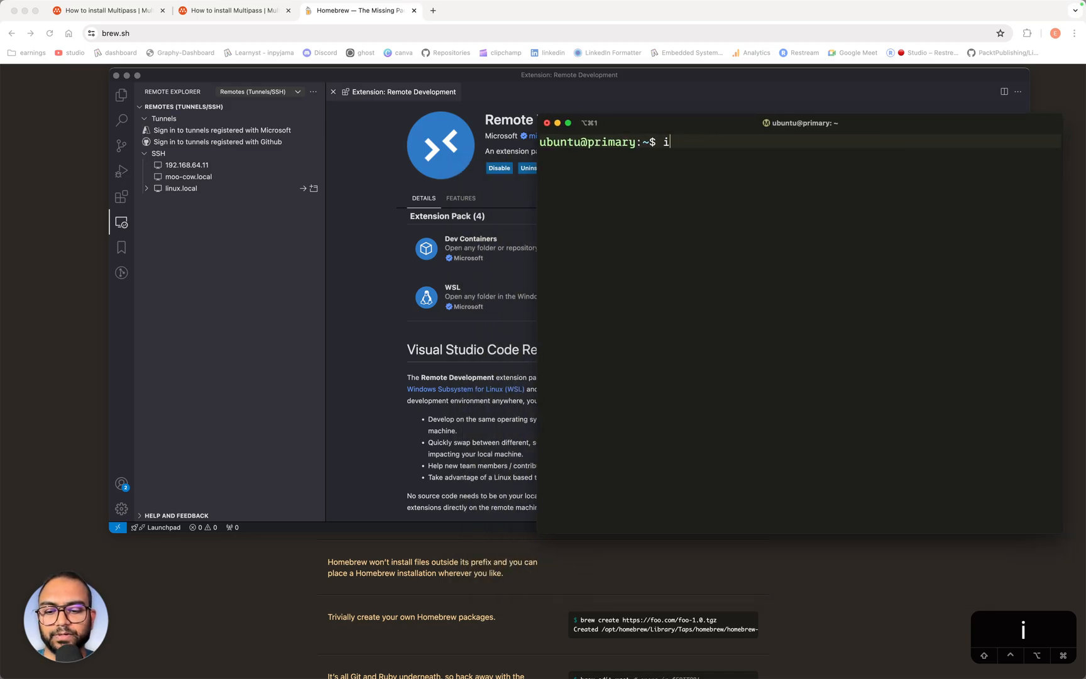
pyautogui.write('fcongi')
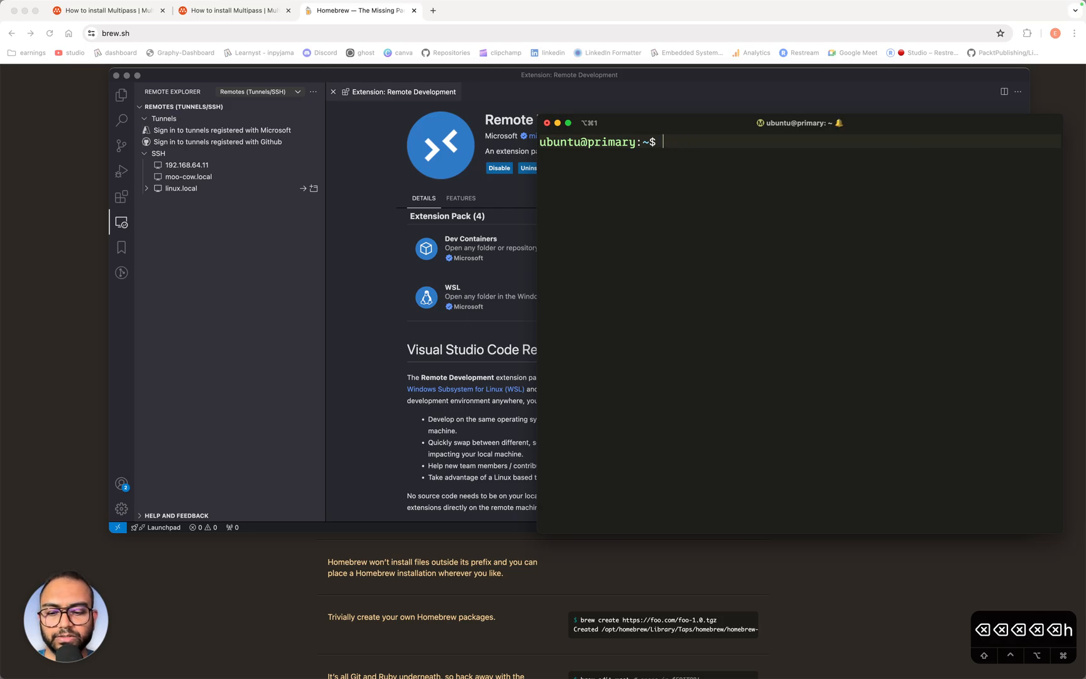
pyautogui.write('hostname -I')
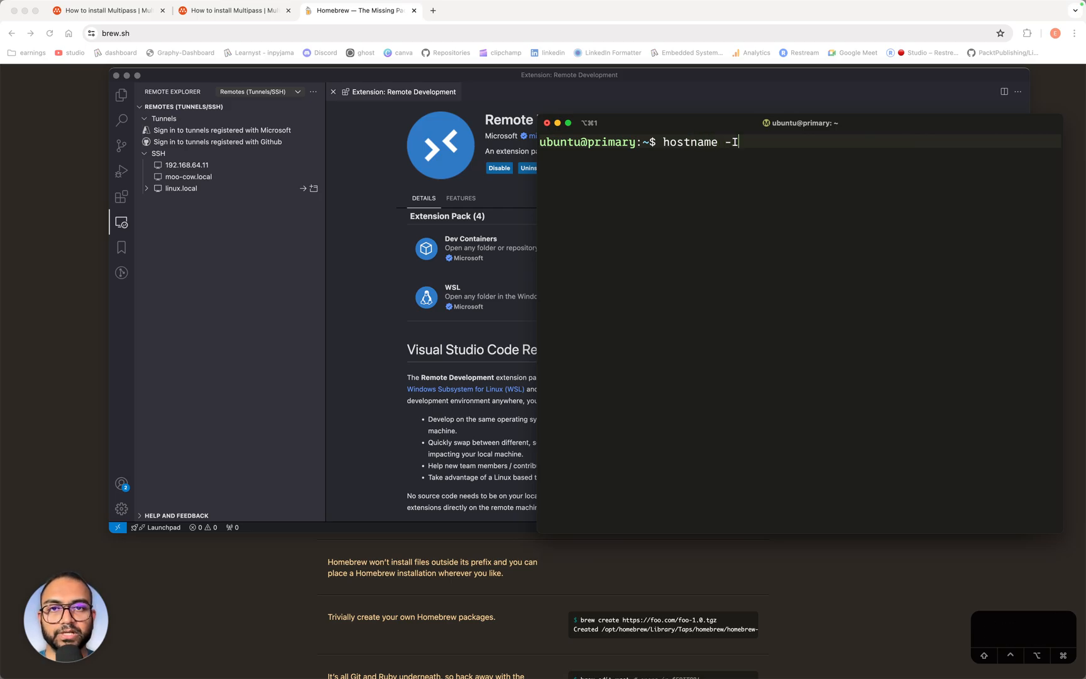
pyautogui.press('Return')
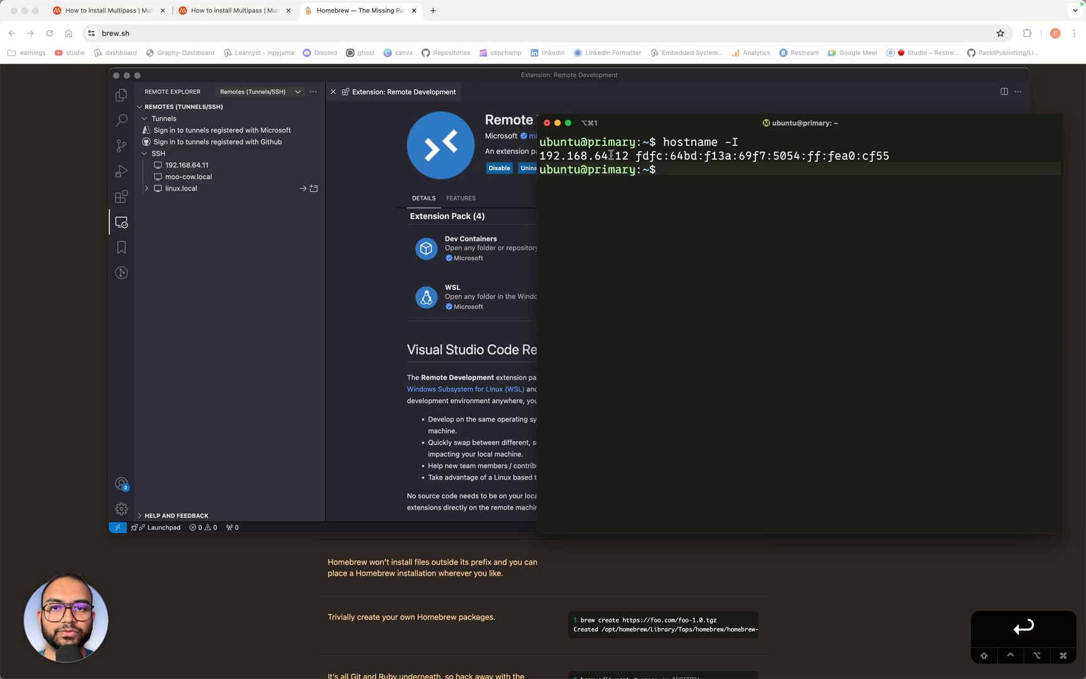
pyautogui.doubleClick(582, 155)
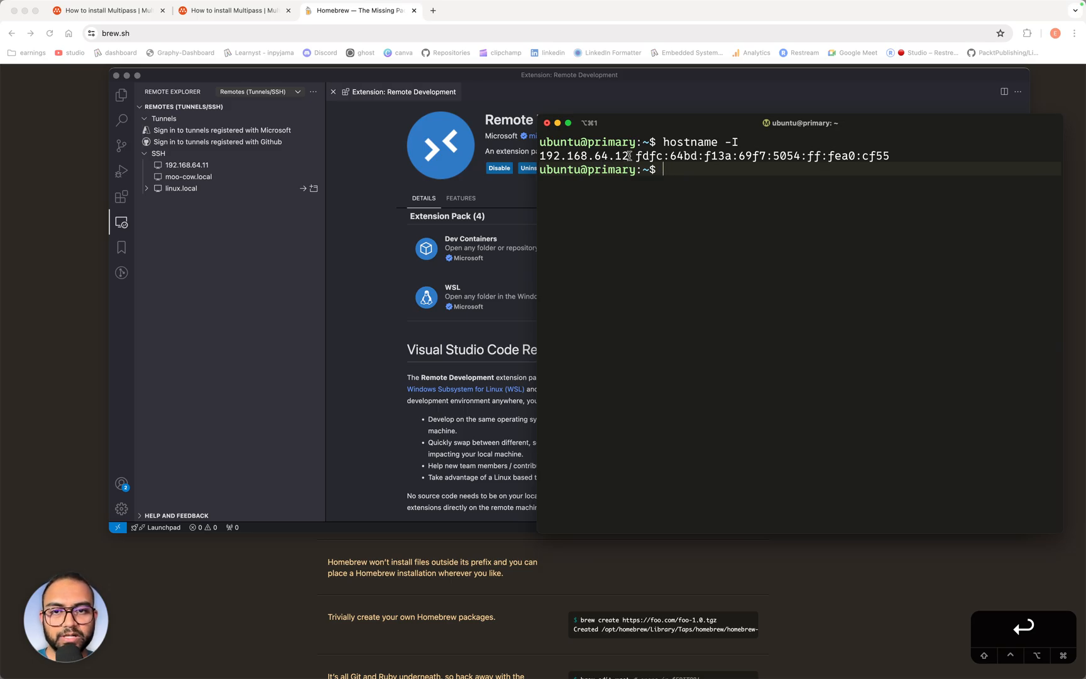
pyautogui.rightClick(623, 156)
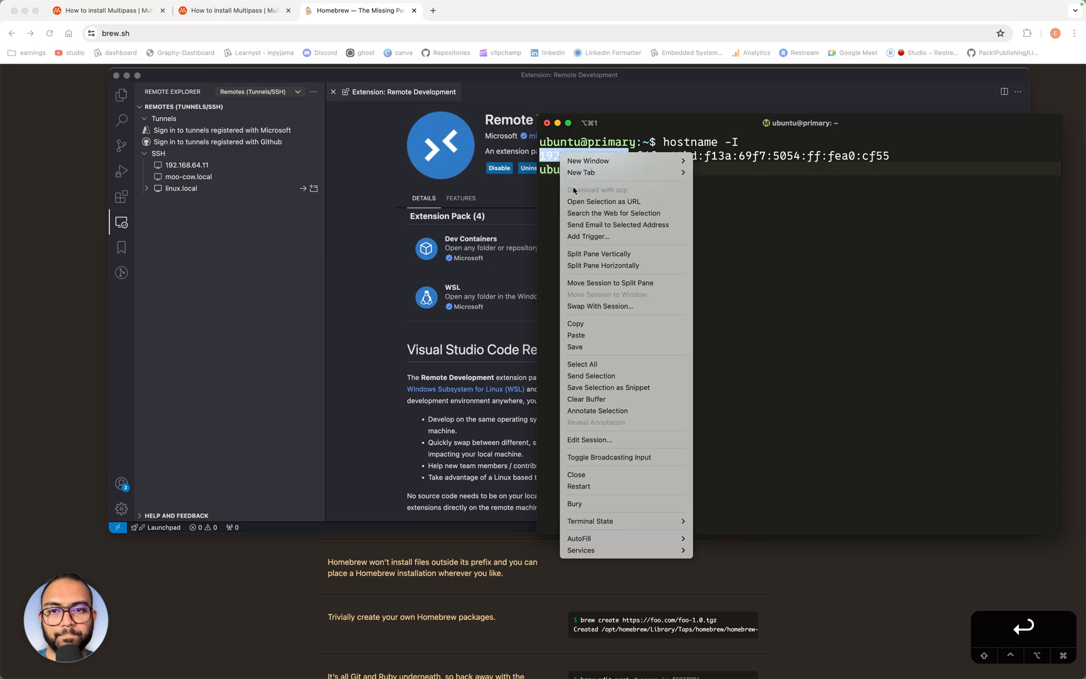
pyautogui.click(269, 224)
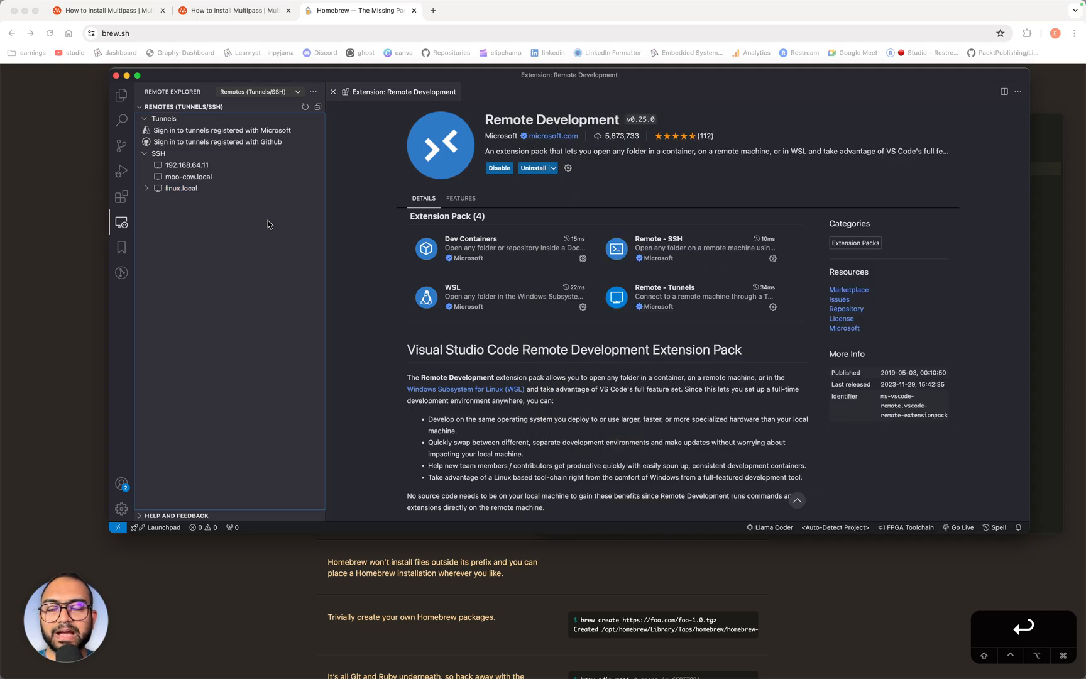
pyautogui.moveTo(148, 157)
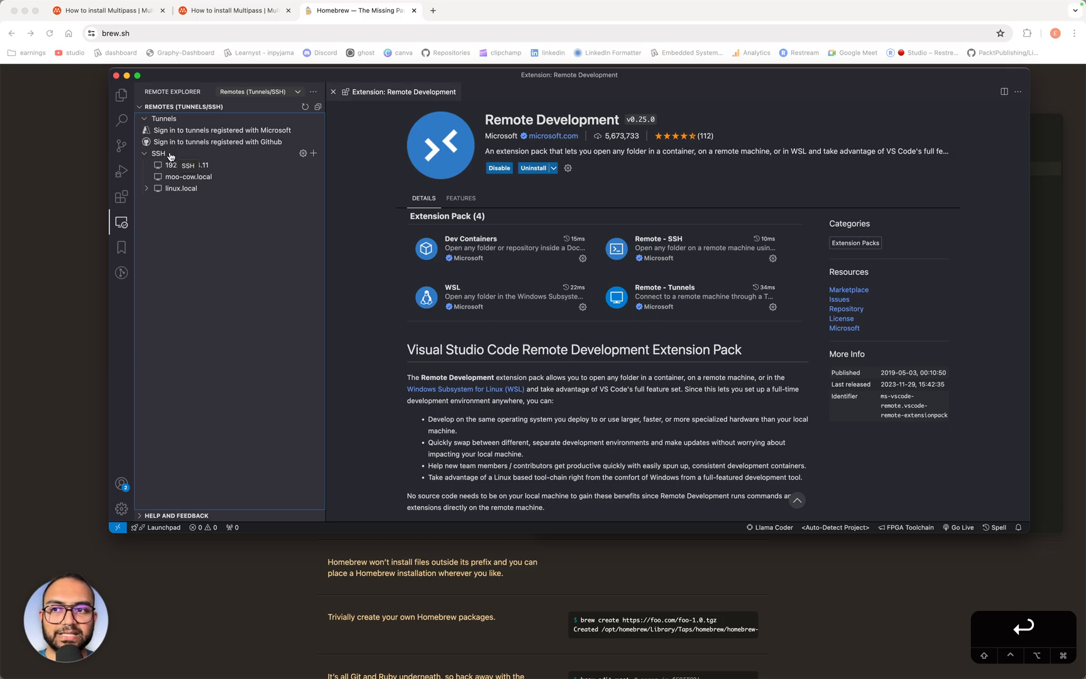
pyautogui.moveTo(168, 158)
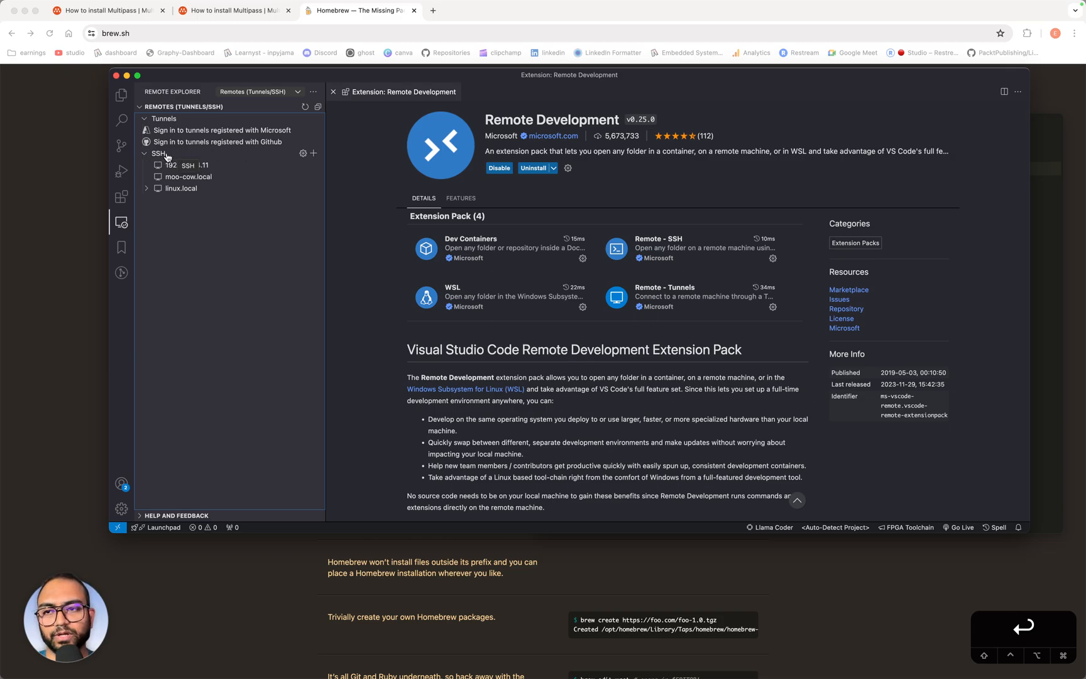
pyautogui.click(158, 154)
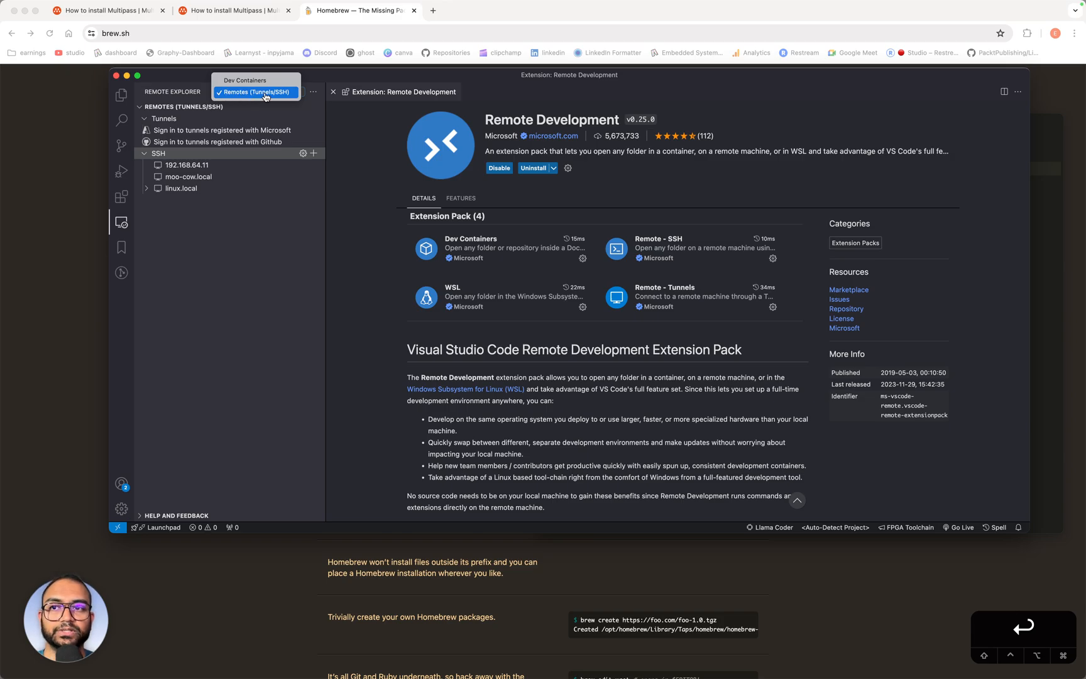
pyautogui.moveTo(267, 92)
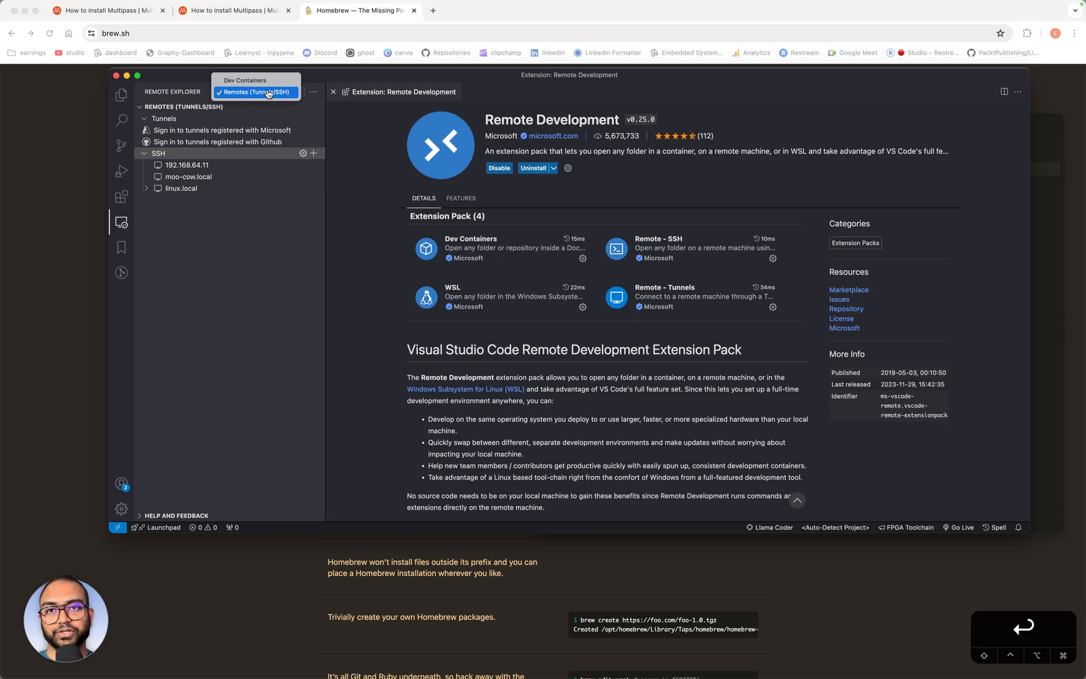
pyautogui.click(263, 92)
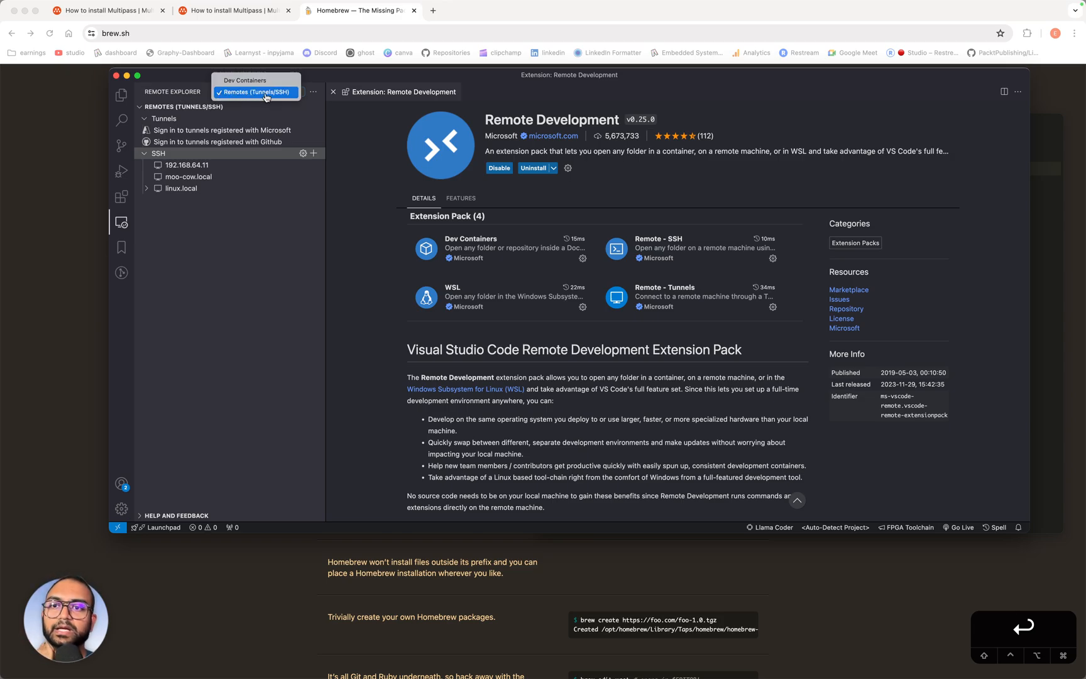
pyautogui.moveTo(239, 121)
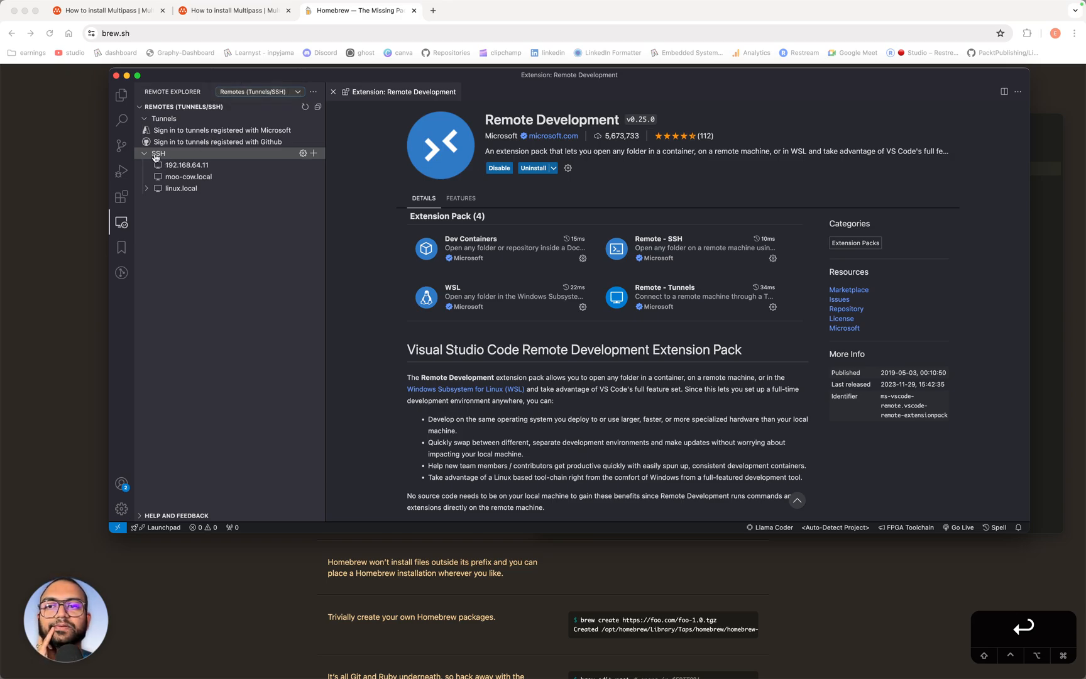
pyautogui.moveTo(275, 158)
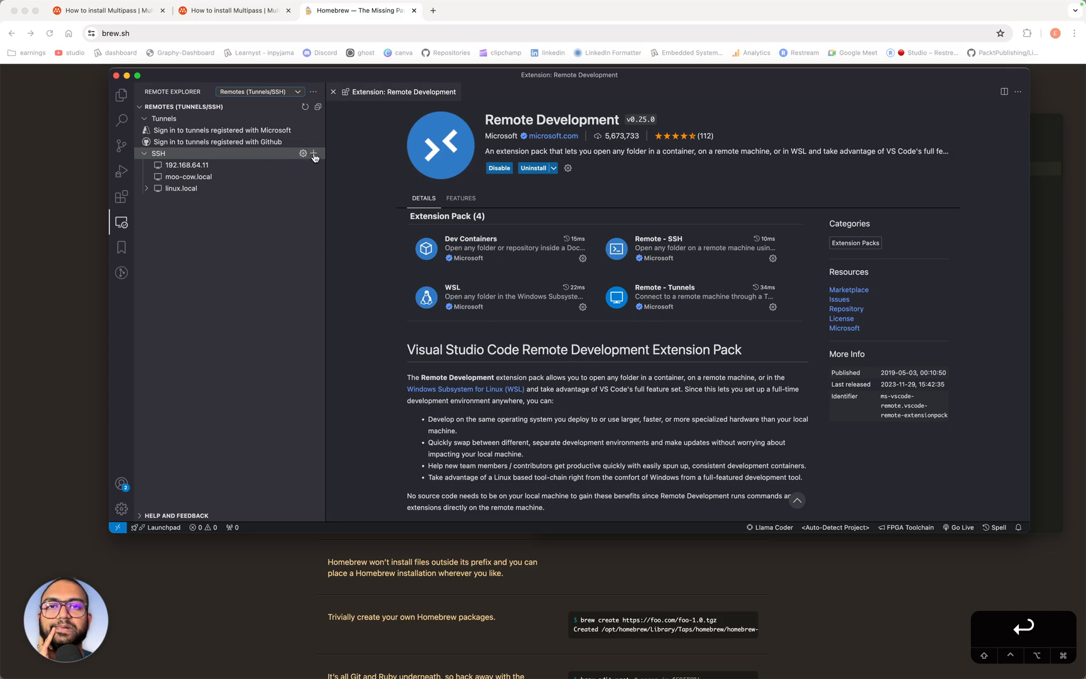
pyautogui.click(312, 154)
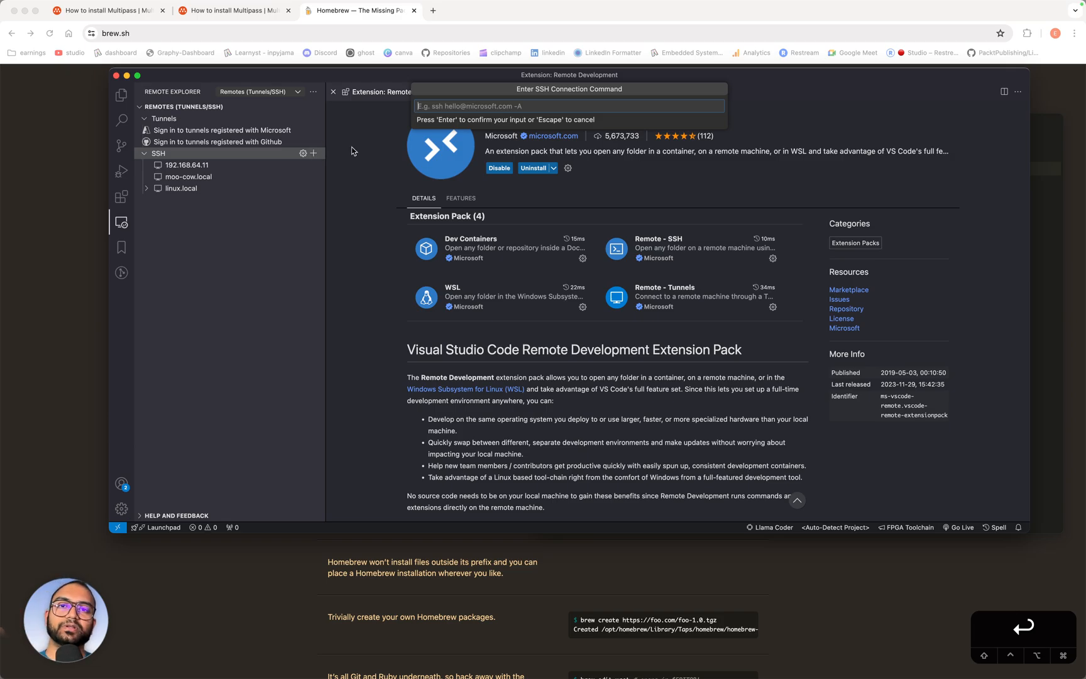
pyautogui.moveTo(386, 132)
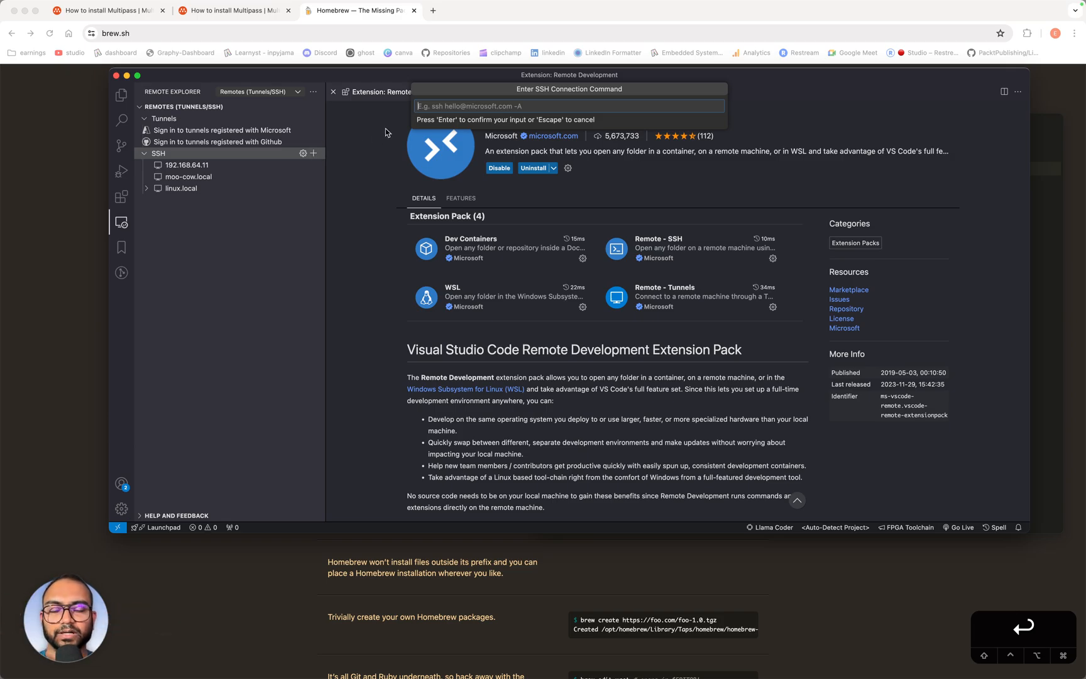
pyautogui.moveTo(495, 106)
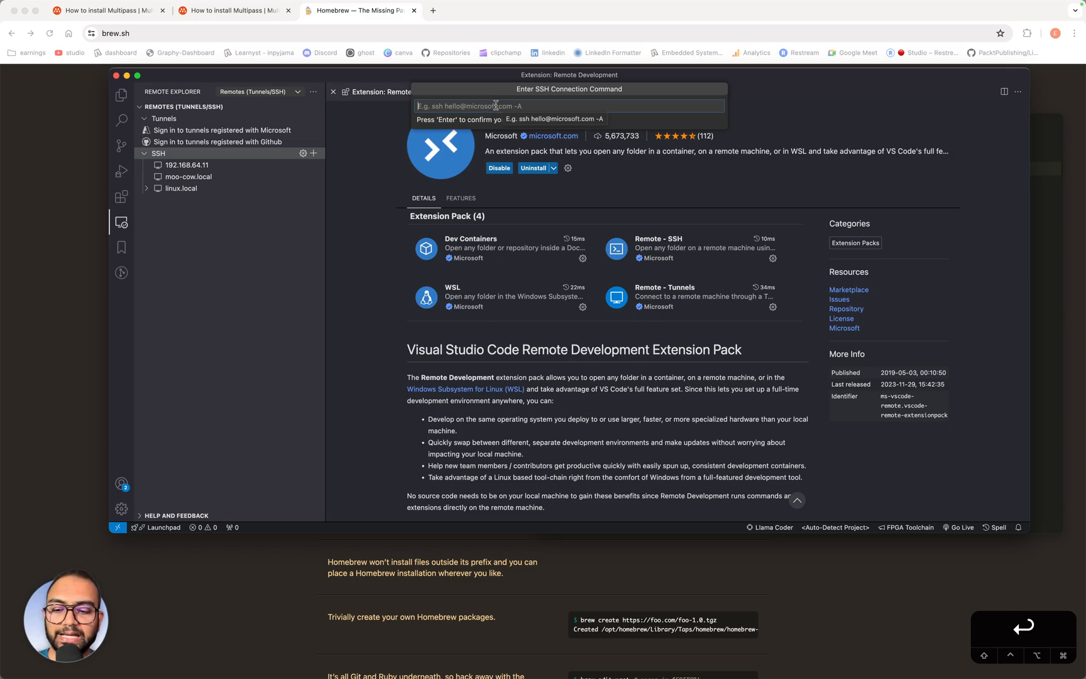
pyautogui.write('ubuntu')
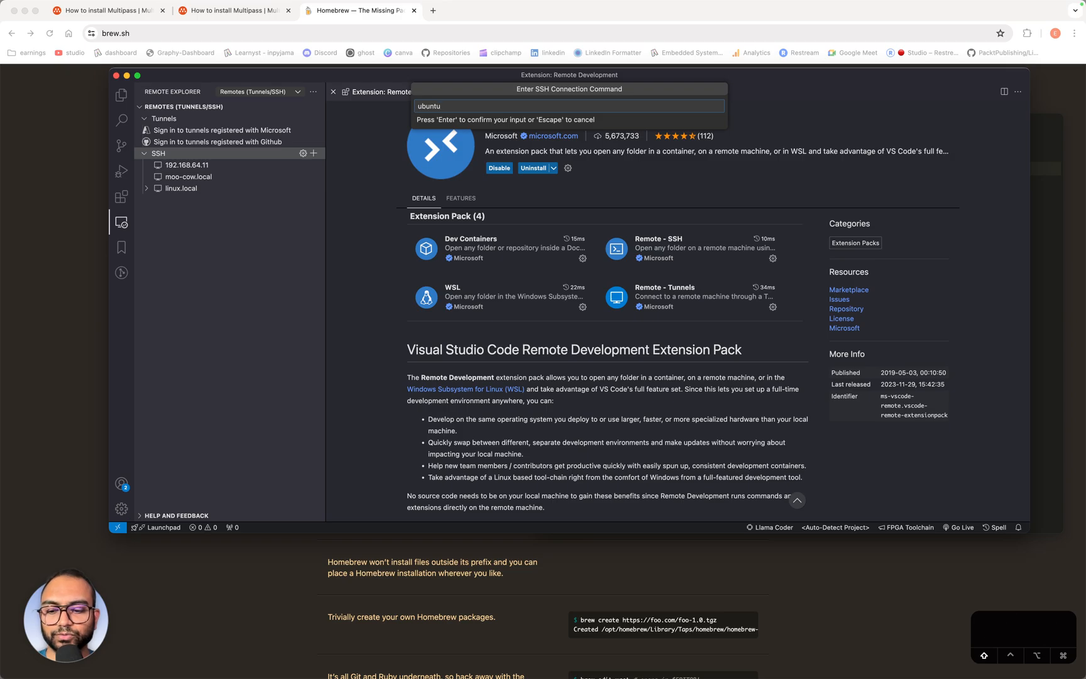
pyautogui.write('@192.168.64.12')
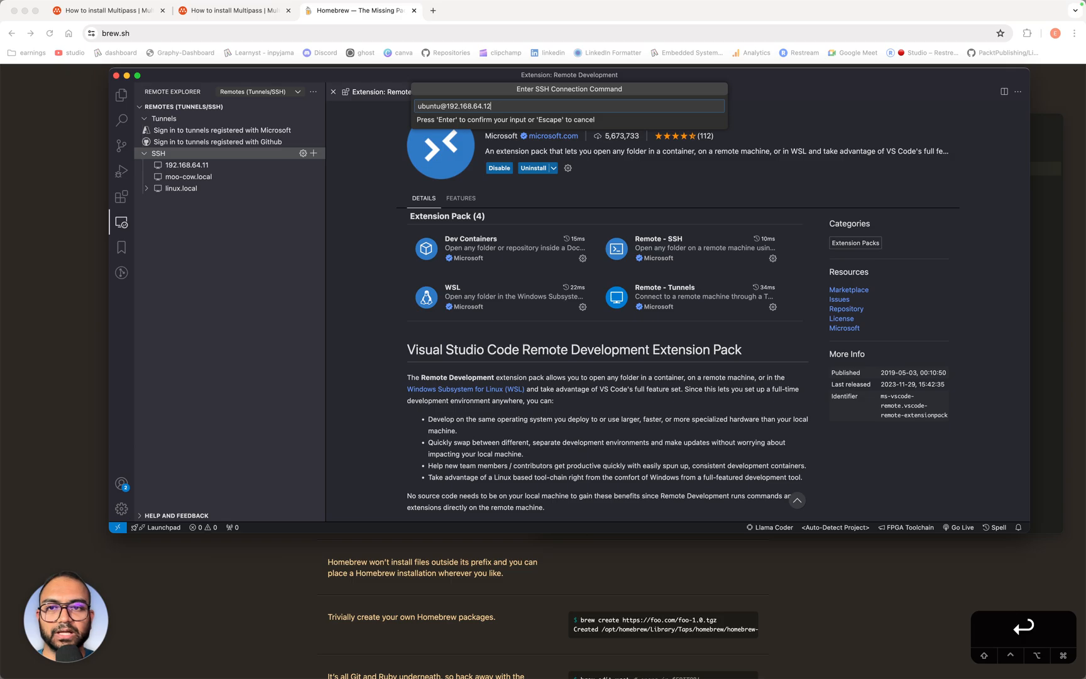
pyautogui.press('Return')
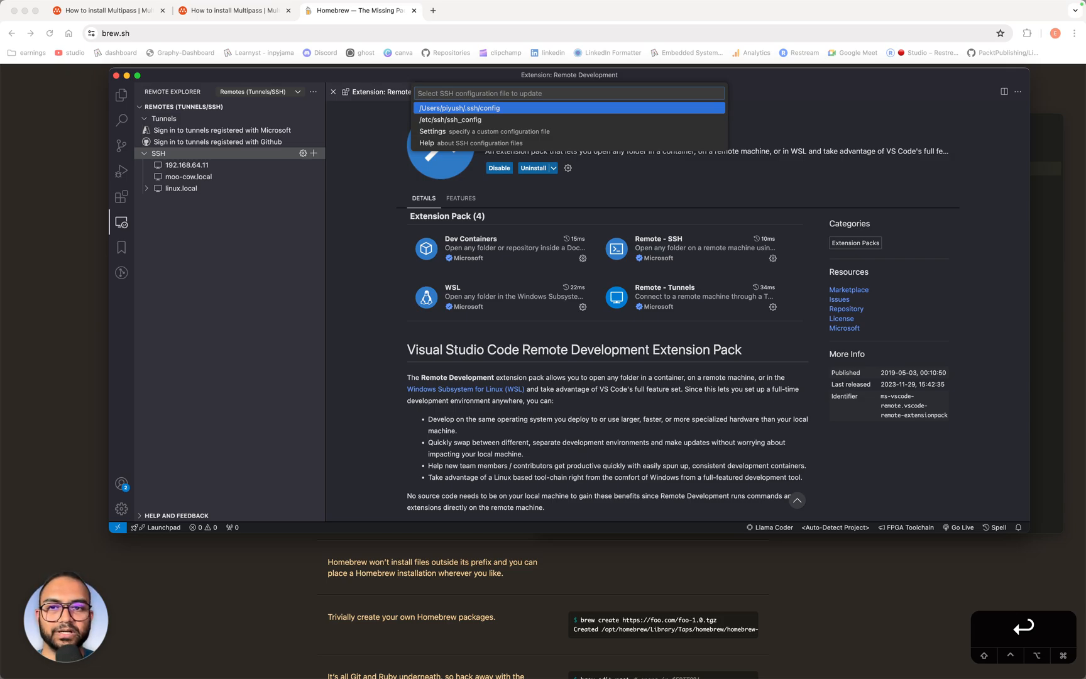
pyautogui.click(459, 107)
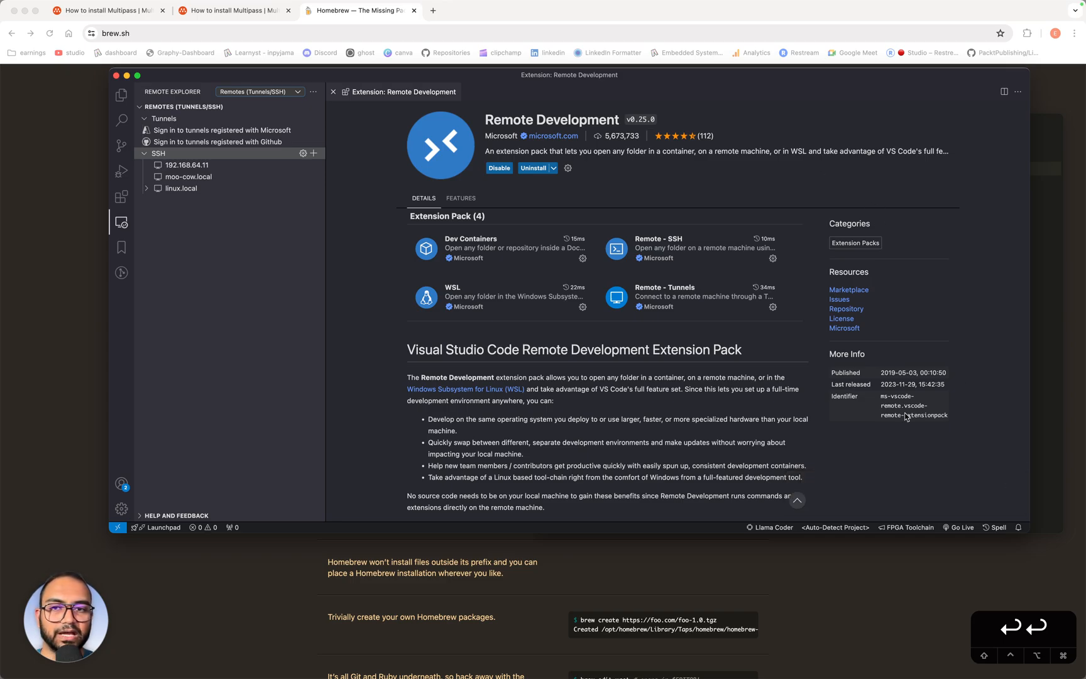
pyautogui.moveTo(371, 149)
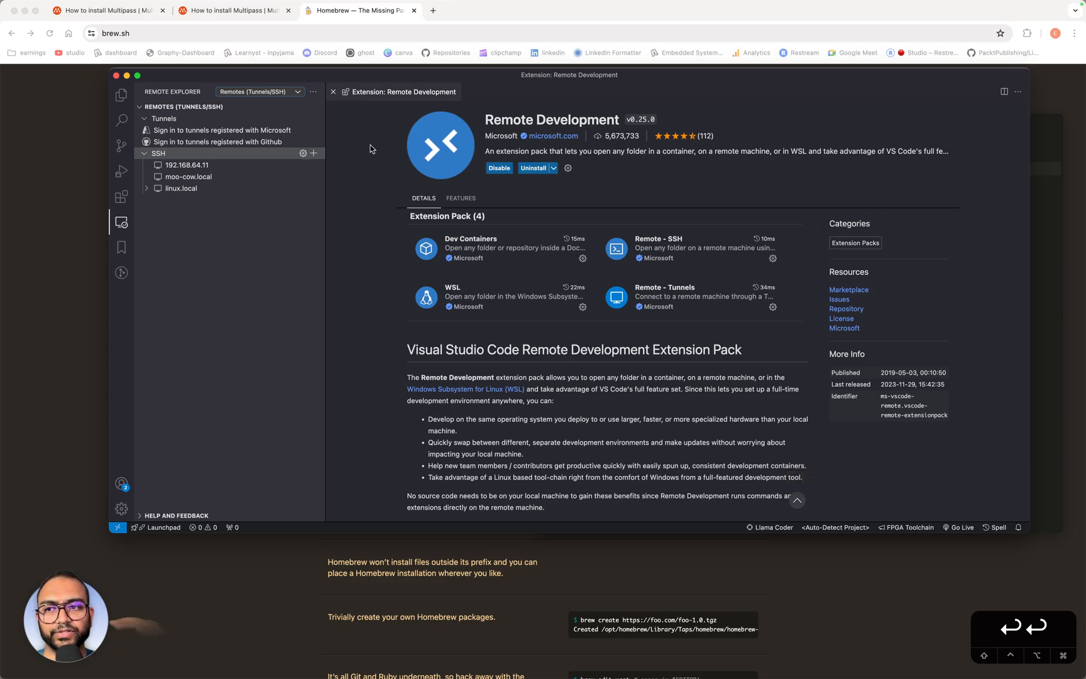
pyautogui.moveTo(205, 177)
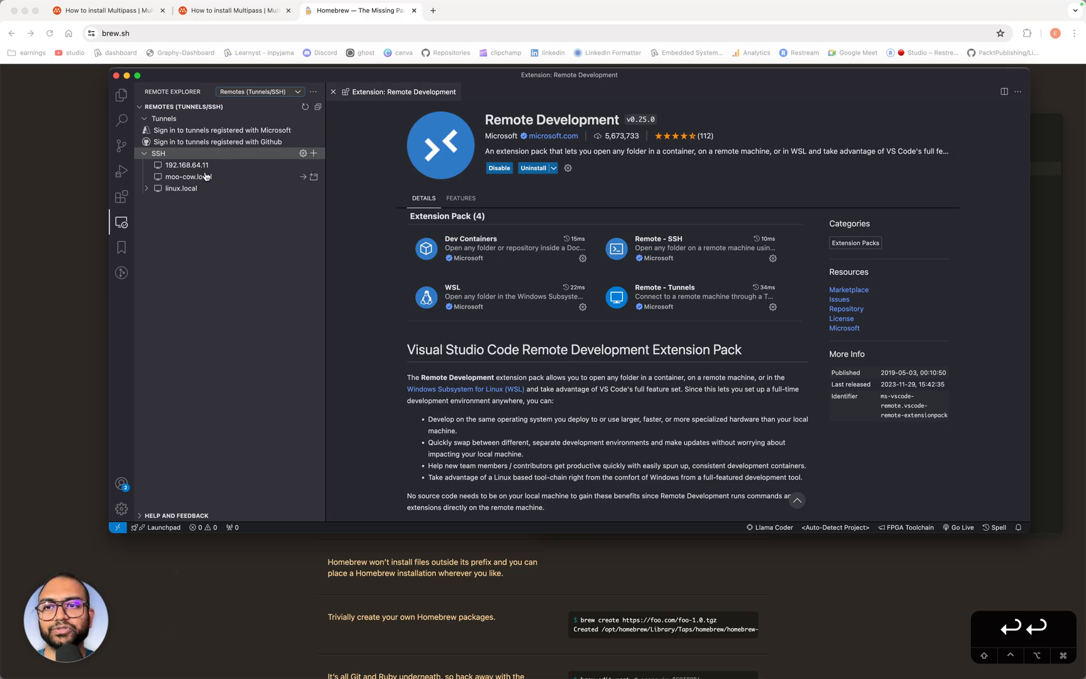
pyautogui.moveTo(290, 154)
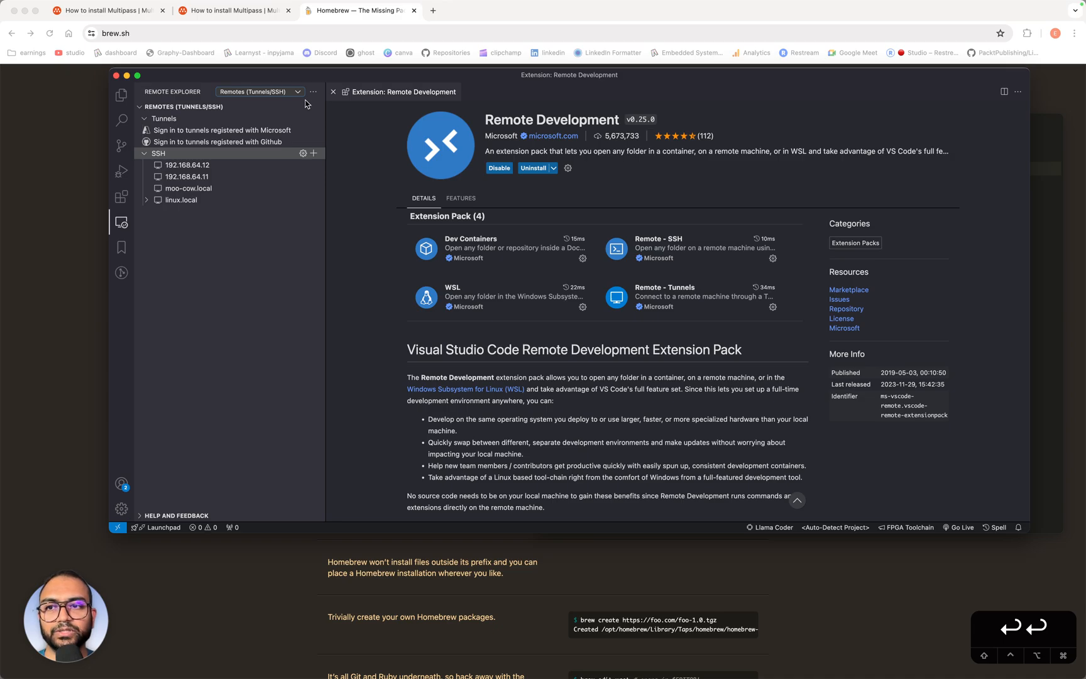
pyautogui.moveTo(207, 167)
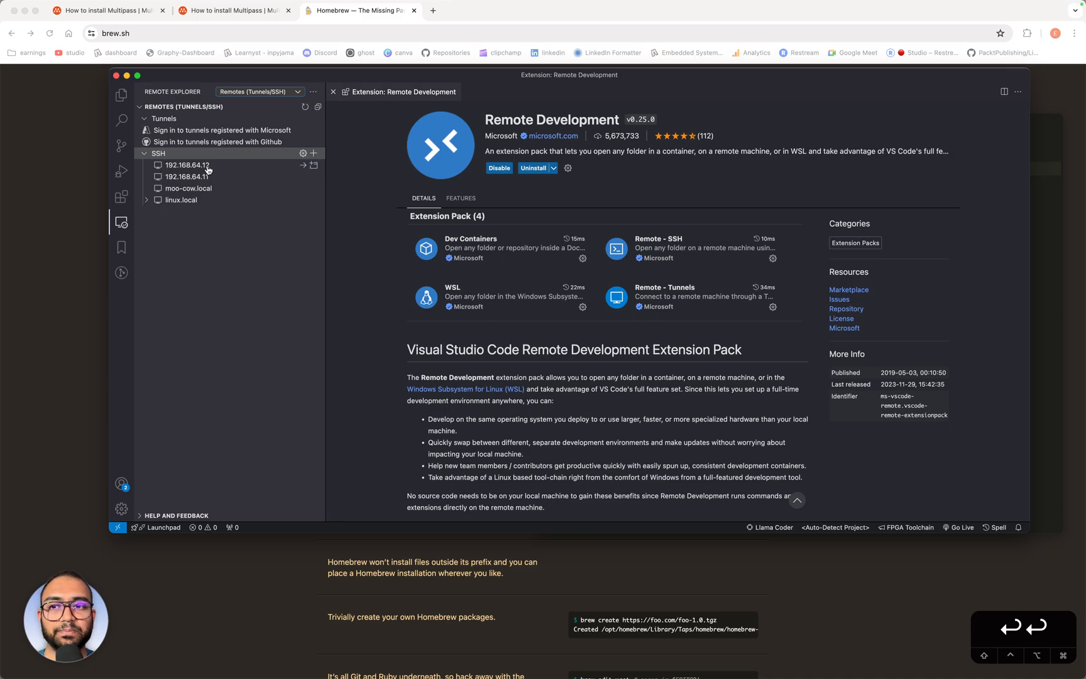
pyautogui.moveTo(185, 165)
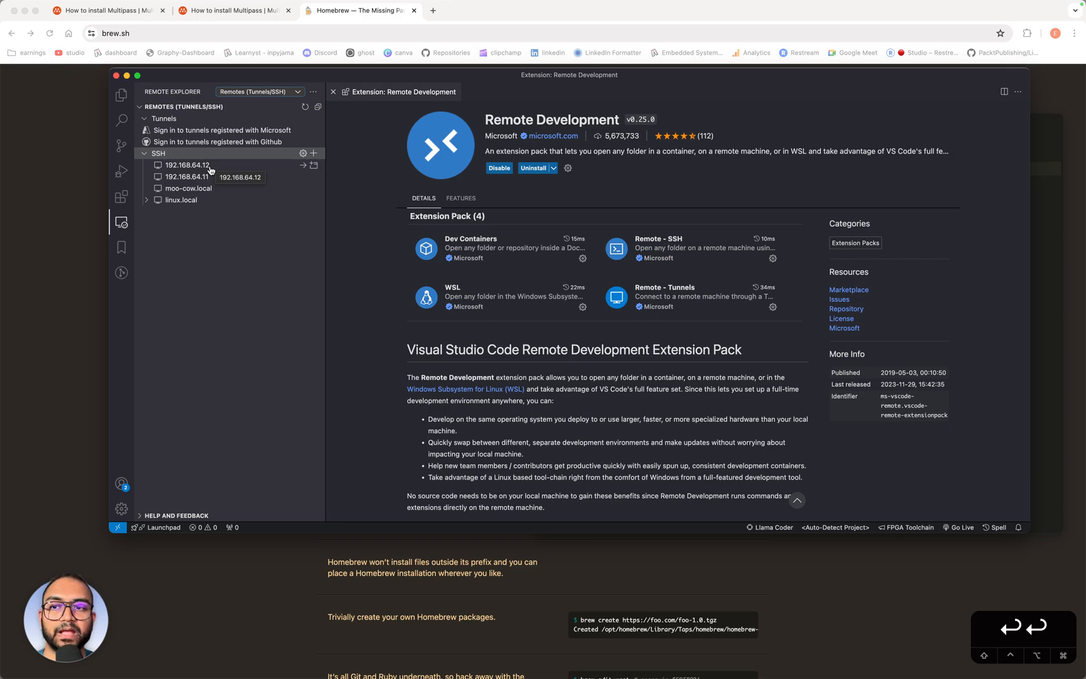
pyautogui.moveTo(218, 170)
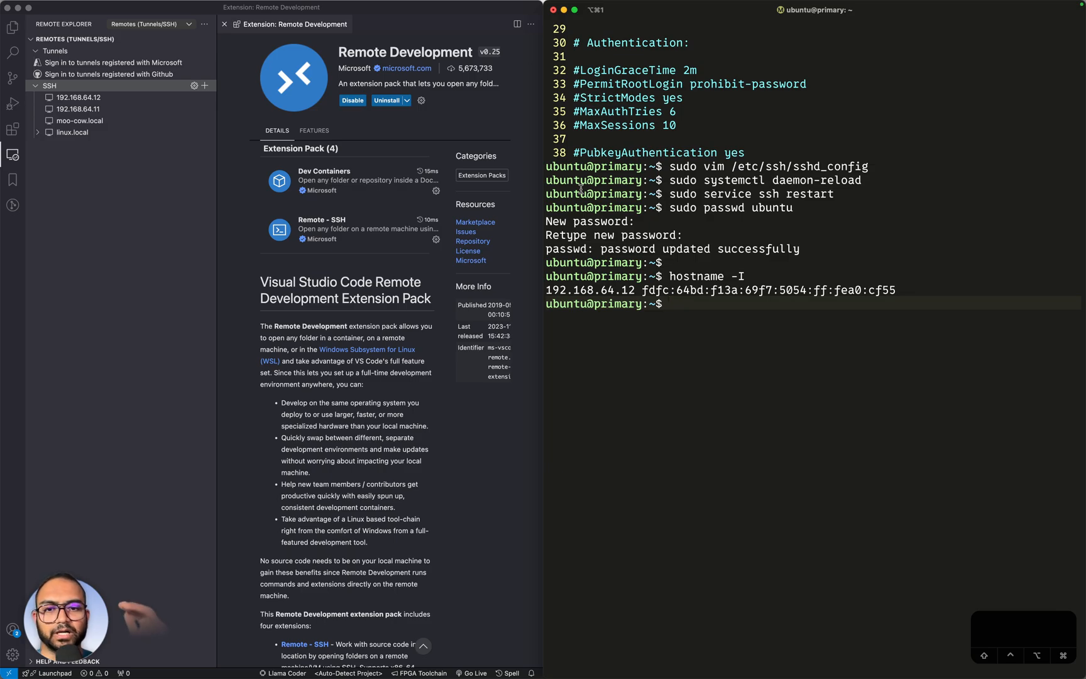
pyautogui.moveTo(520, 158)
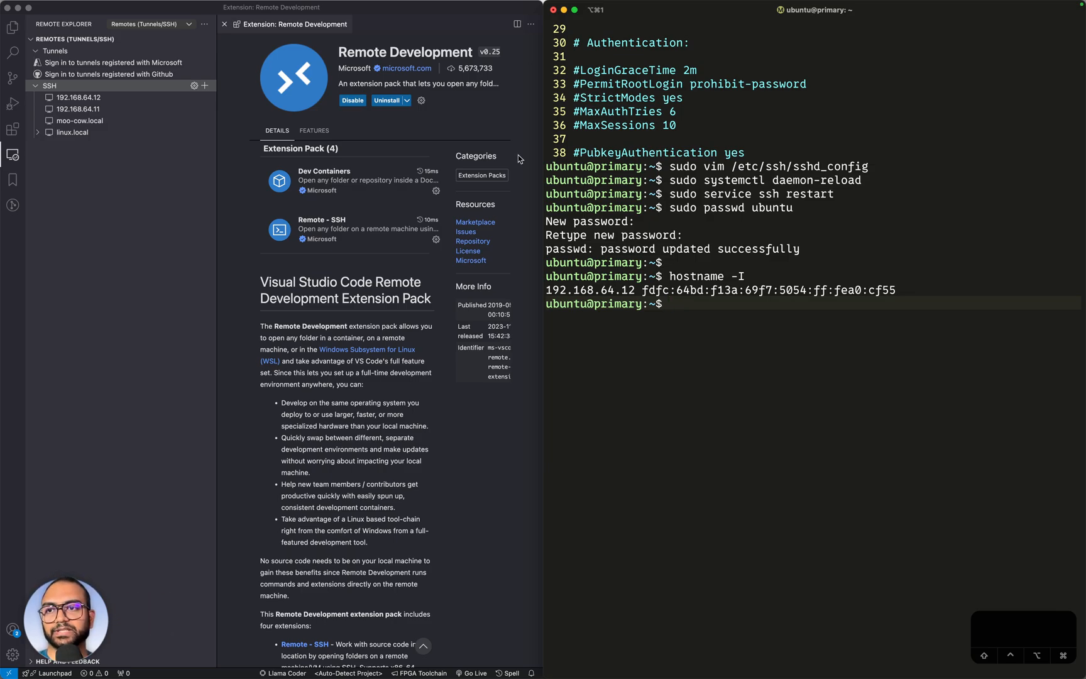
pyautogui.moveTo(95, 100)
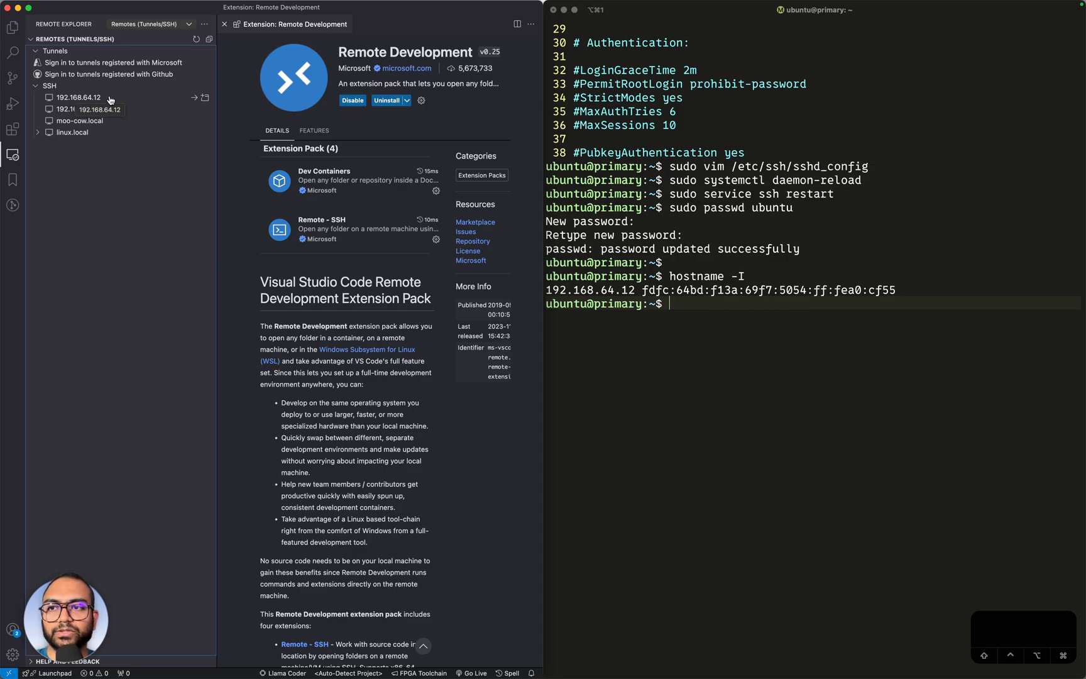
pyautogui.moveTo(157, 103)
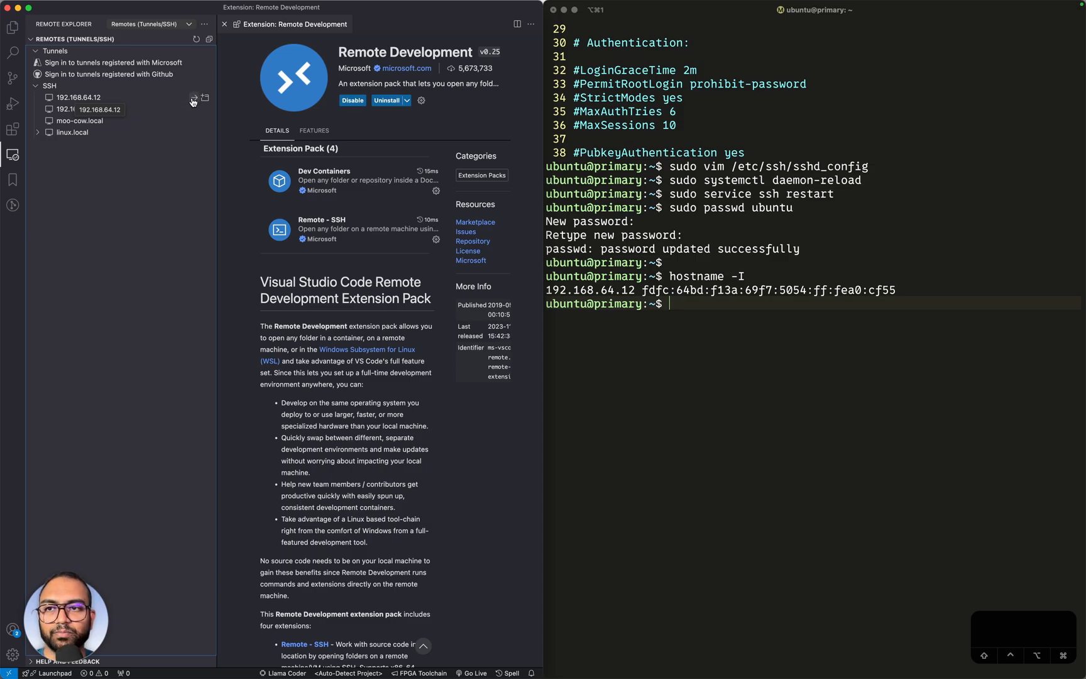
pyautogui.moveTo(192, 97)
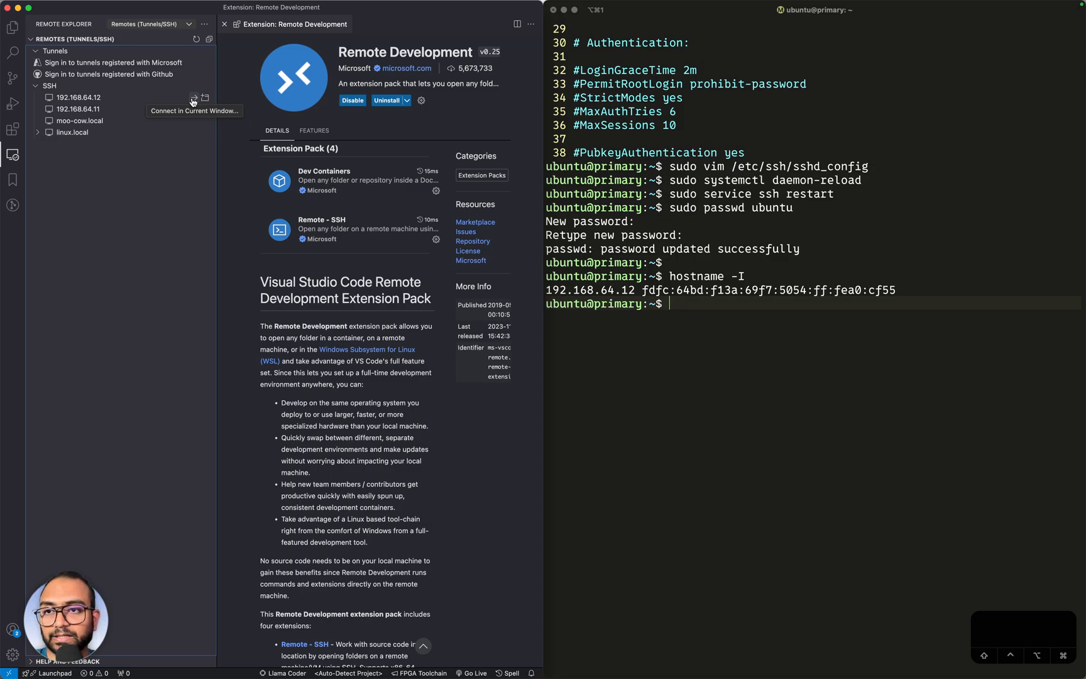
# Connect to 192.168.64.12 in the current window from Remote Explorer's SSH list
pyautogui.click(193, 96)
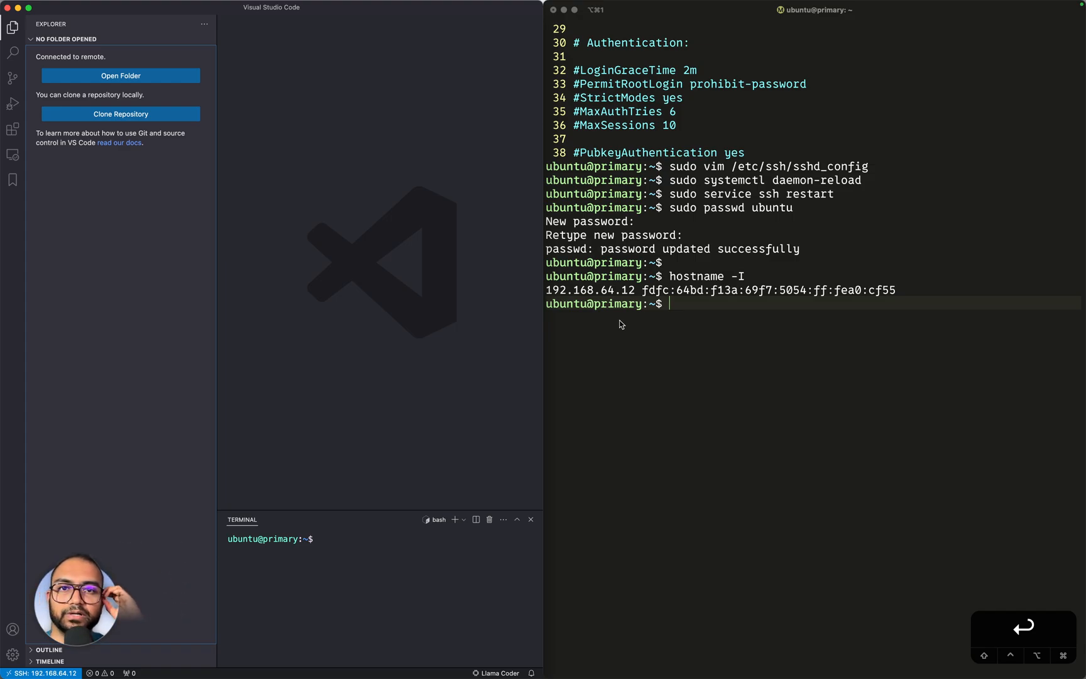
pyautogui.moveTo(626, 324)
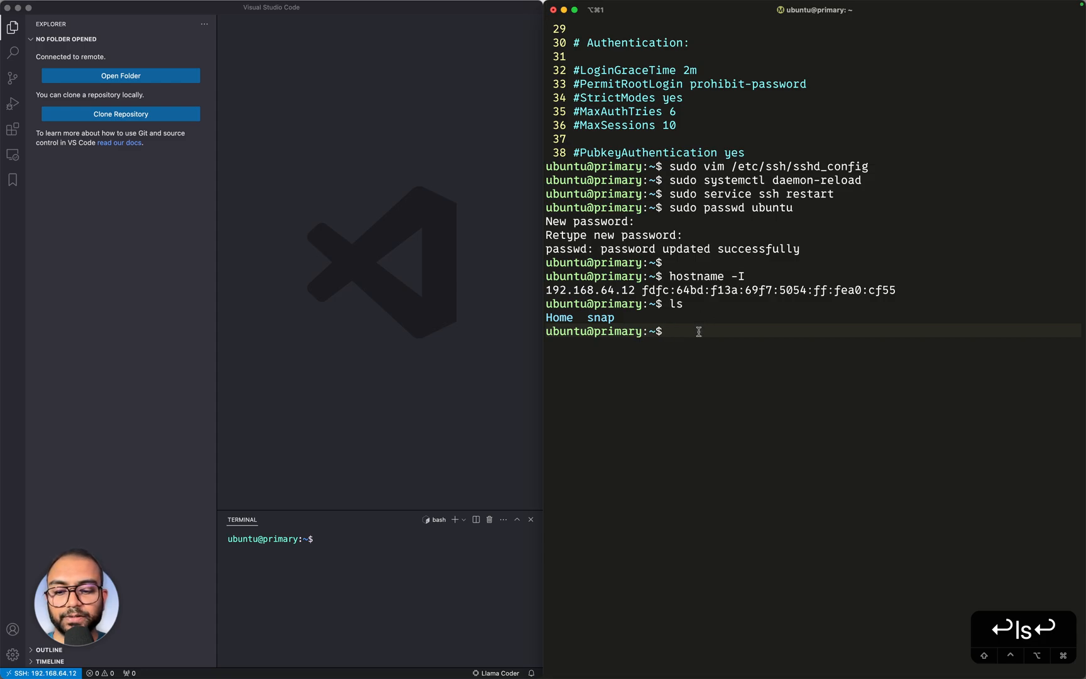
# Create the ldd directory in the VM home, confirm it exists, and cd into it
pyautogui.write('mk')
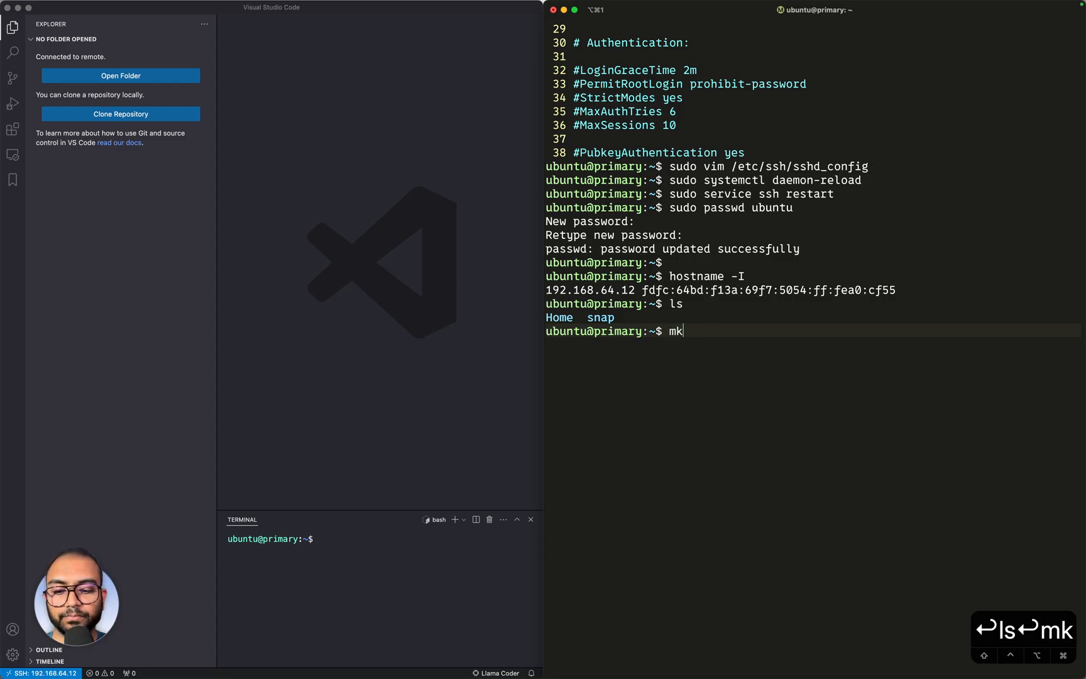
pyautogui.write('dir ldd')
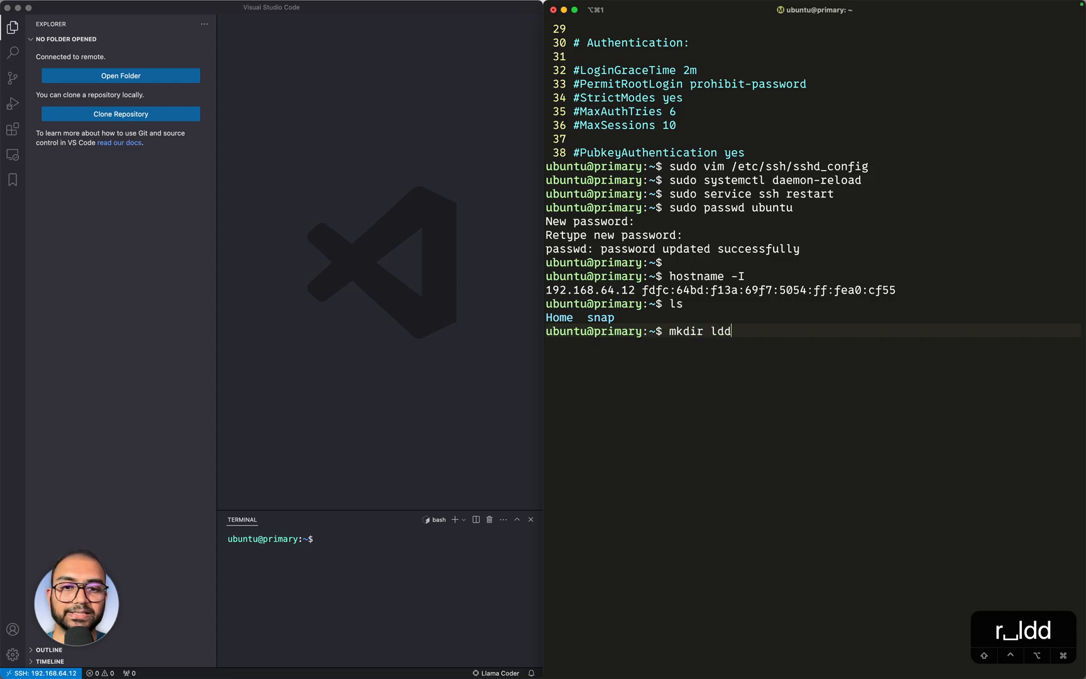
pyautogui.press('Return')
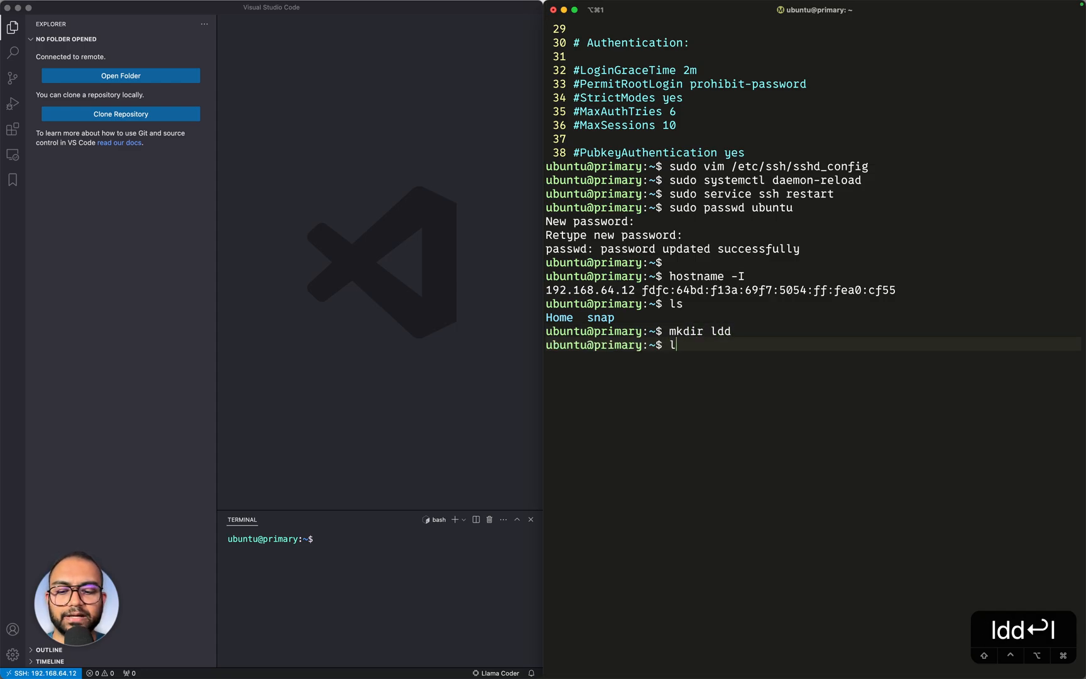
pyautogui.press('Return')
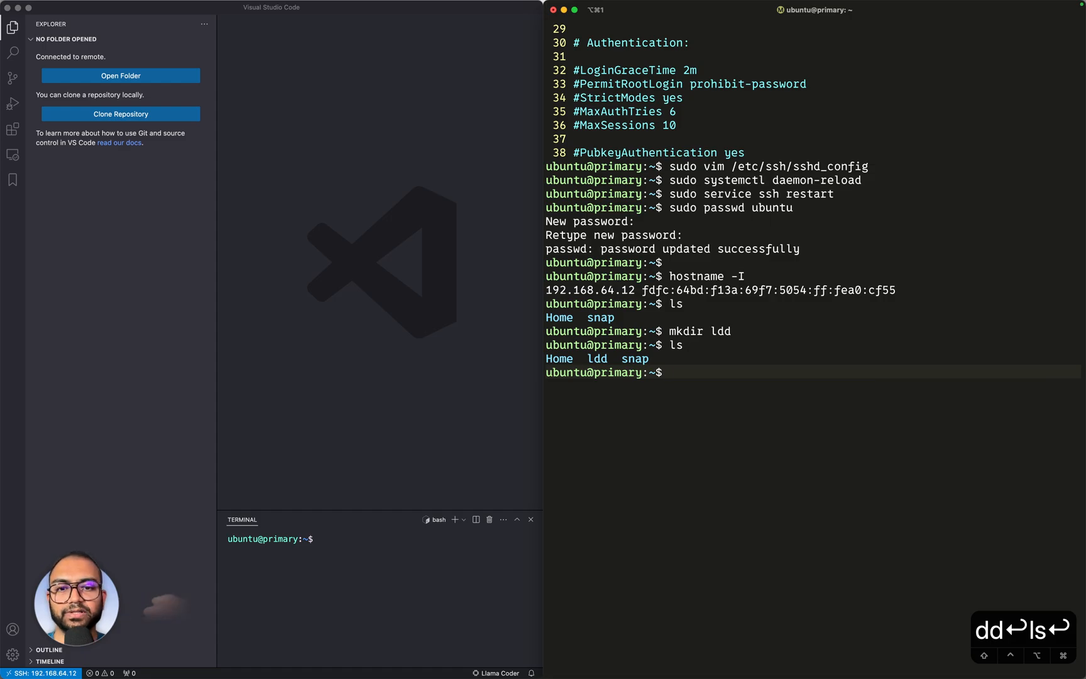
pyautogui.write('cd ldd')
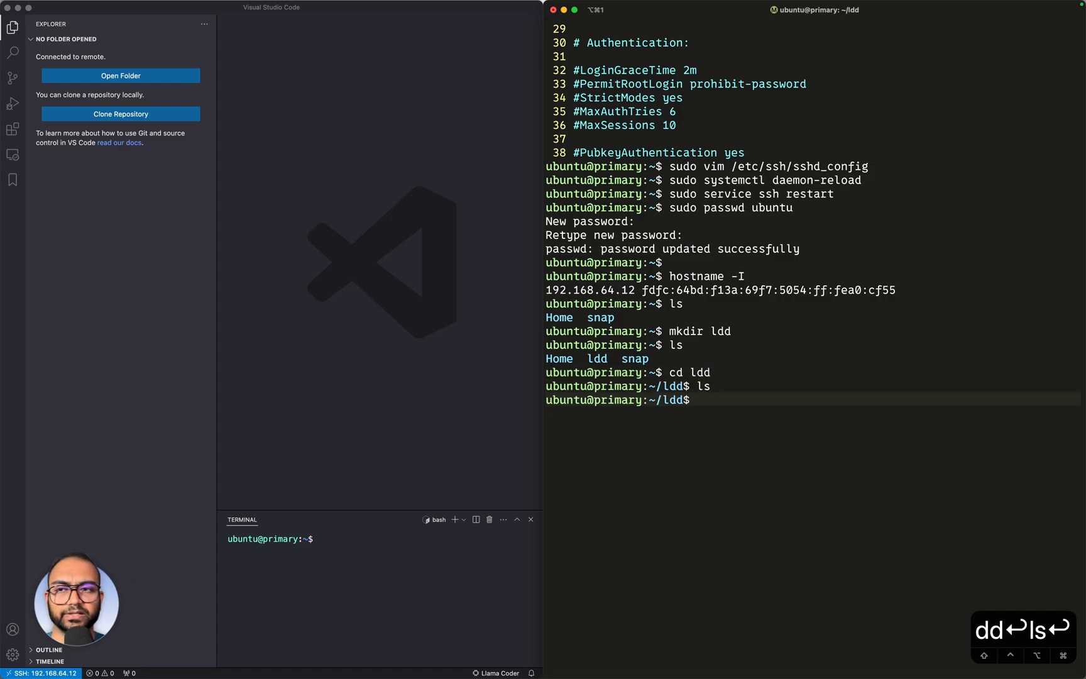
pyautogui.moveTo(493, 110)
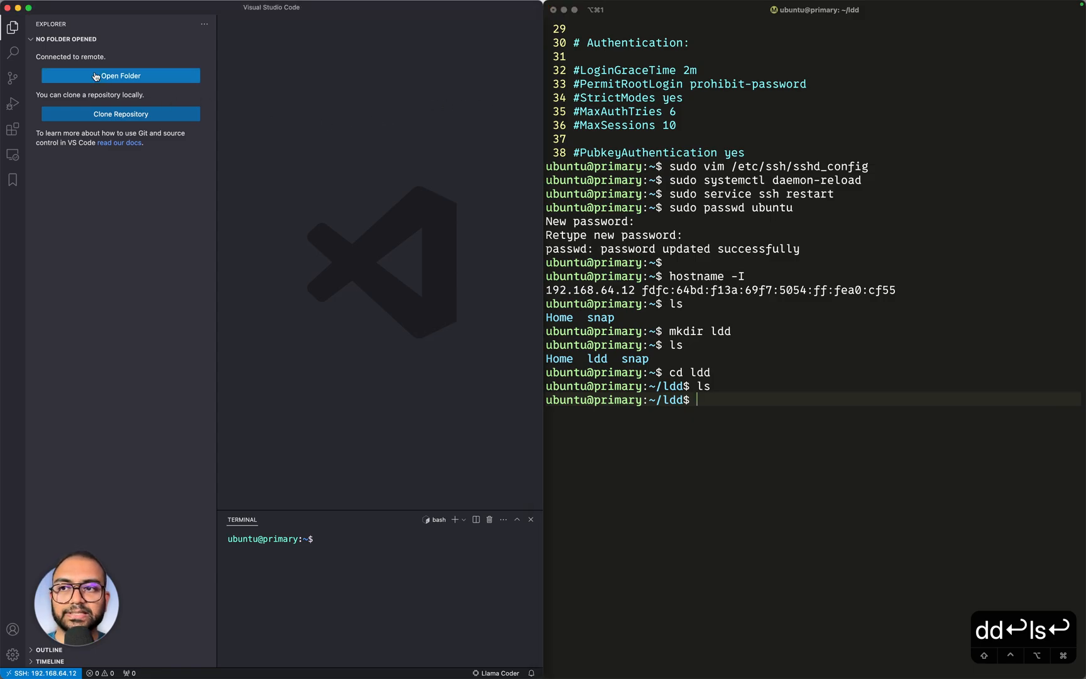
# Open /home/ubuntu/ldd/ as the workspace folder over SSH
pyautogui.click(120, 76)
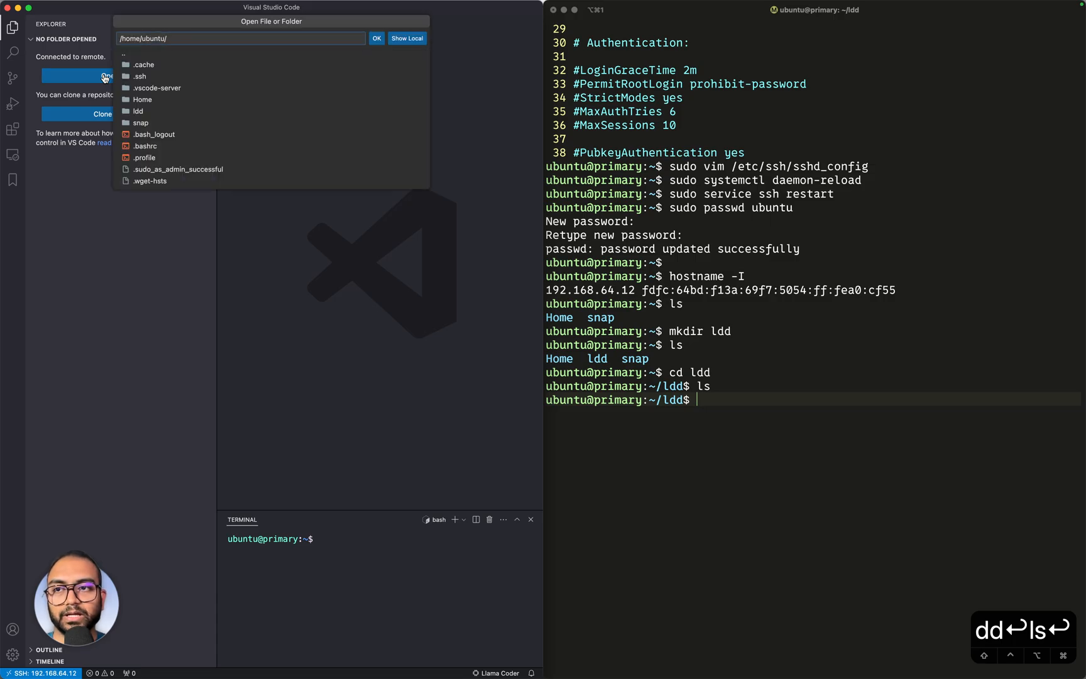
pyautogui.moveTo(146, 114)
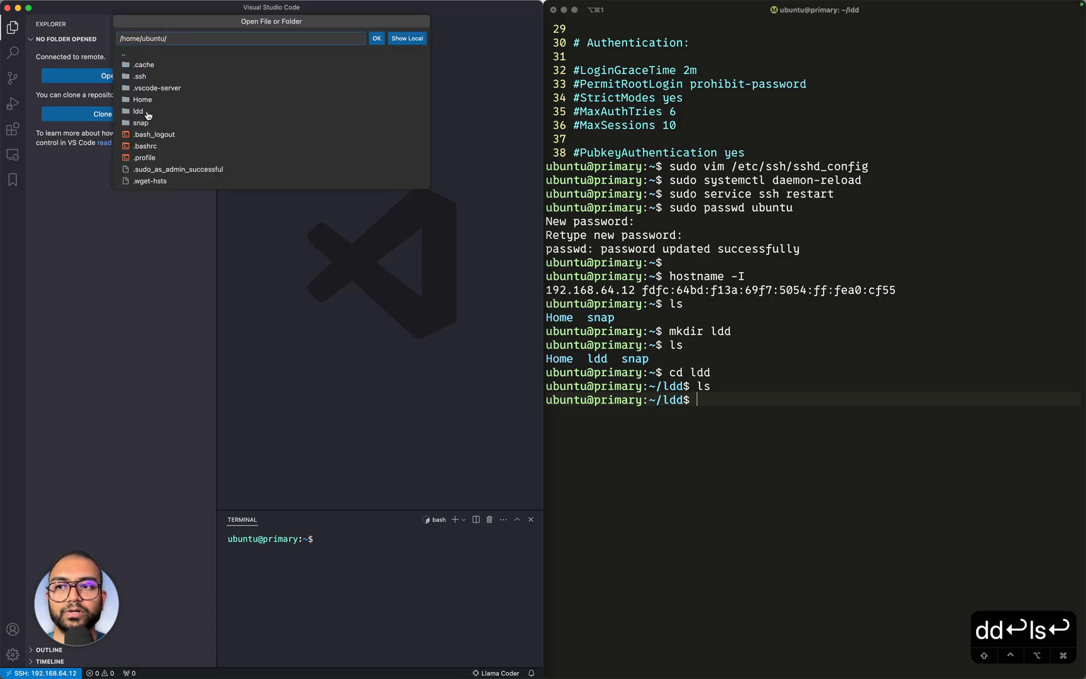
pyautogui.moveTo(141, 111)
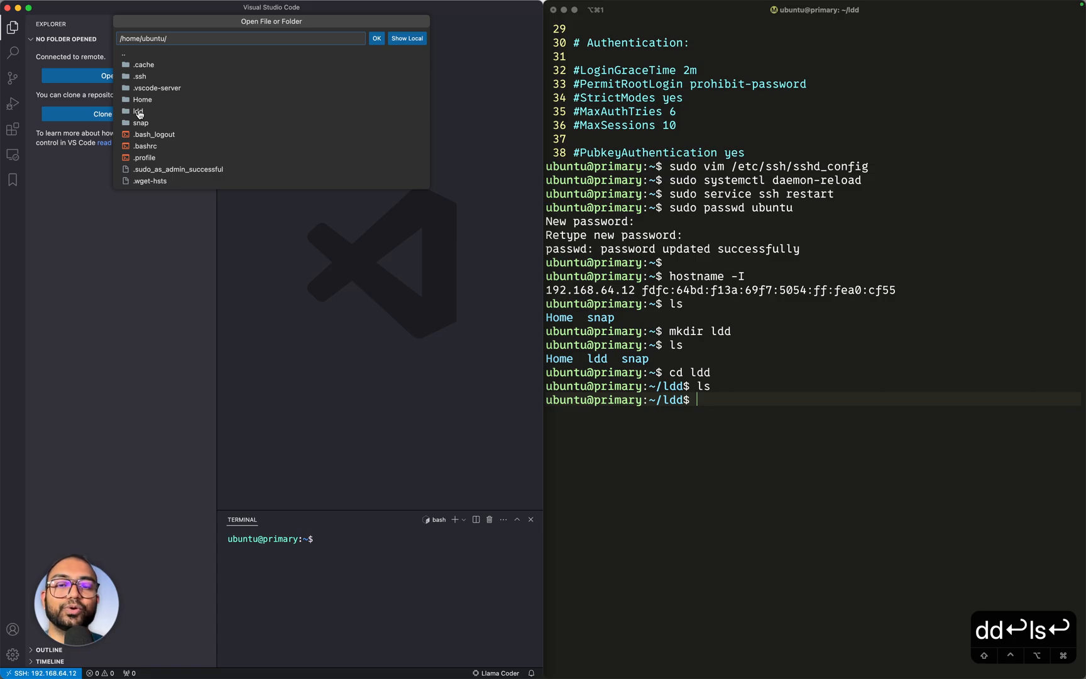
pyautogui.moveTo(176, 121)
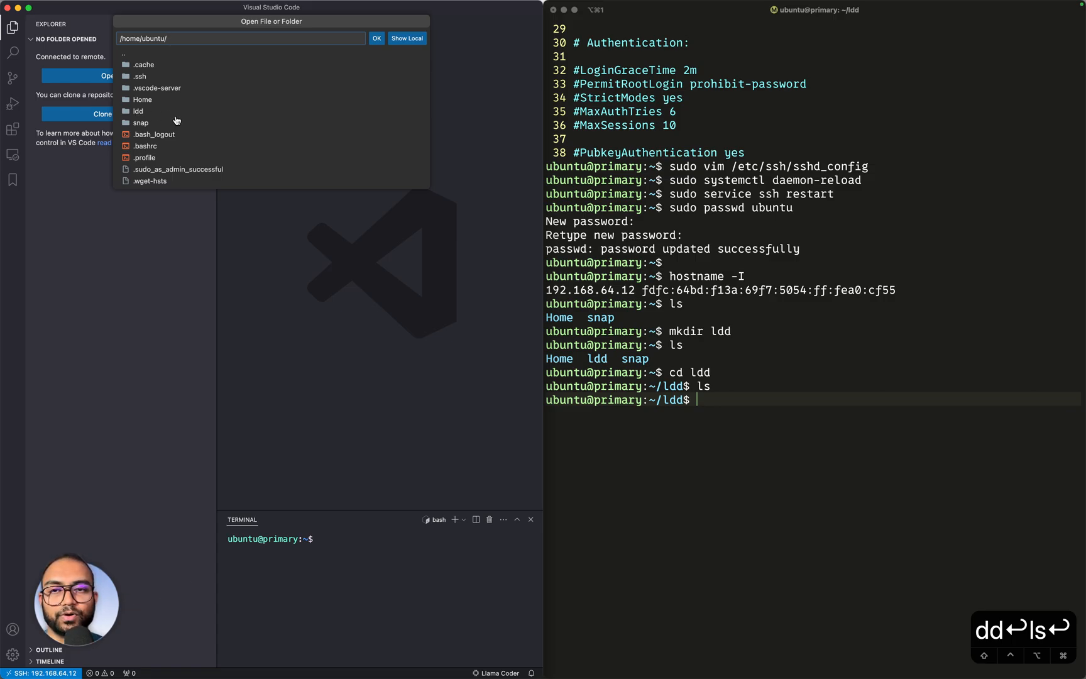
pyautogui.moveTo(168, 115)
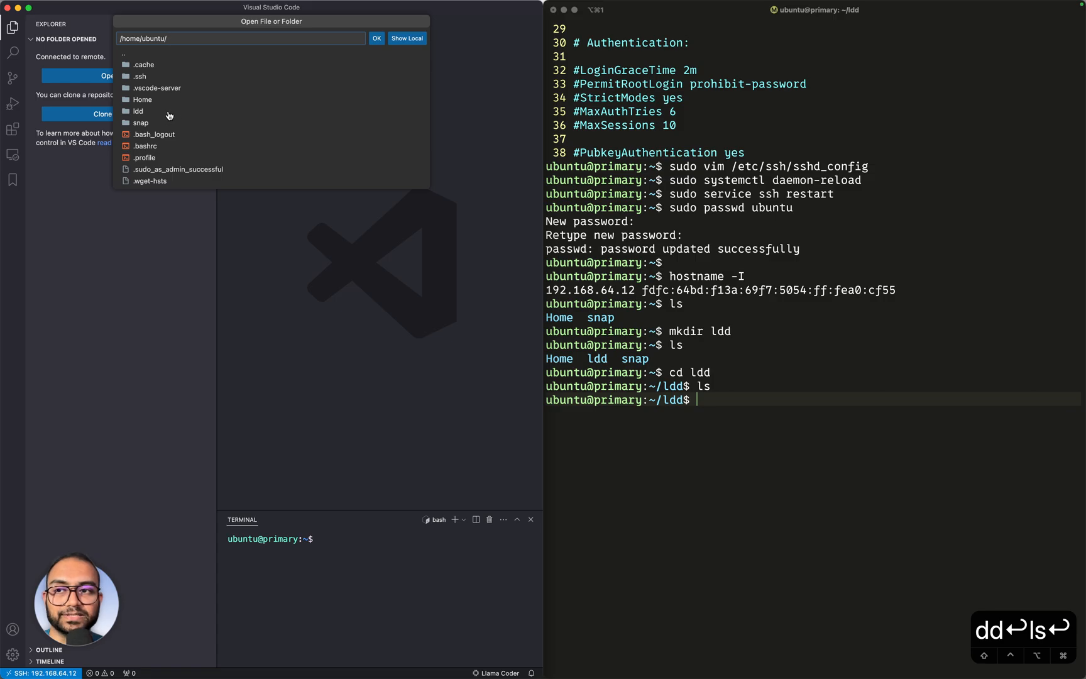
pyautogui.moveTo(138, 111)
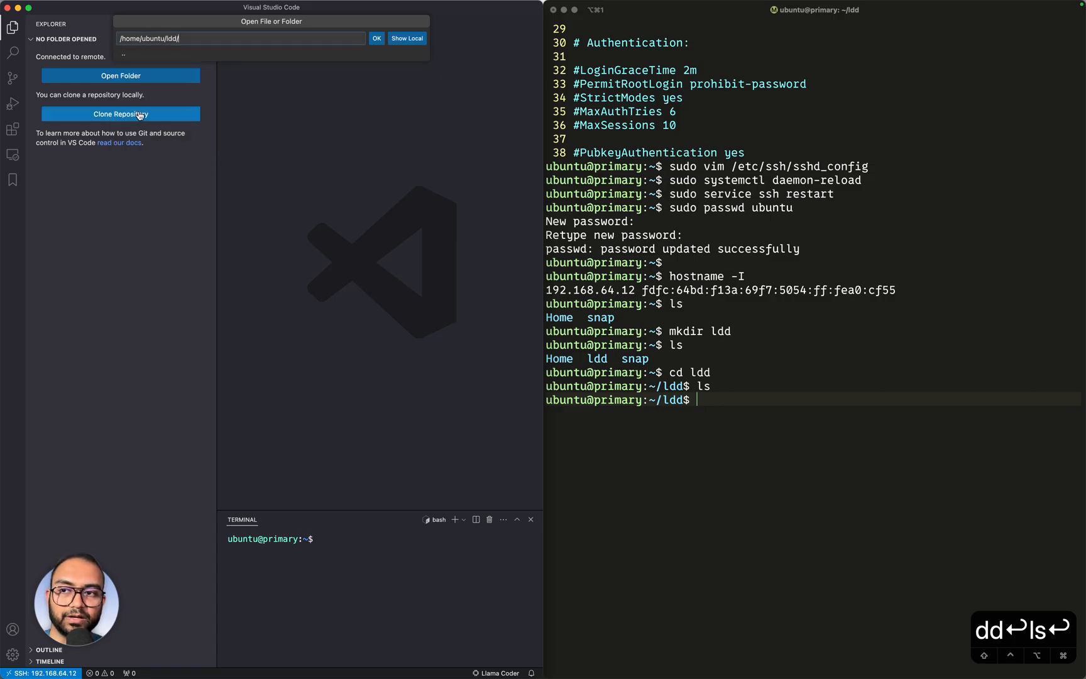
pyautogui.click(377, 38)
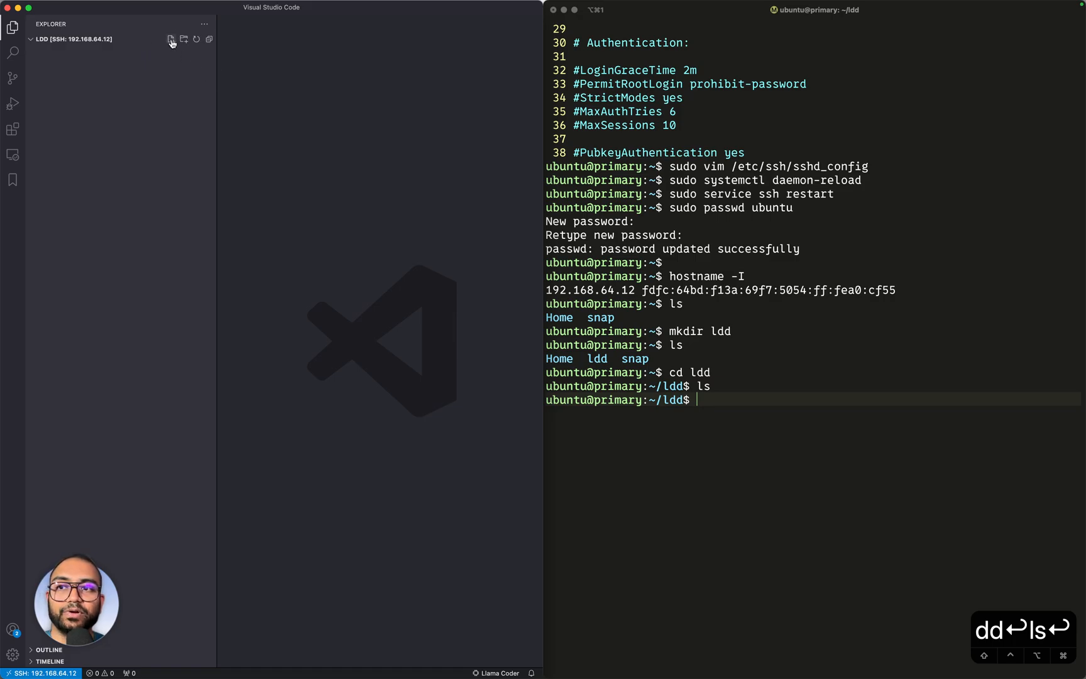
pyautogui.moveTo(170, 40)
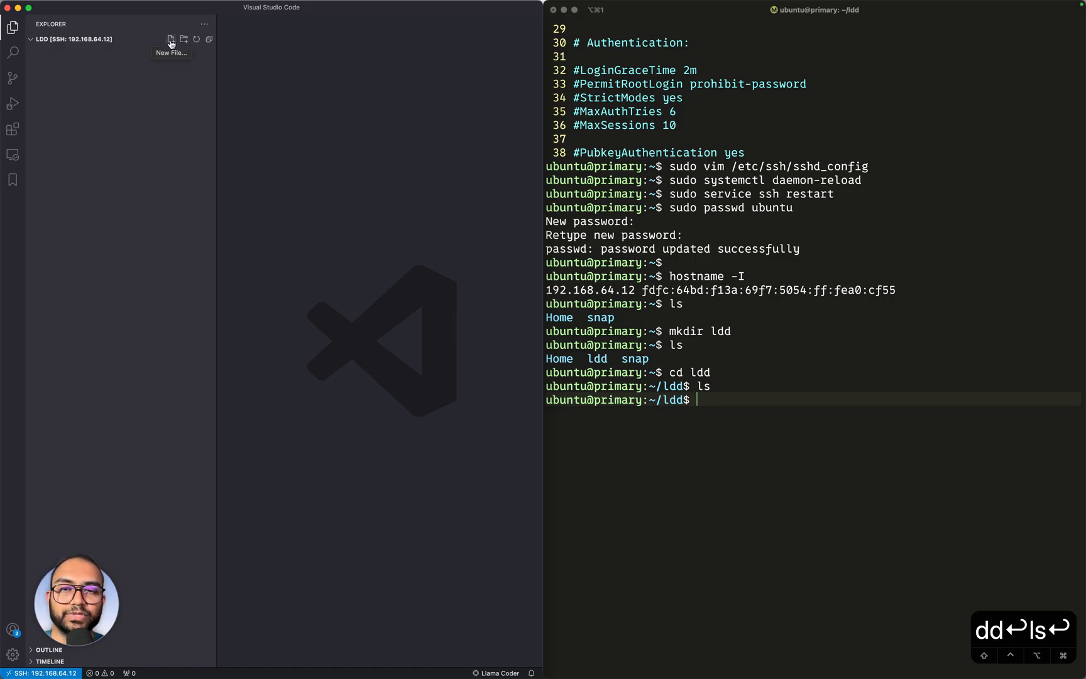
# Create a file named test in ldd containing 'Hello, World!' and save it
pyautogui.click(170, 39)
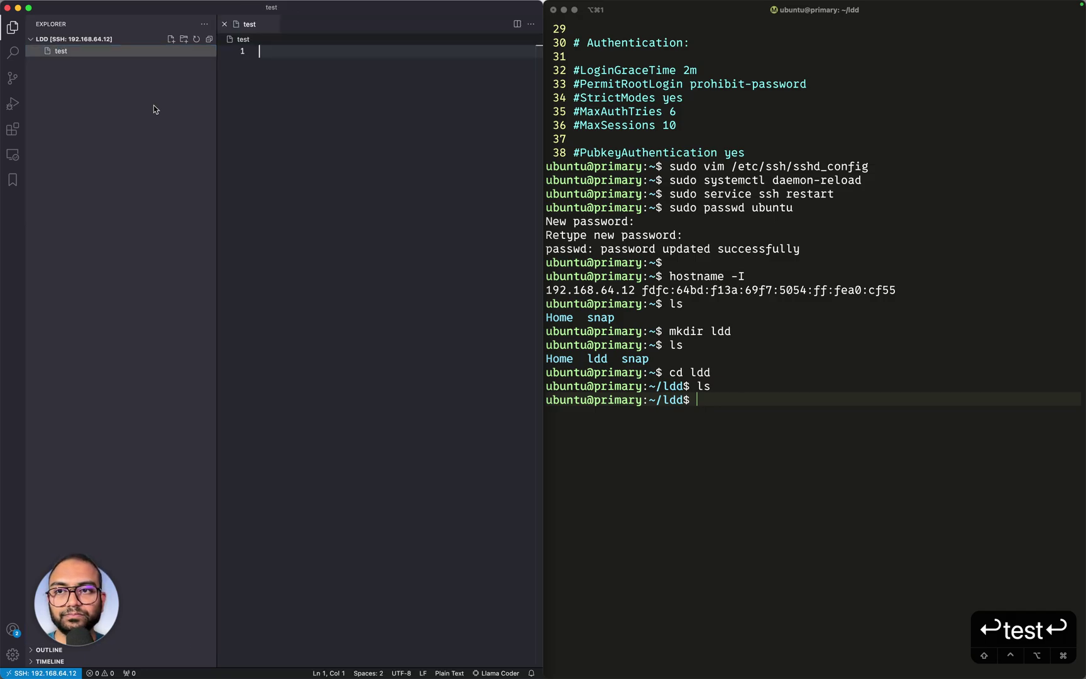
pyautogui.write('Hello')
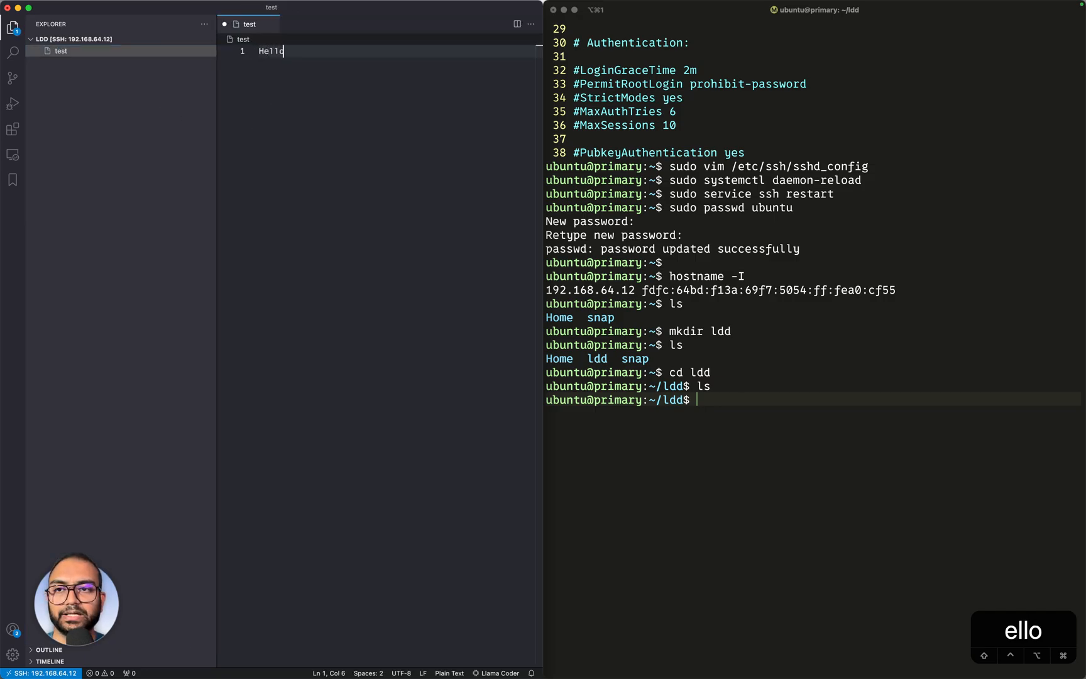
pyautogui.write('World!')
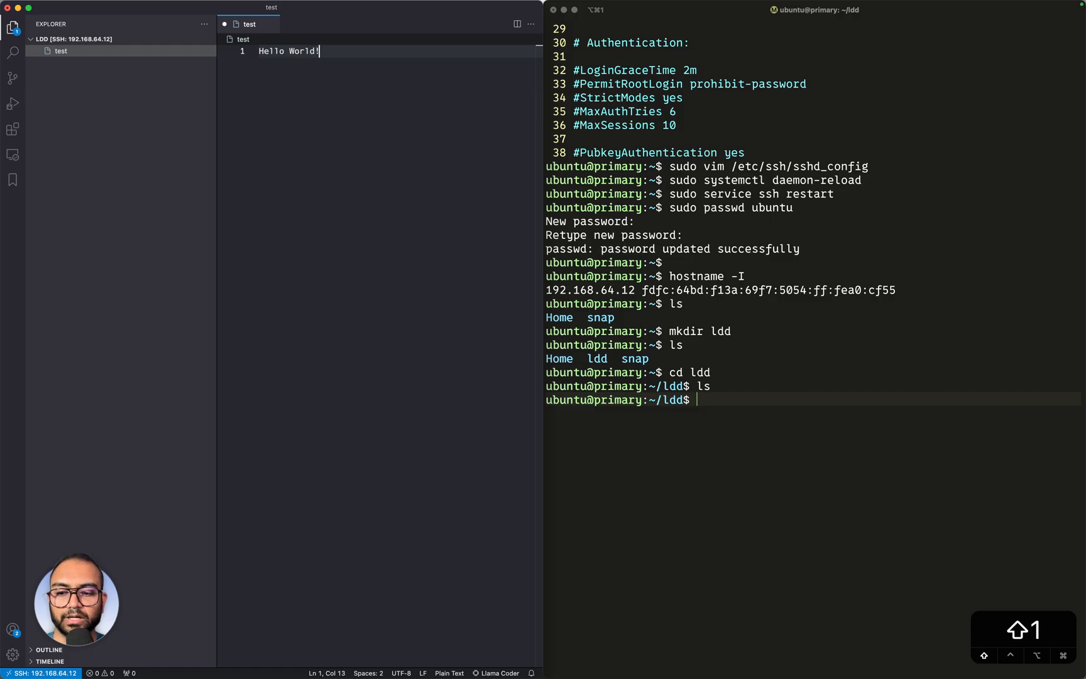
pyautogui.write(',')
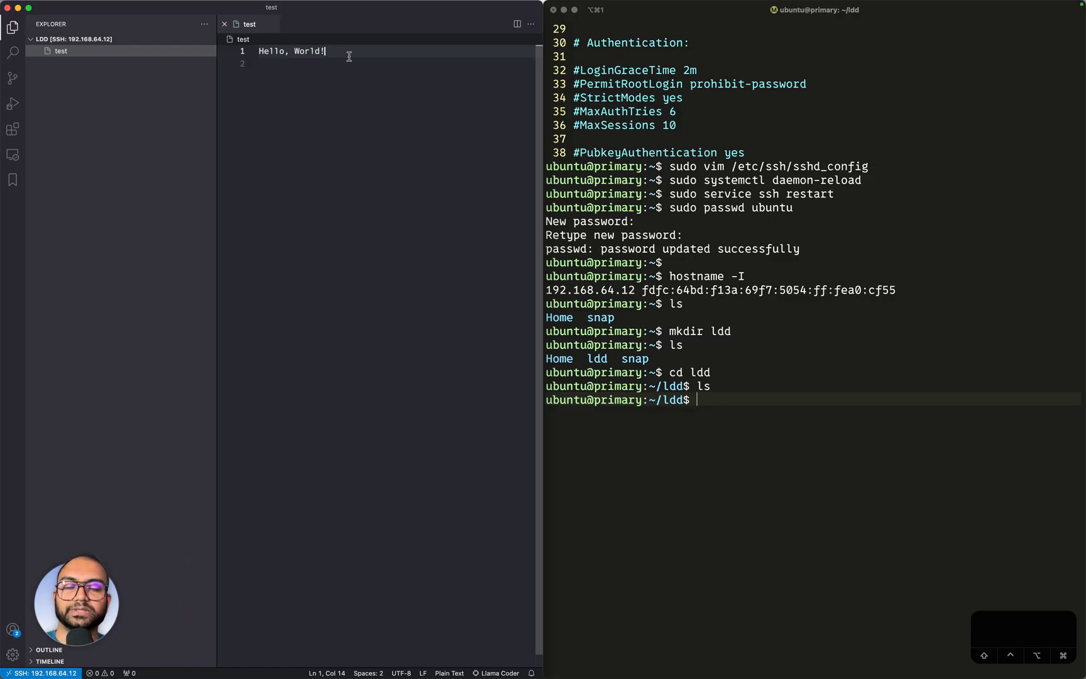
pyautogui.moveTo(711, 386)
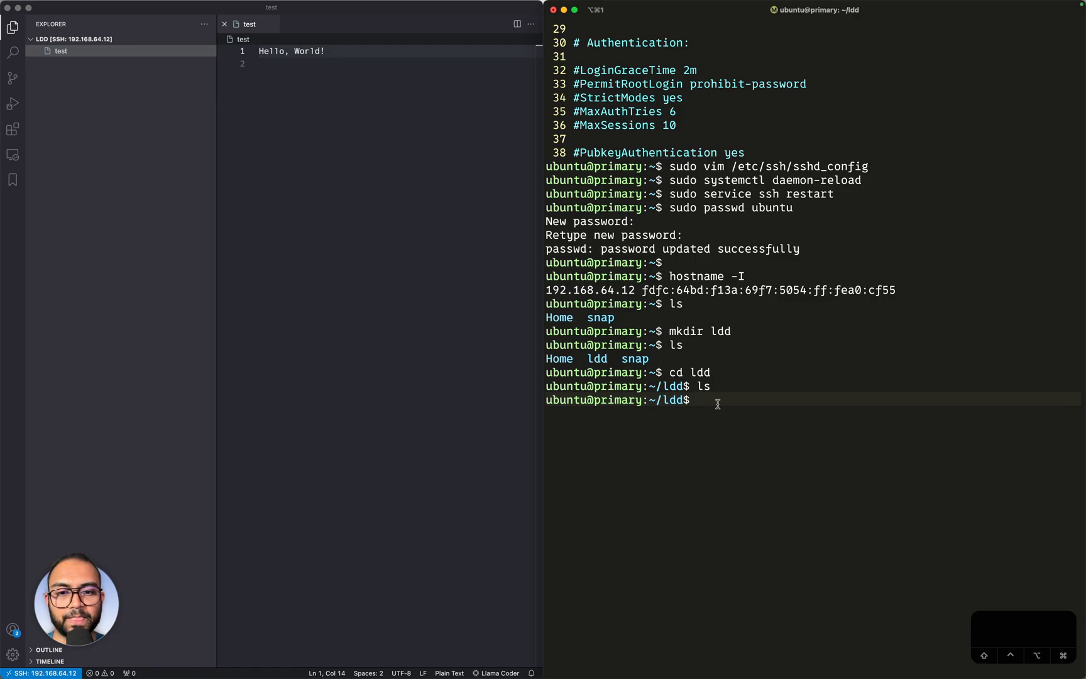
# List the ldd folder and cat the test file to check its contents
pyautogui.write('ls')
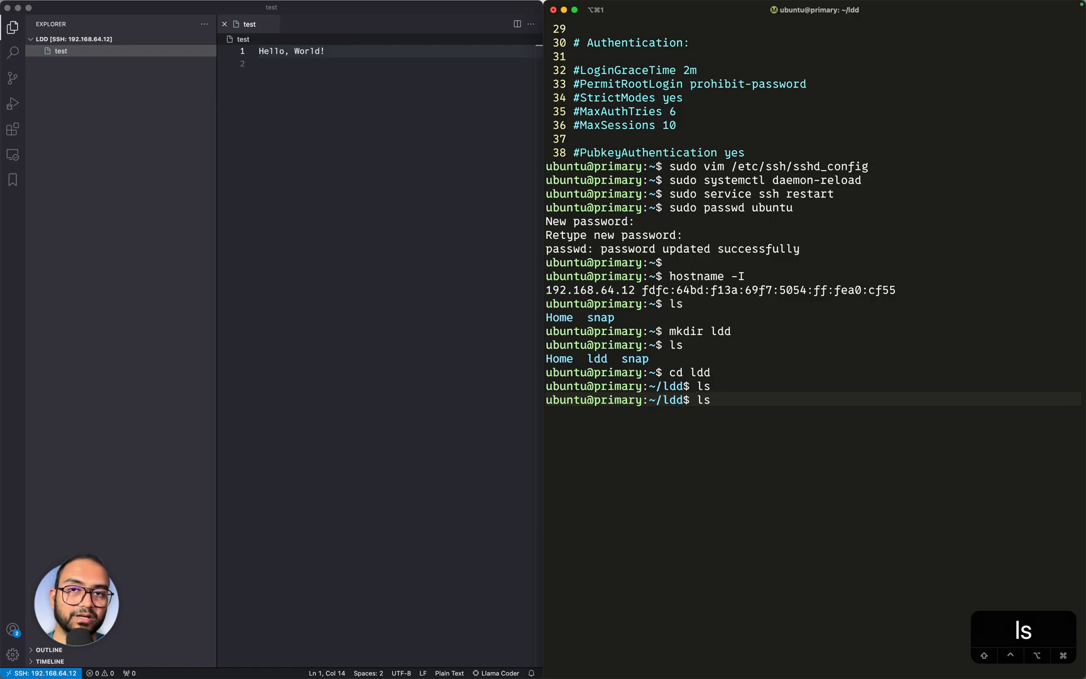
pyautogui.press('Return')
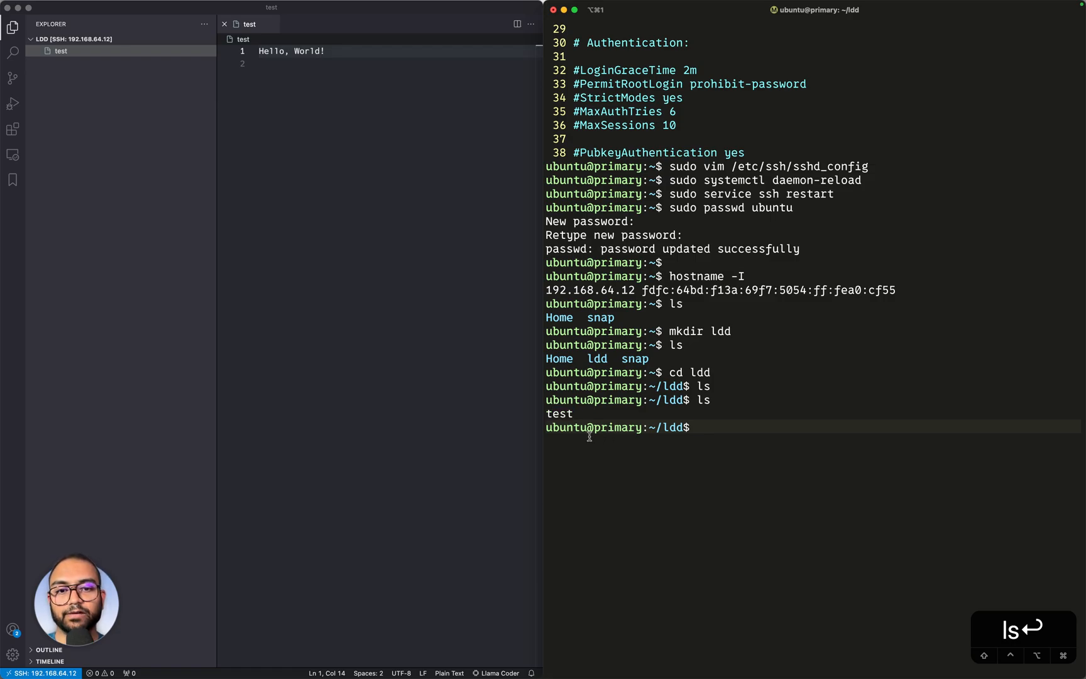
pyautogui.moveTo(138, 234)
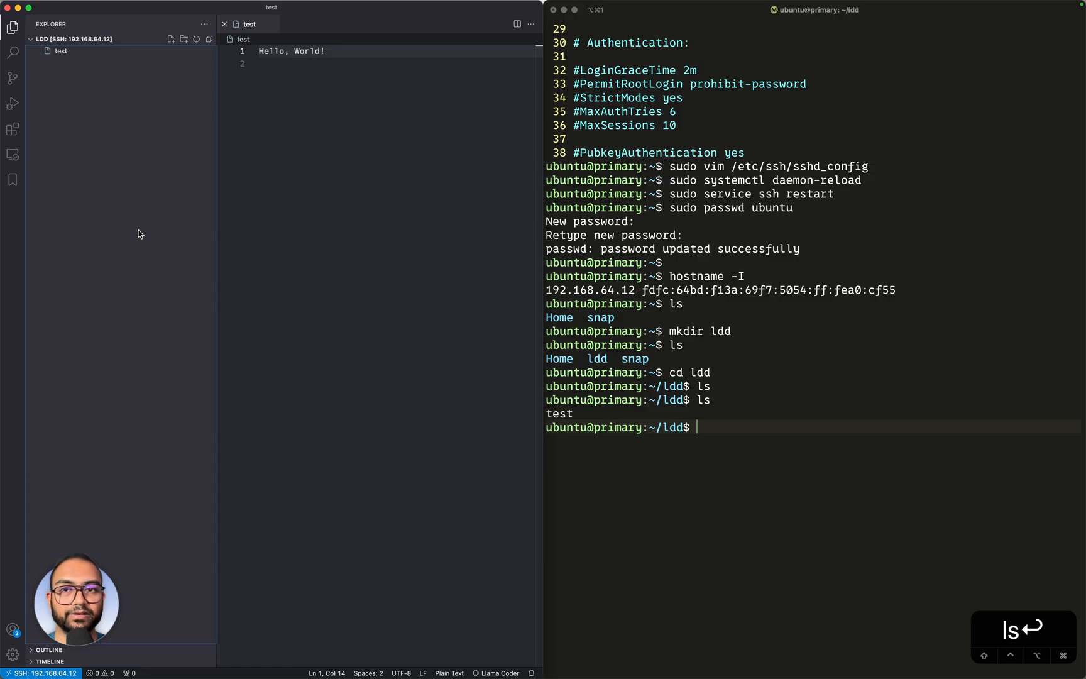
pyautogui.moveTo(368, 327)
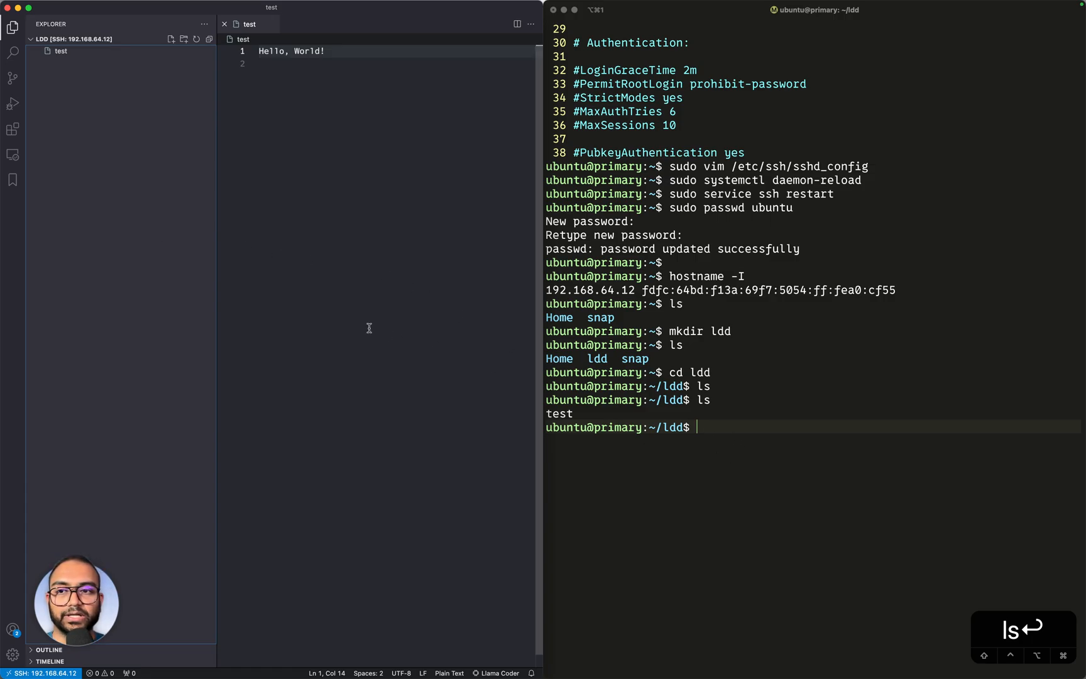
pyautogui.write('cat')
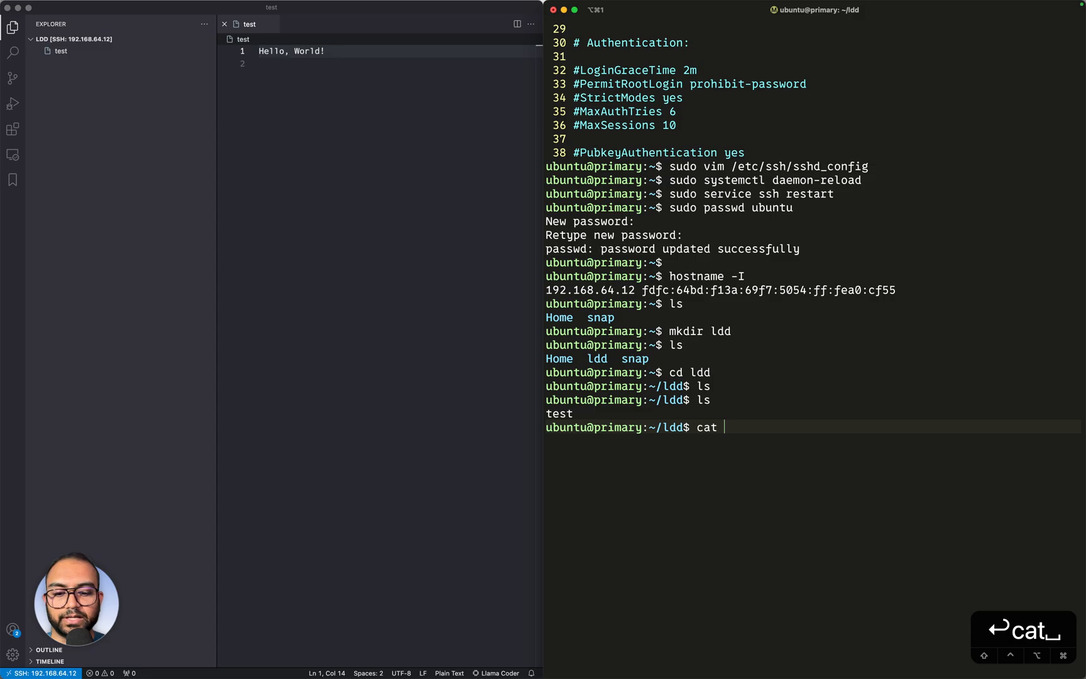
pyautogui.write('test')
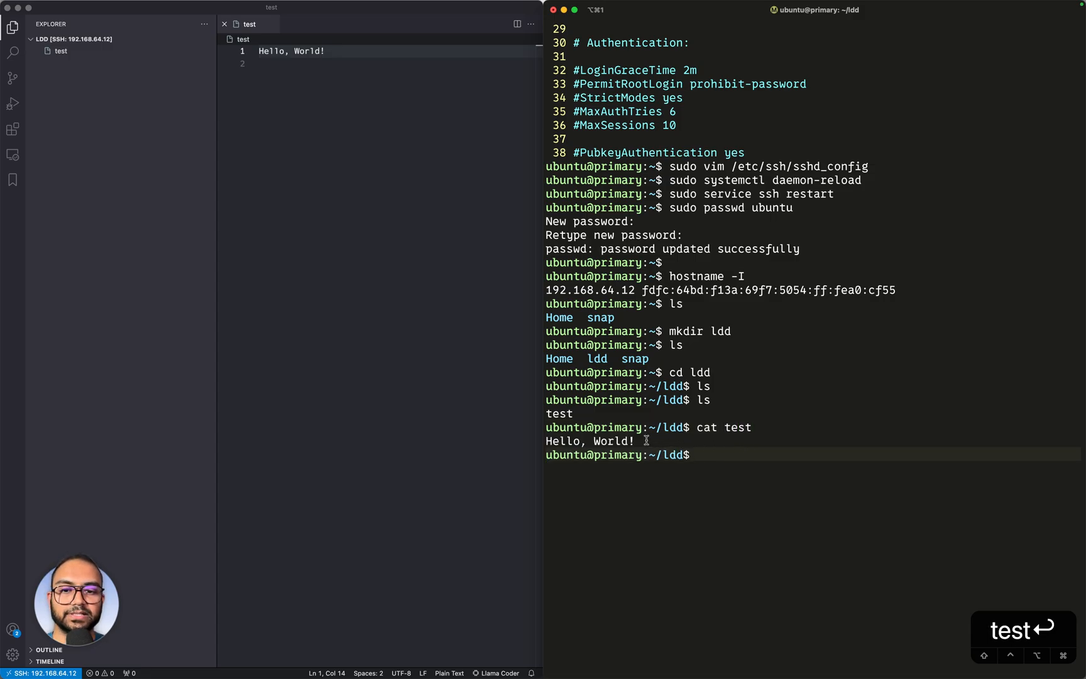